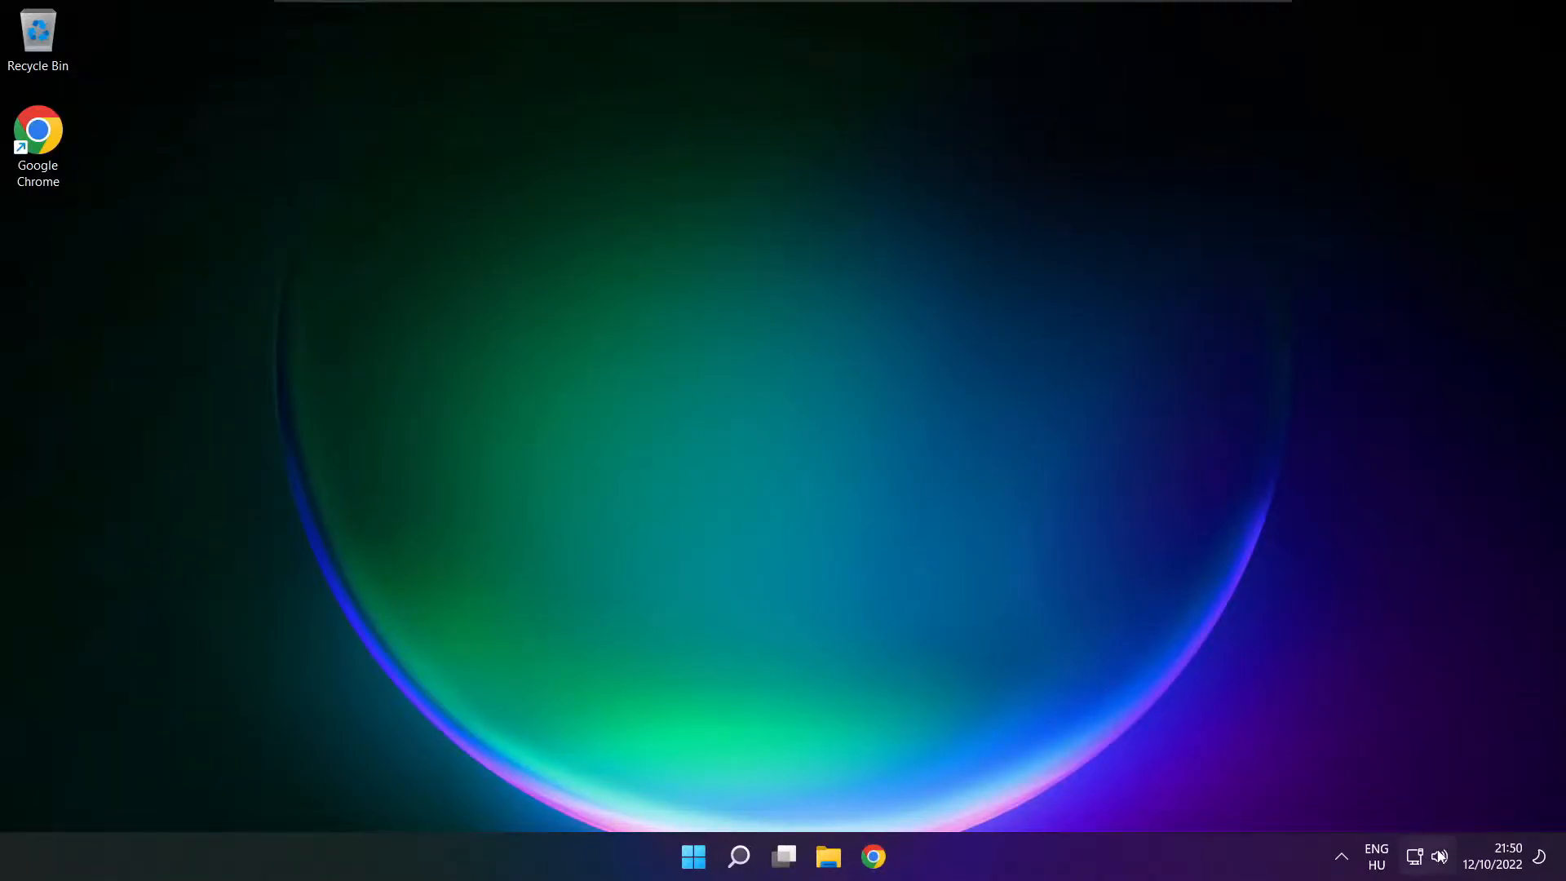
Step: Switch the Quick Settings sound output from CABLE Input to Speakers (High Definition Audio Device)
{"action": "left_click", "coordinate": [1427, 855]}
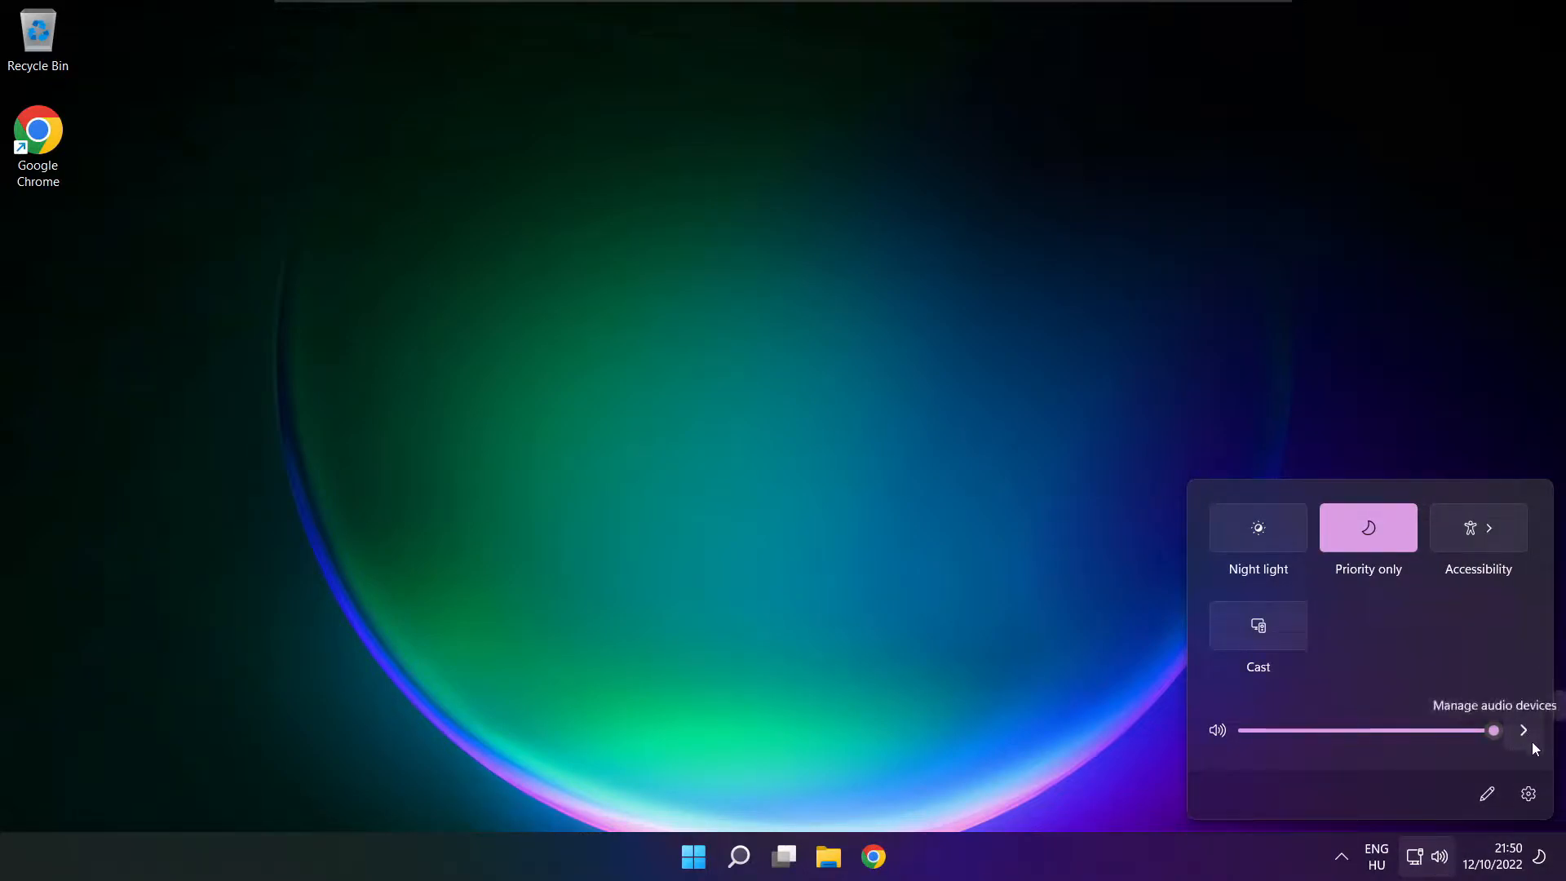
{"action": "left_click", "coordinate": [1524, 730]}
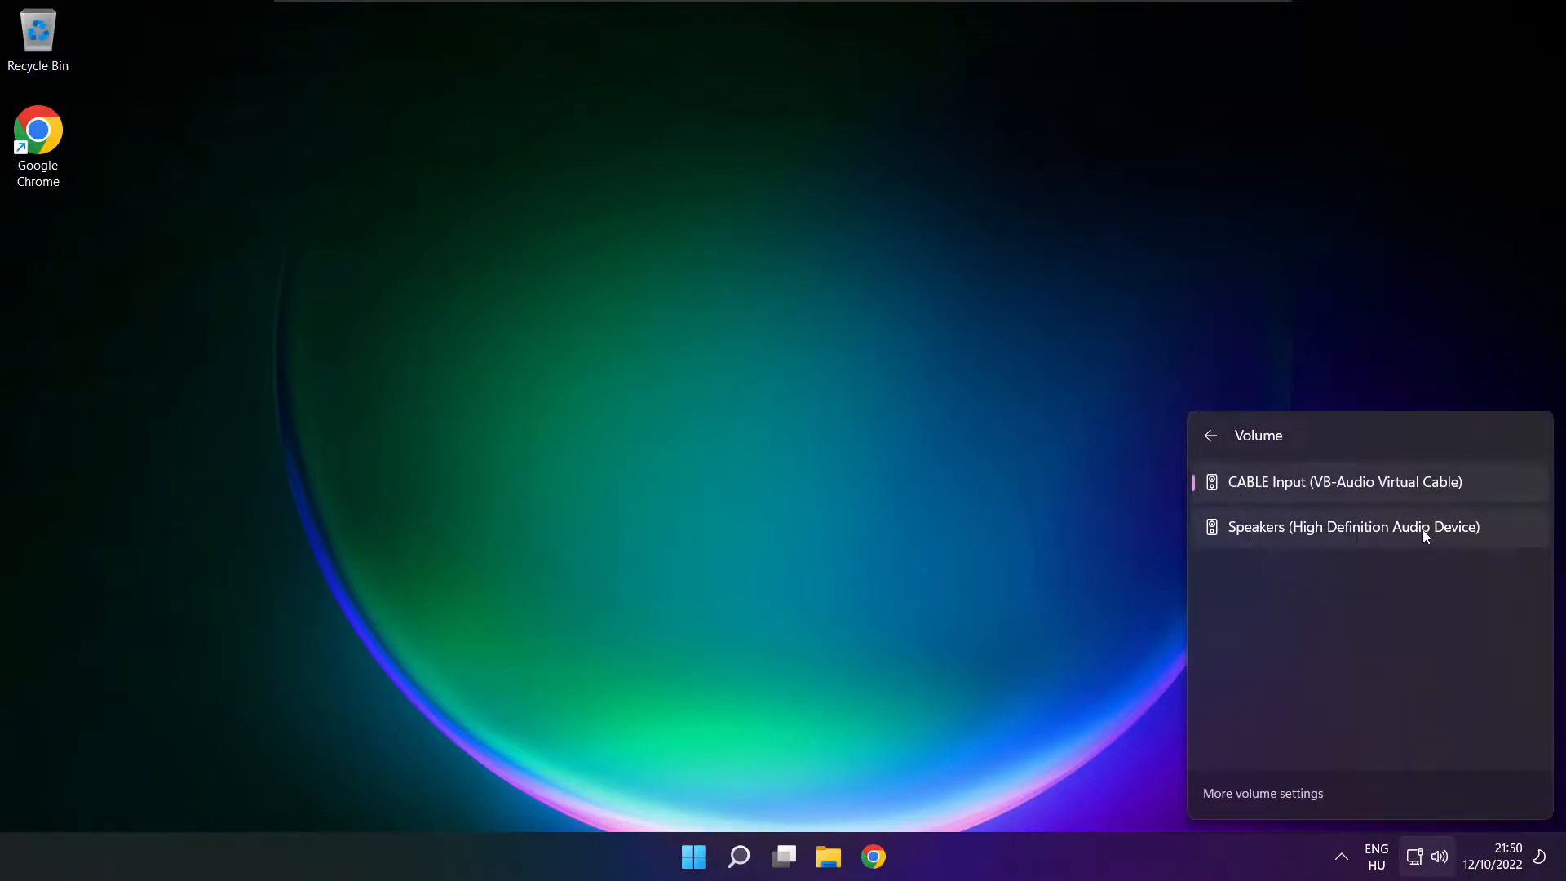
{"action": "mouse_move", "coordinate": [1459, 542]}
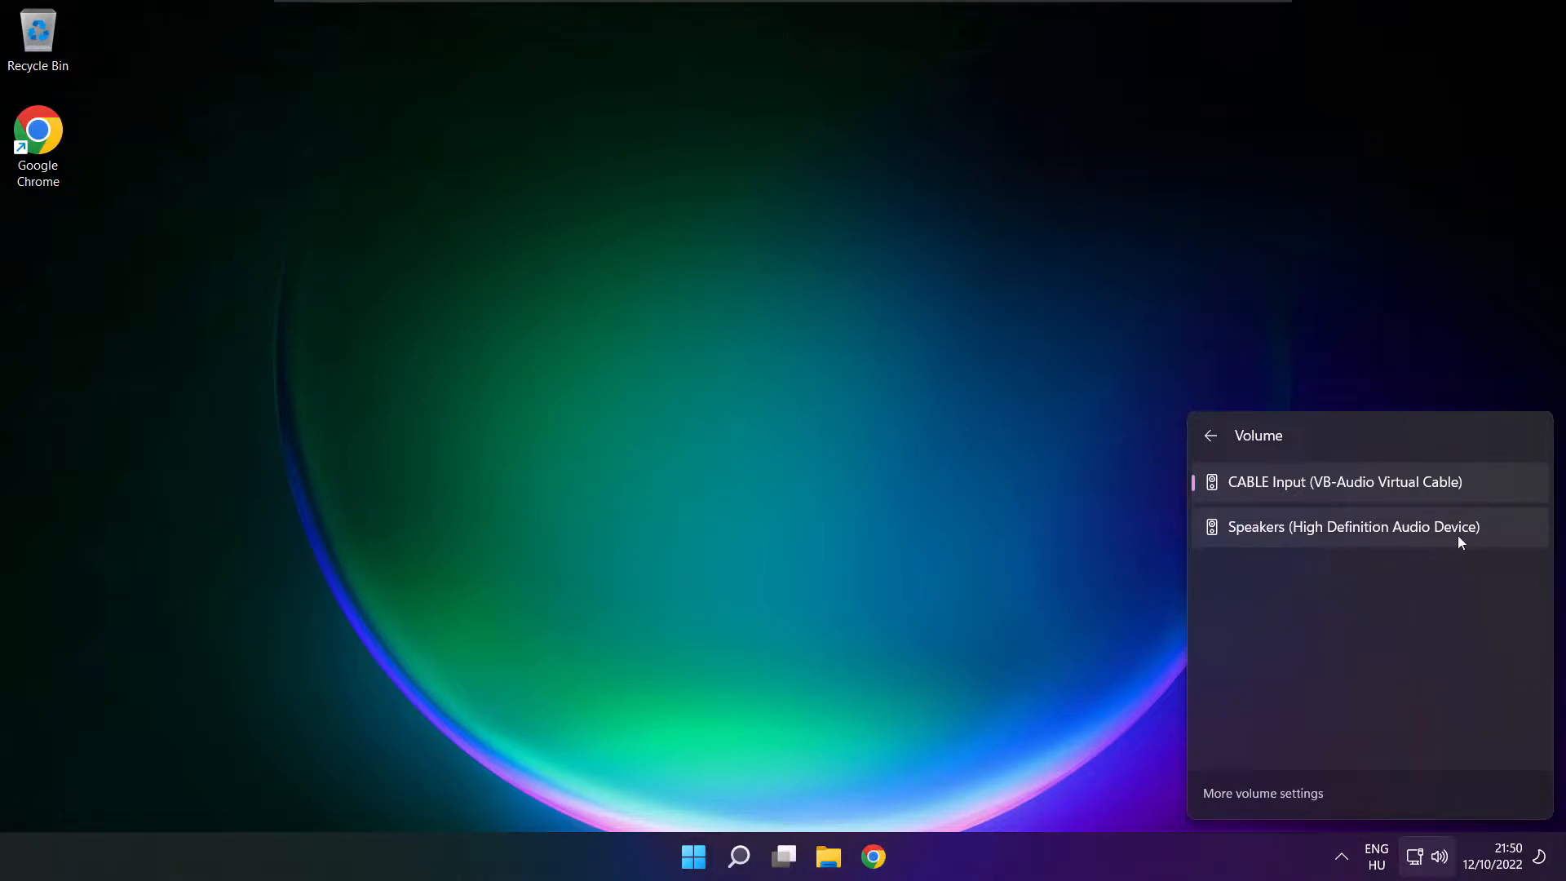
{"action": "left_click", "coordinate": [1352, 526]}
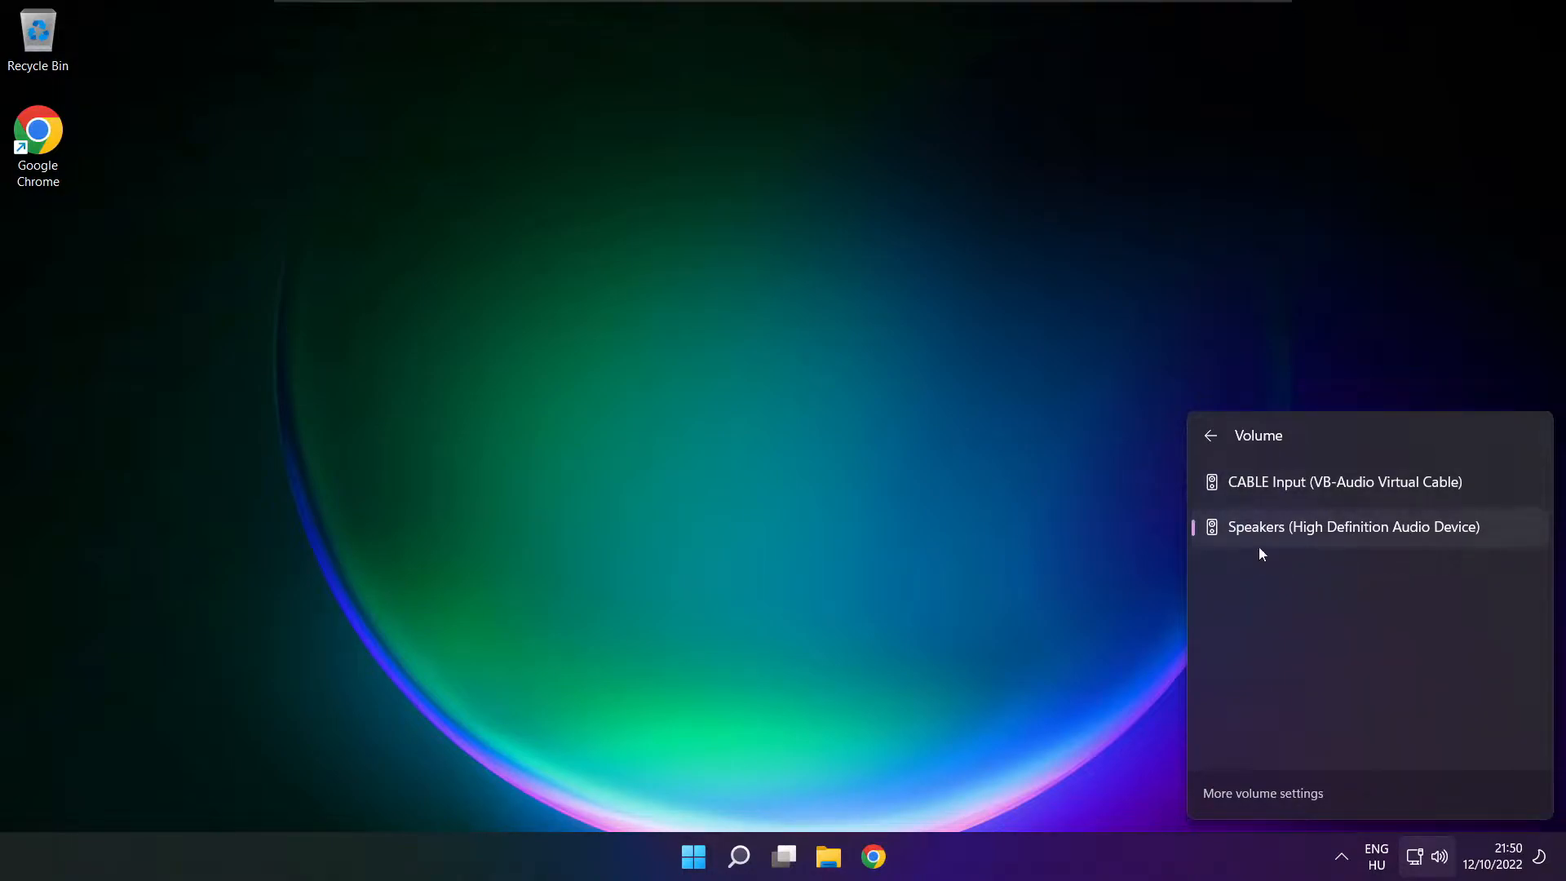
{"action": "mouse_move", "coordinate": [1286, 629]}
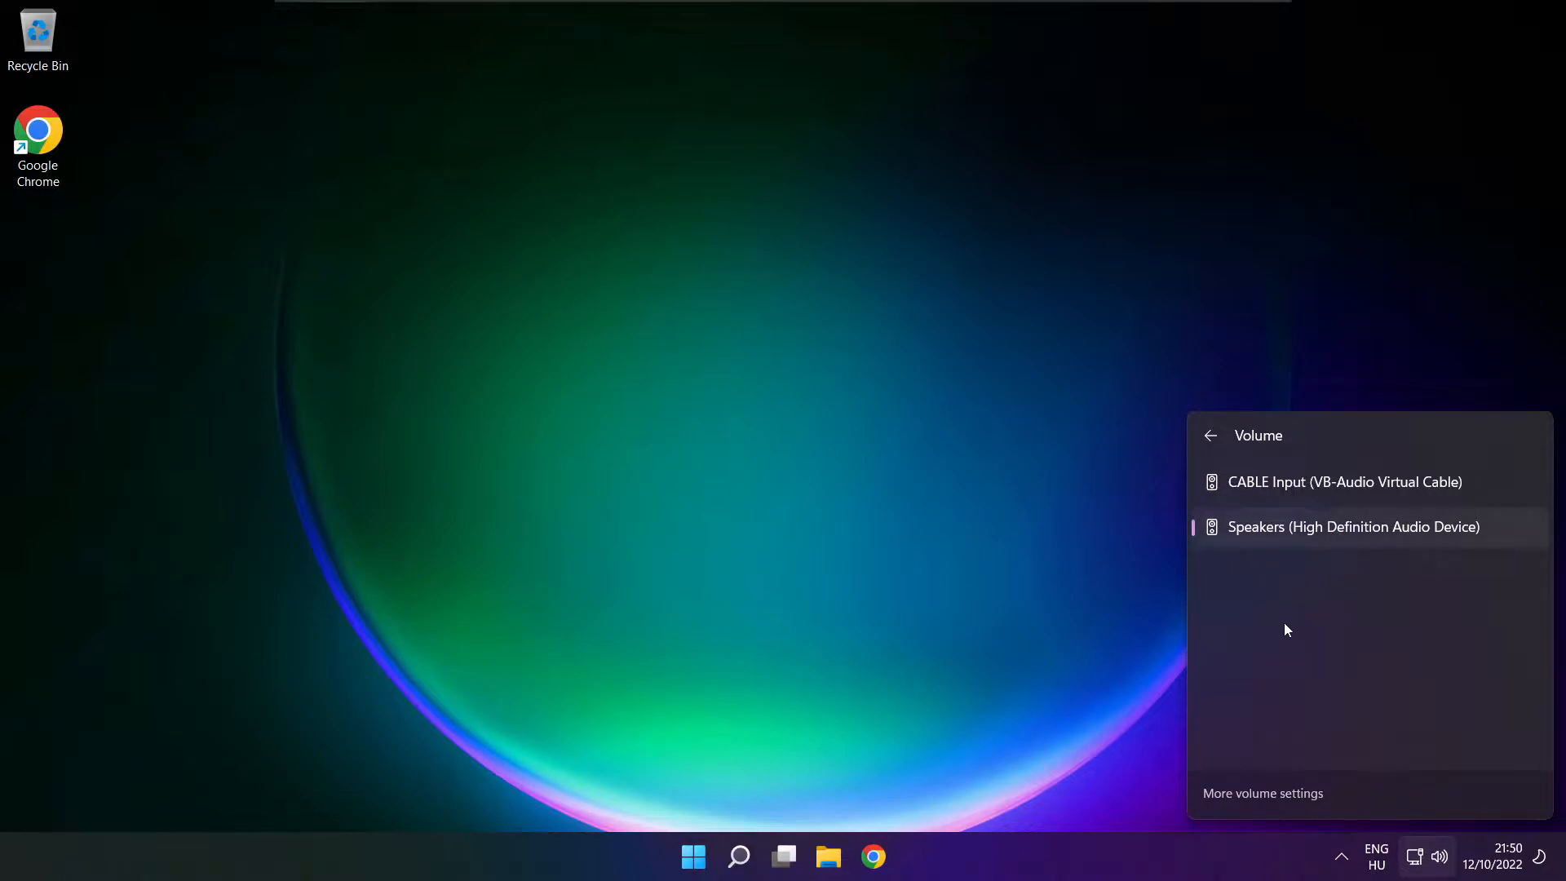
{"action": "mouse_move", "coordinate": [827, 482]}
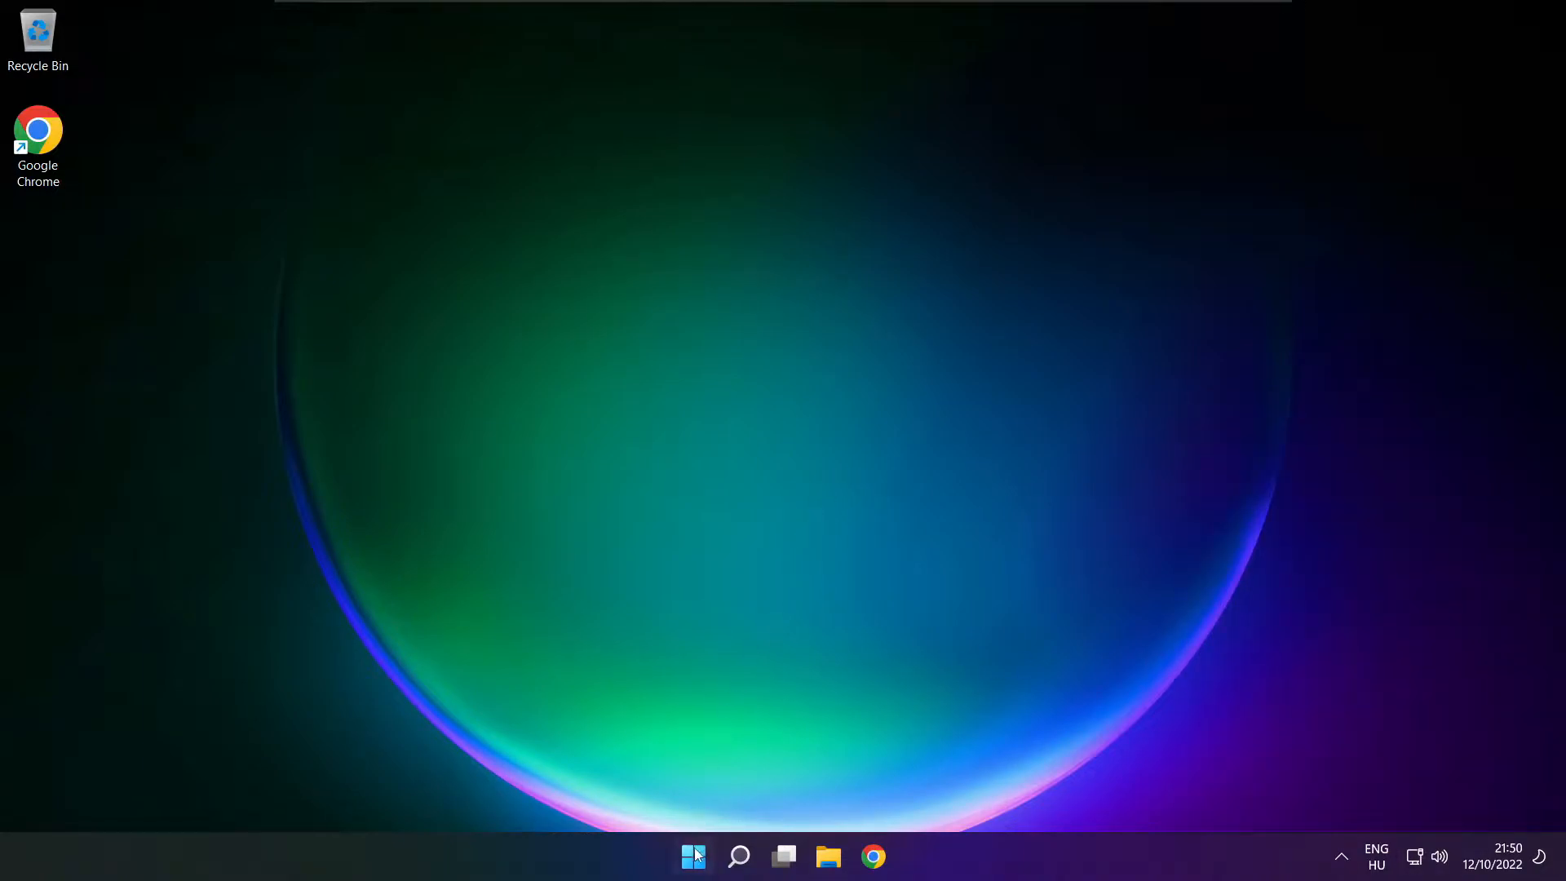
{"action": "left_click", "coordinate": [692, 856]}
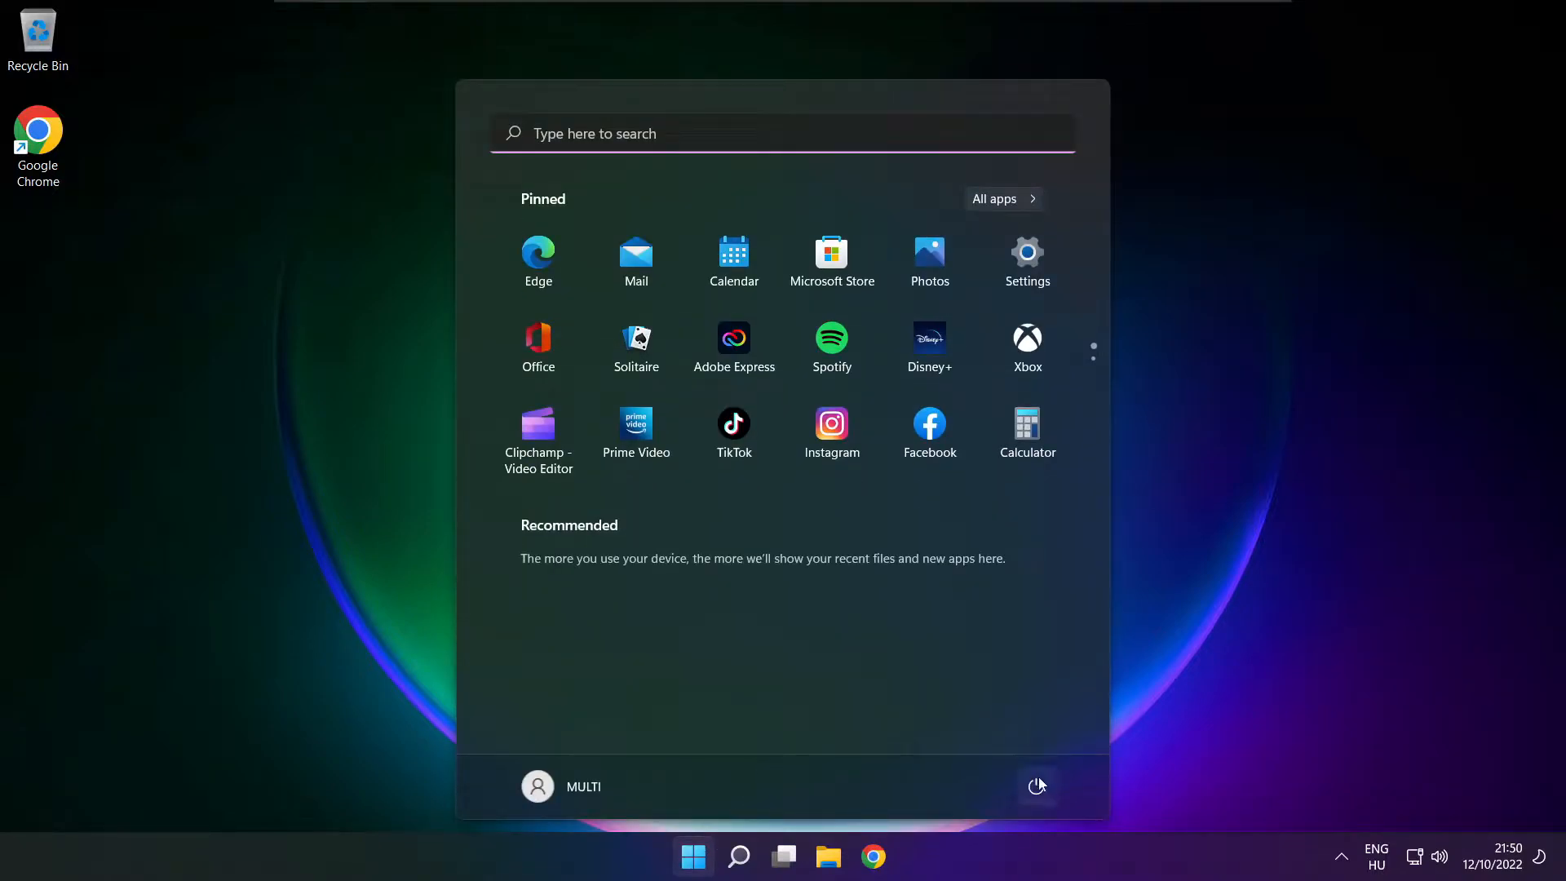
{"action": "left_click", "coordinate": [1036, 786]}
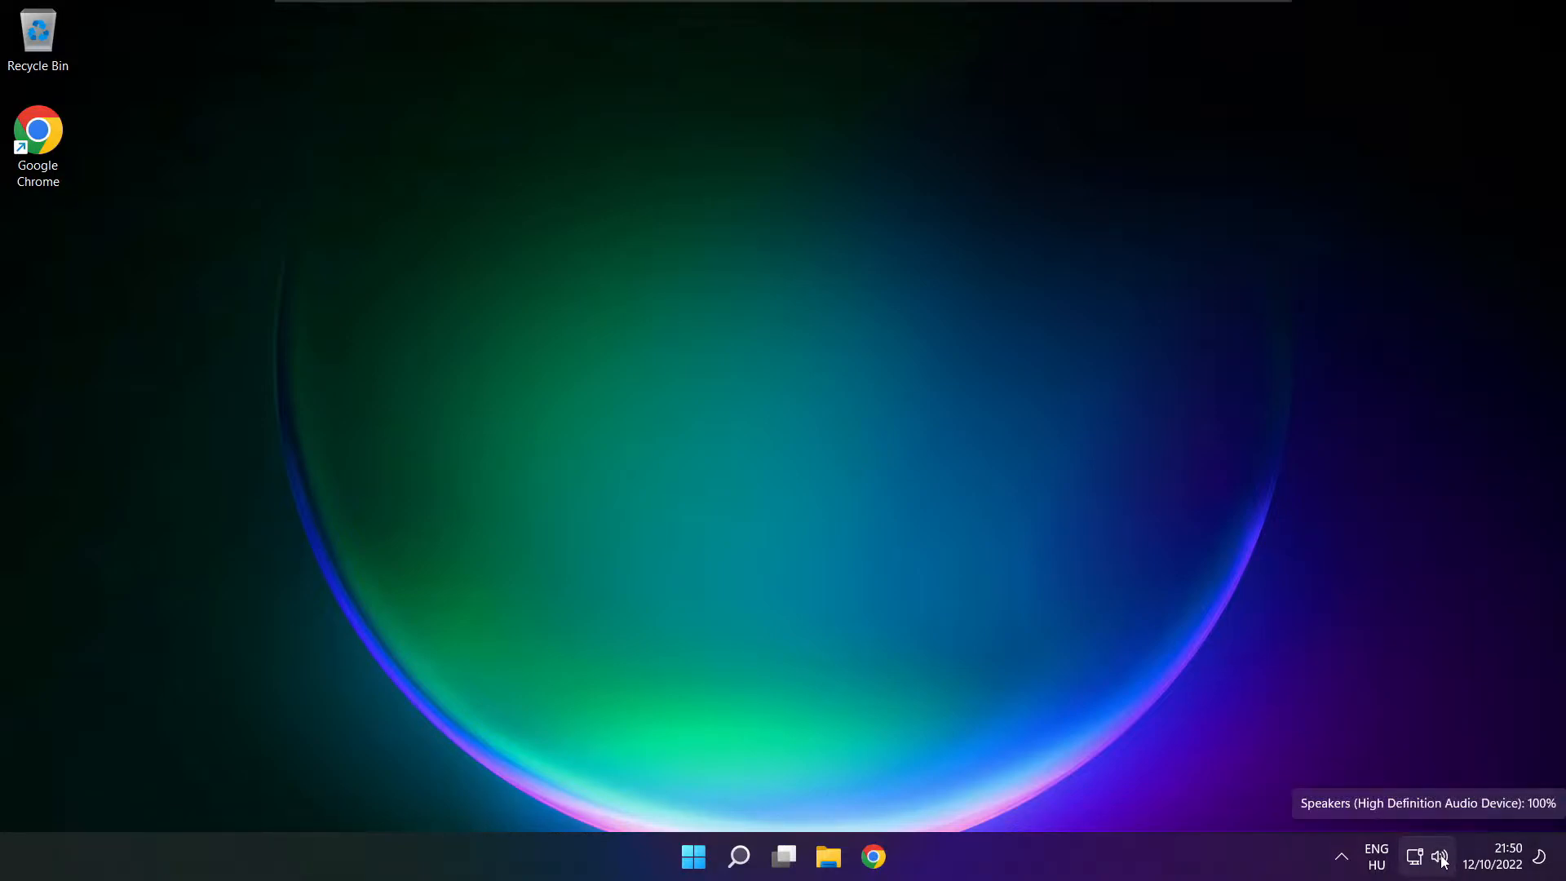
Step: Reach the Sound settings page through Quick Settings' More volume settings
{"action": "left_click", "coordinate": [1440, 856]}
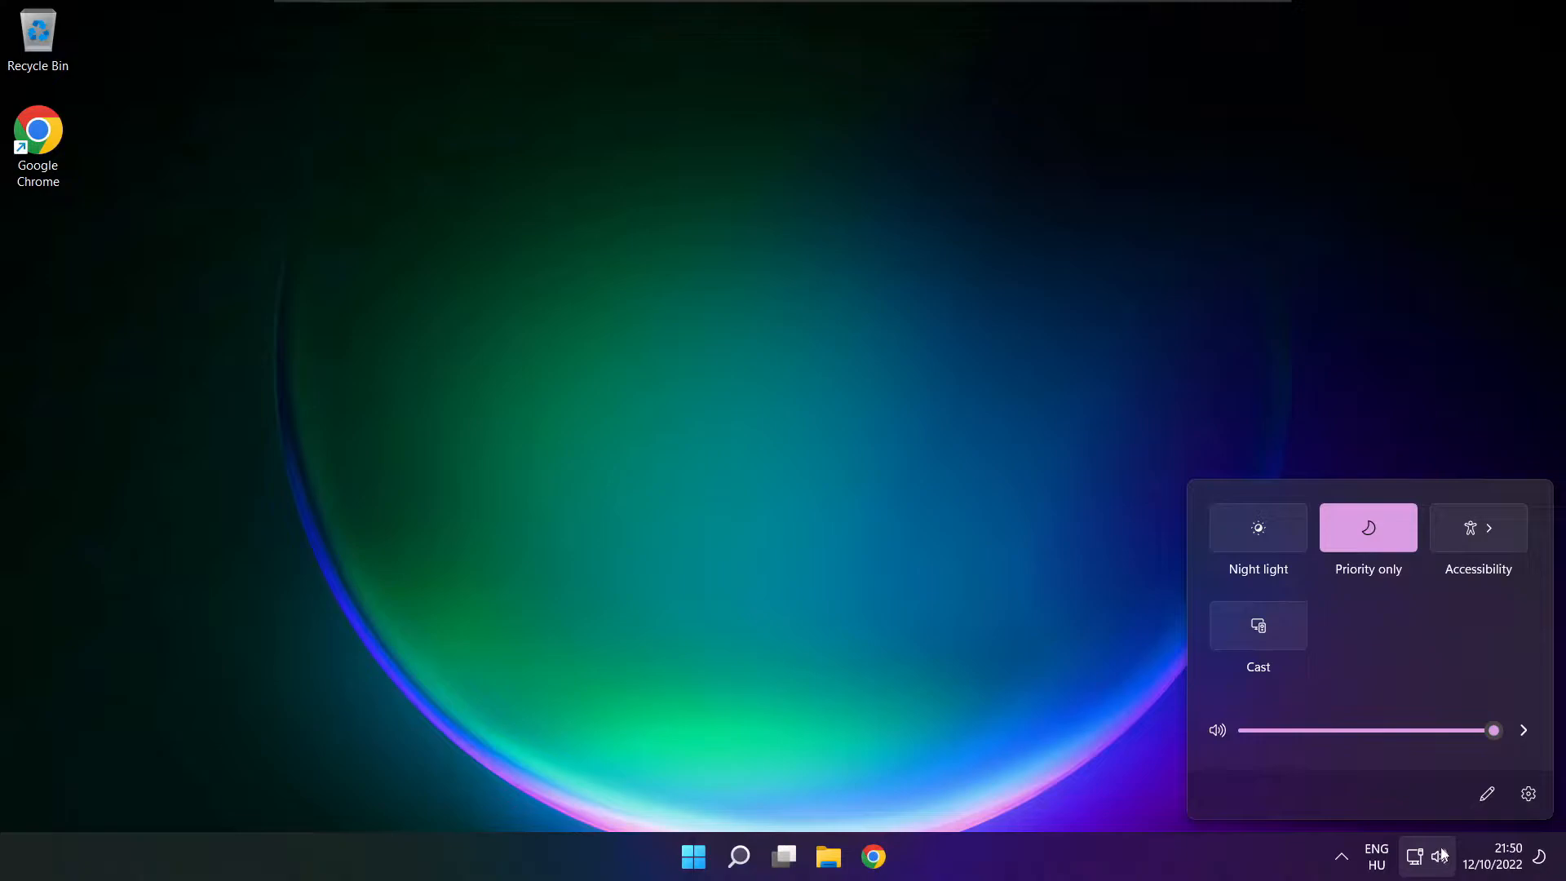
{"action": "left_click", "coordinate": [1523, 729]}
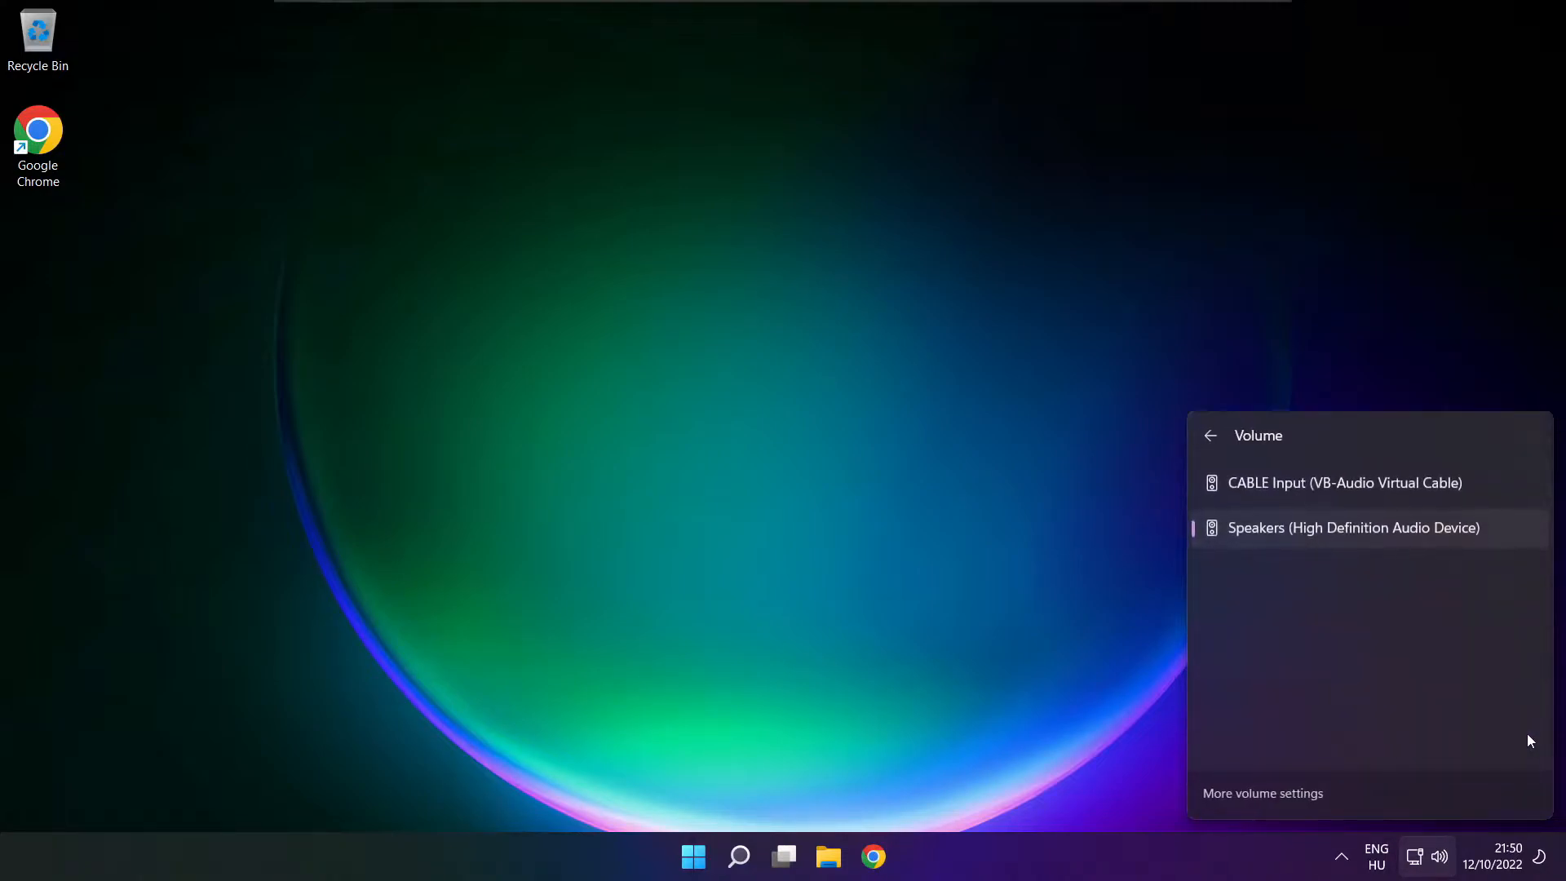
{"action": "mouse_move", "coordinate": [1270, 801]}
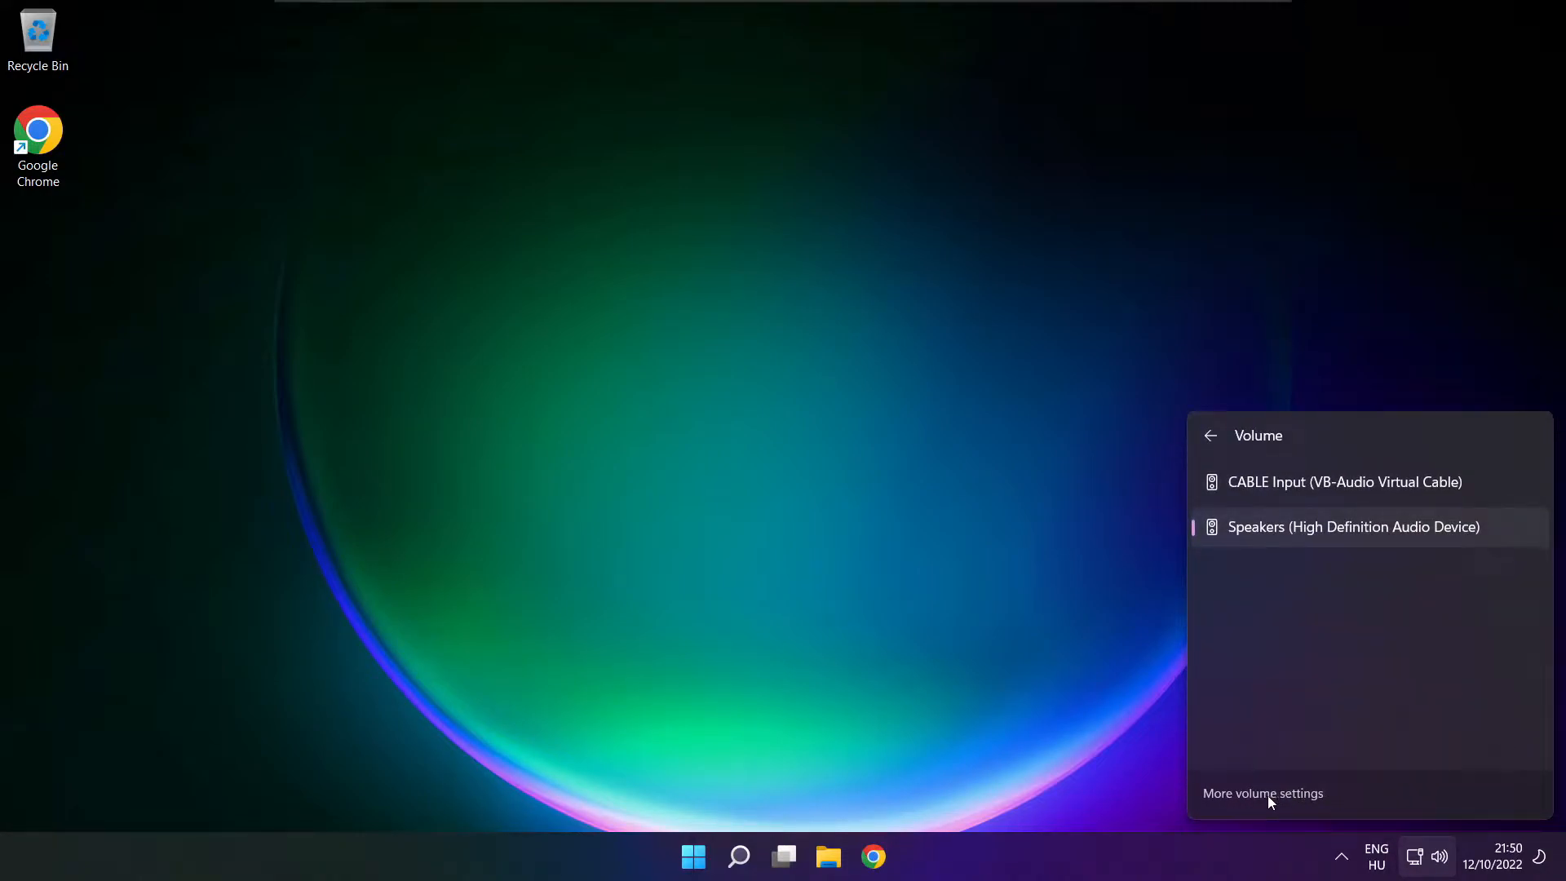
{"action": "left_click", "coordinate": [1261, 792]}
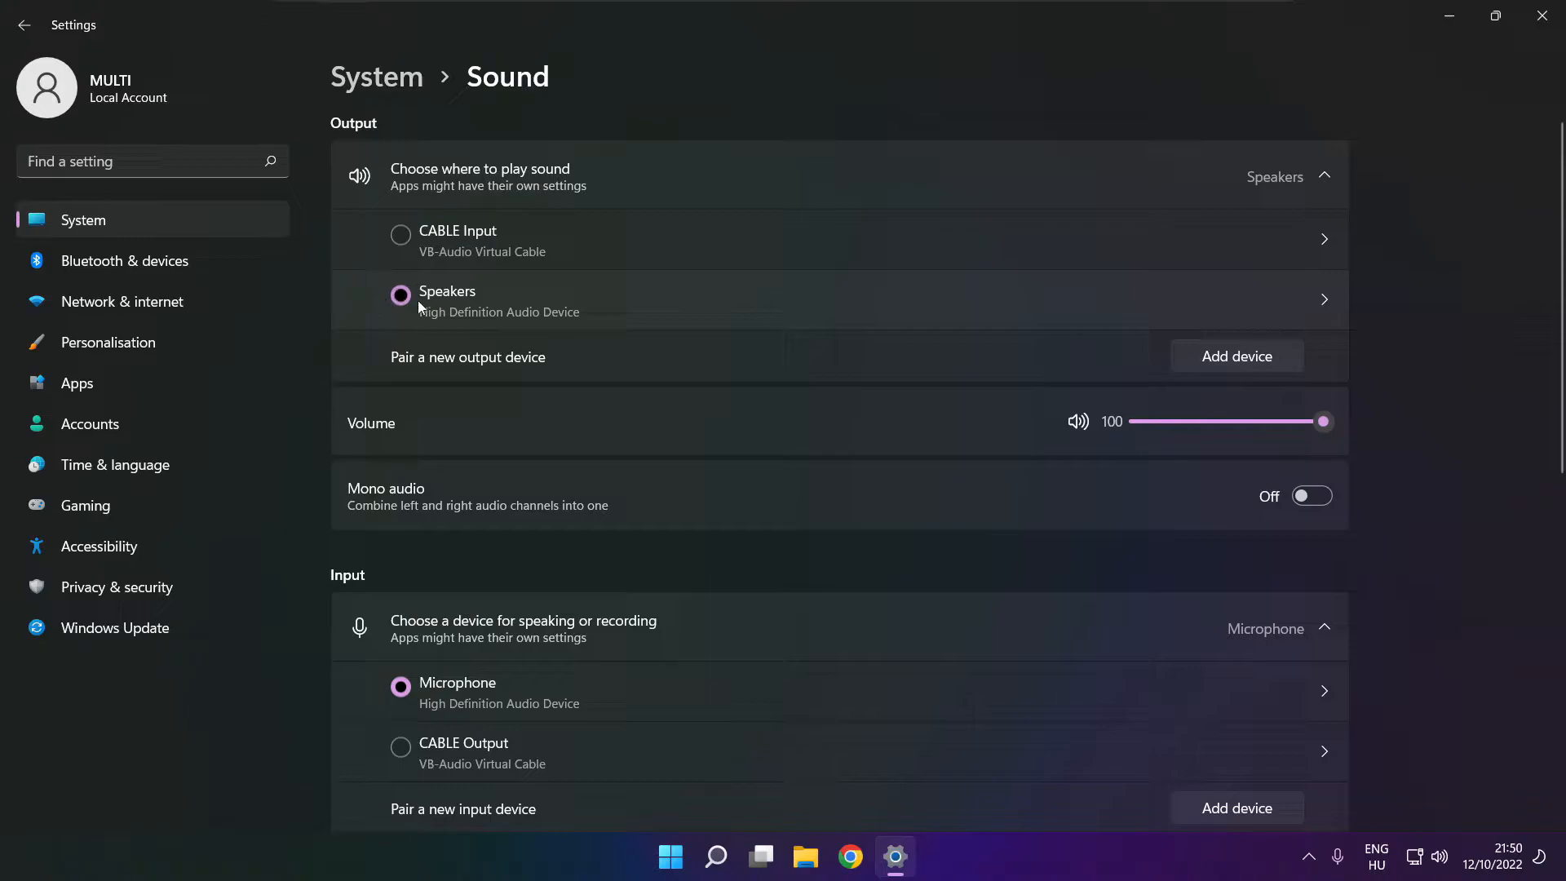
Step: Keep Speakers selected under Output and scroll down to the Advanced sound options
{"action": "left_click", "coordinate": [400, 295]}
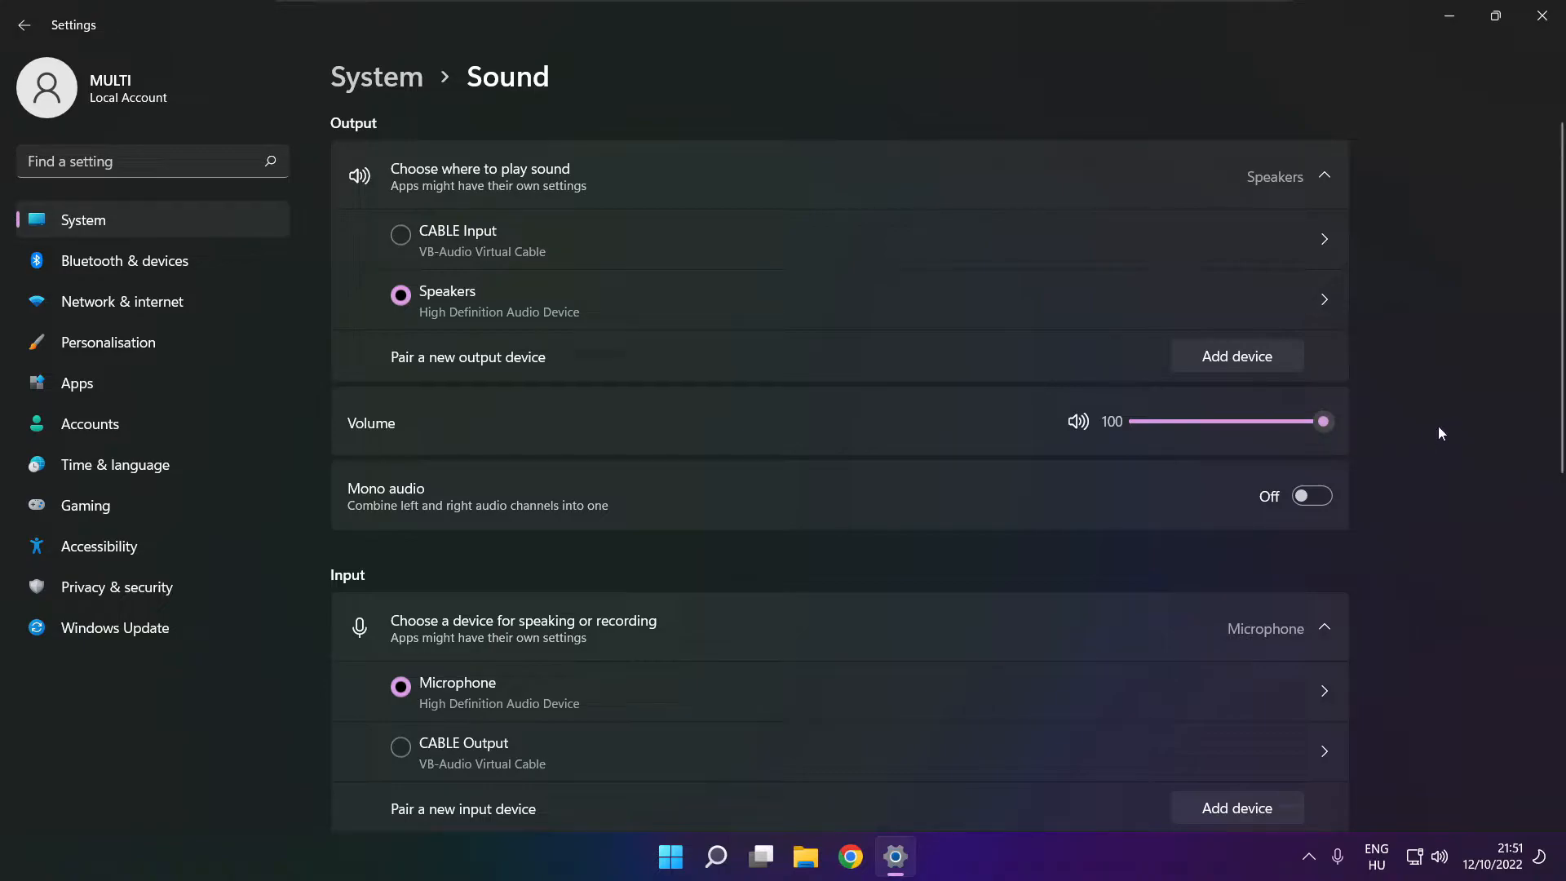
{"action": "scroll", "scroll_direction": "down", "scroll_amount": 3}
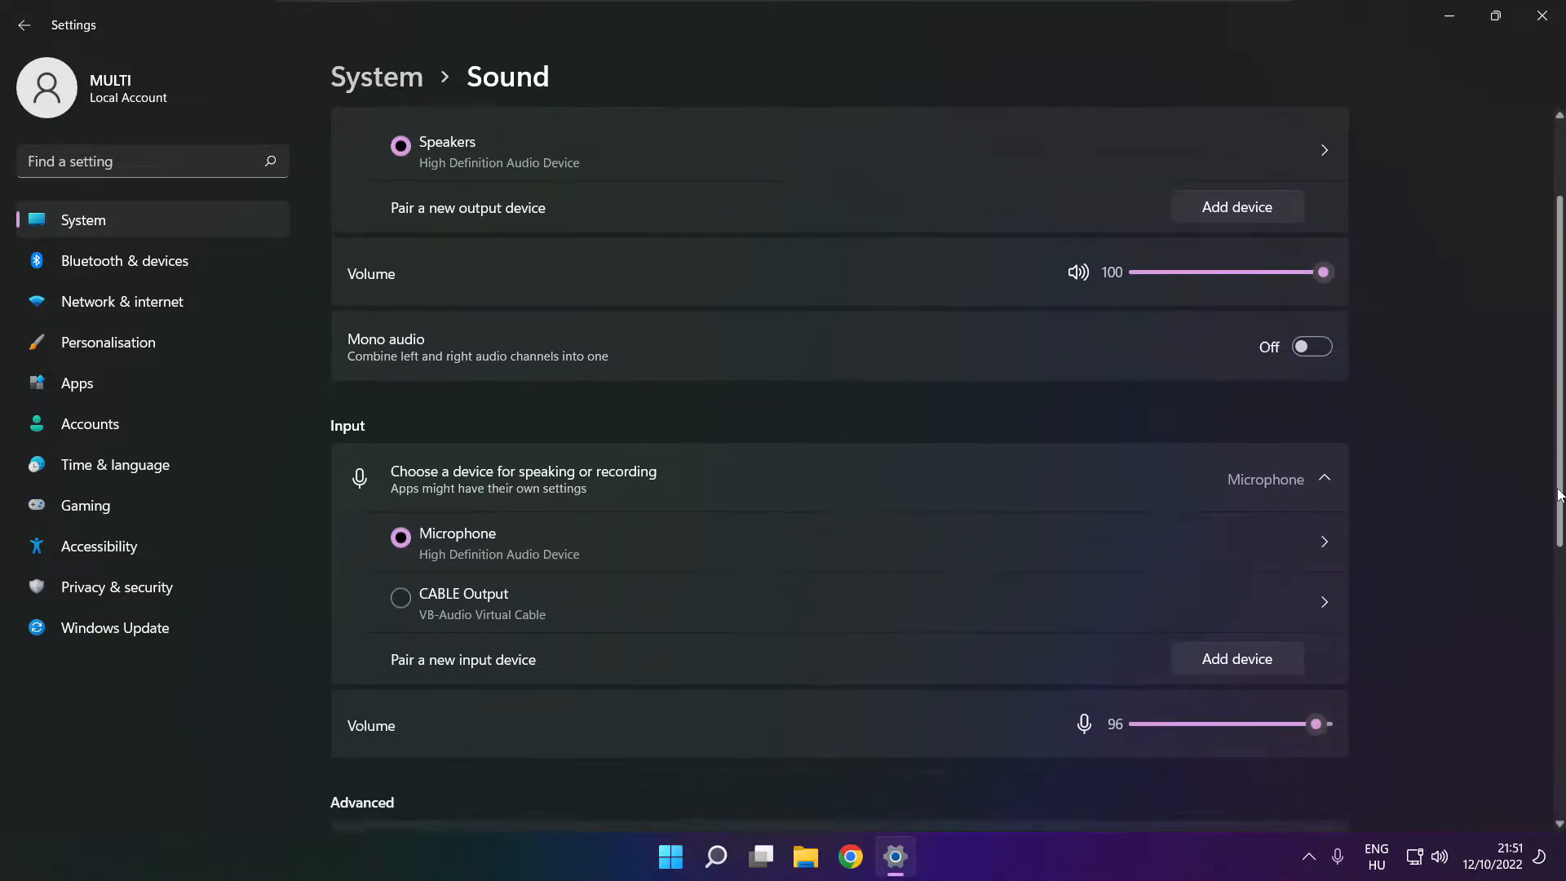
{"action": "scroll", "scroll_direction": "down", "scroll_amount": 3}
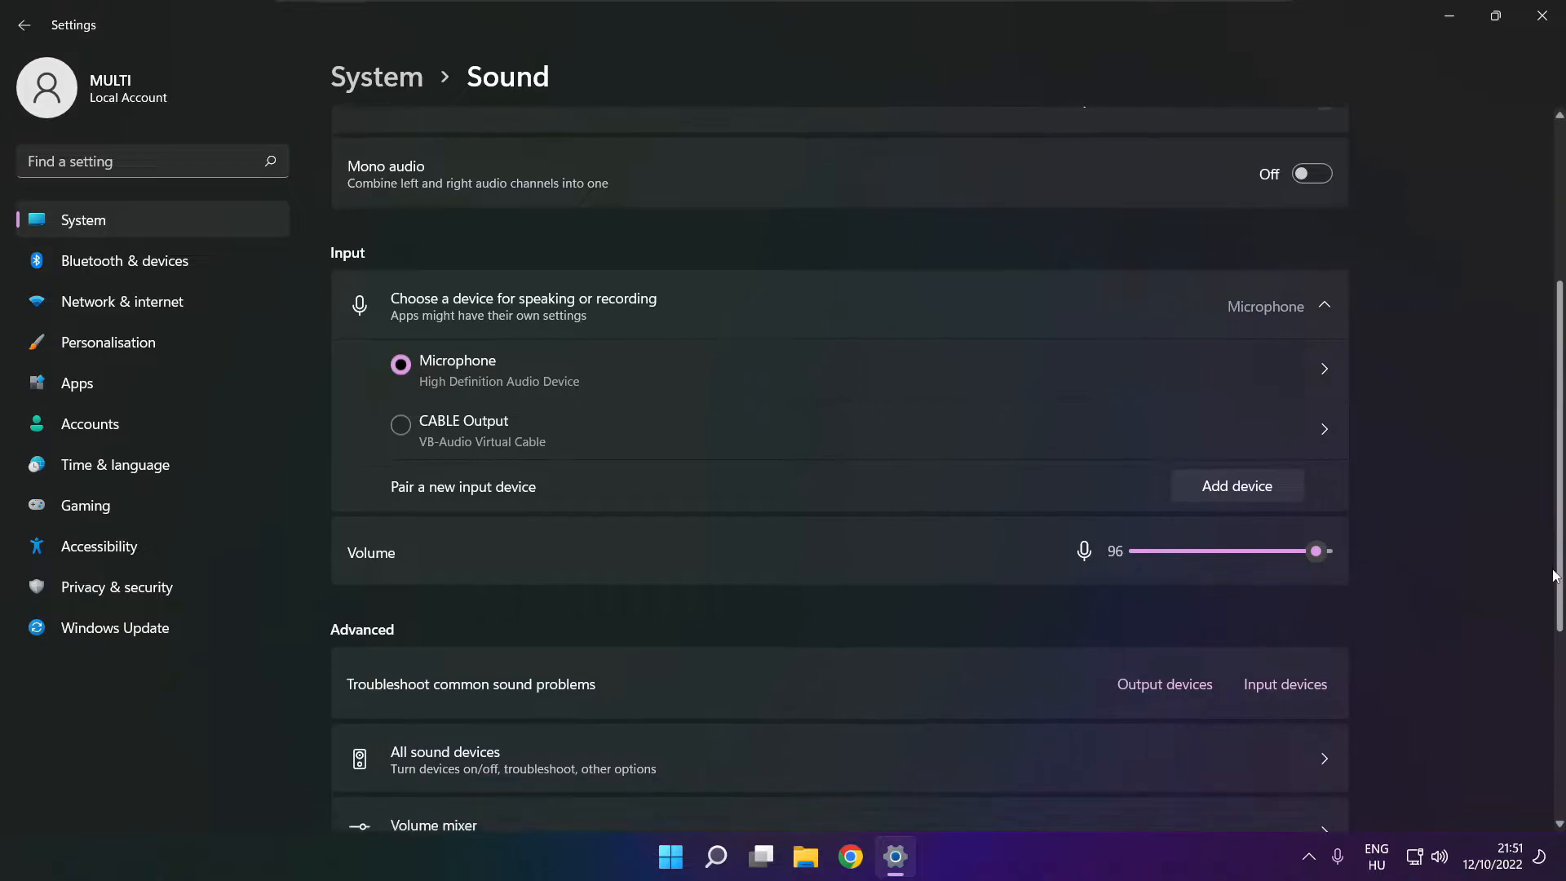
{"action": "scroll", "scroll_direction": "down", "scroll_amount": 3}
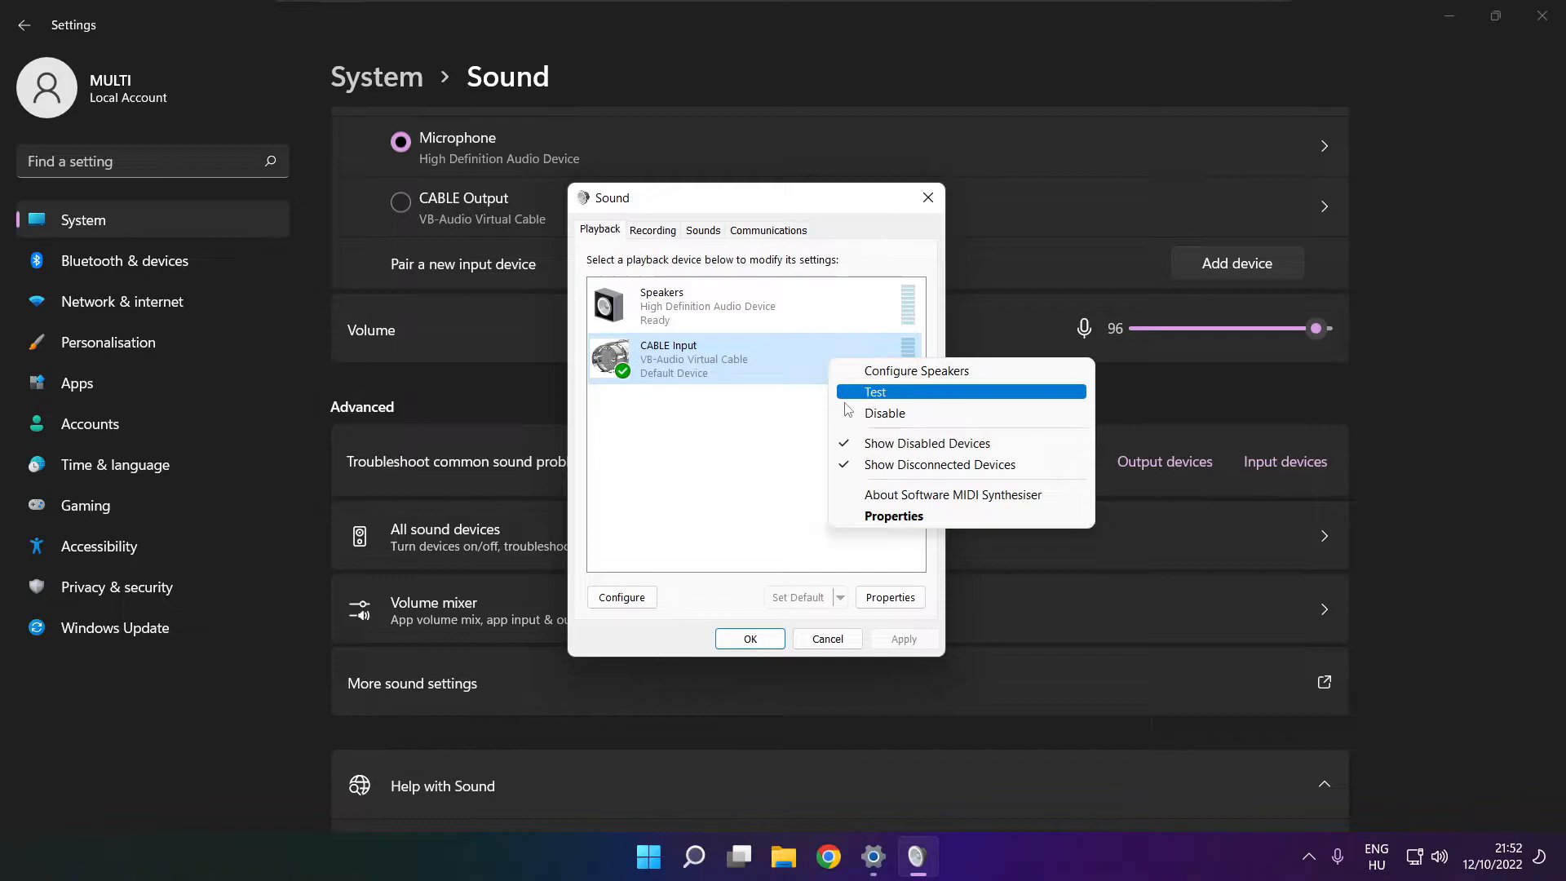
Step: Disable the CABLE Input device and start Configure Speakers for Speakers
{"action": "left_click", "coordinate": [884, 412]}
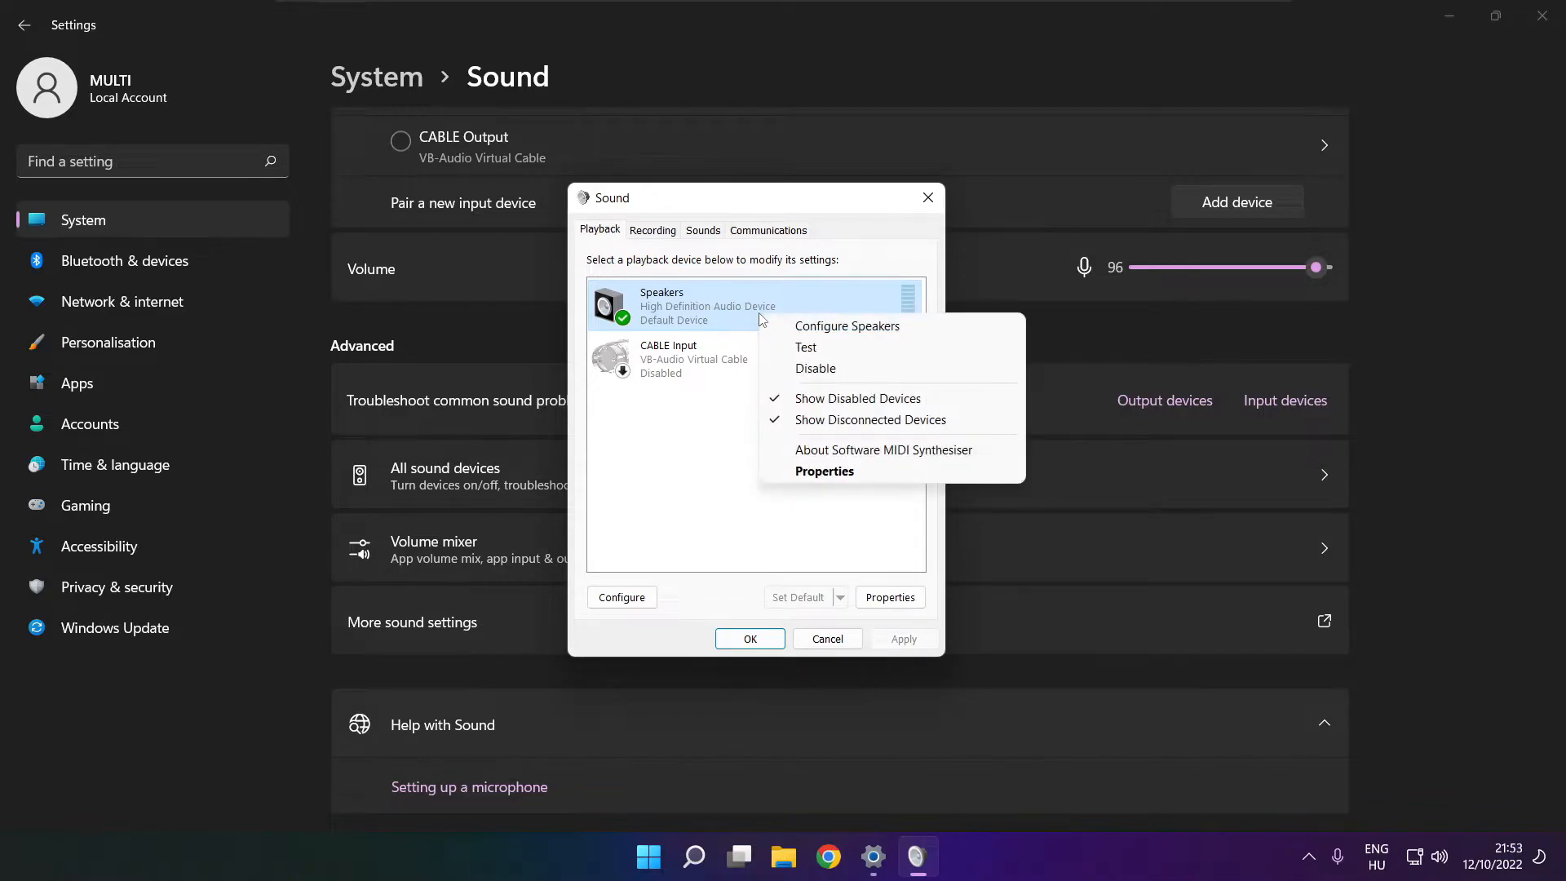
{"action": "left_click", "coordinate": [845, 325]}
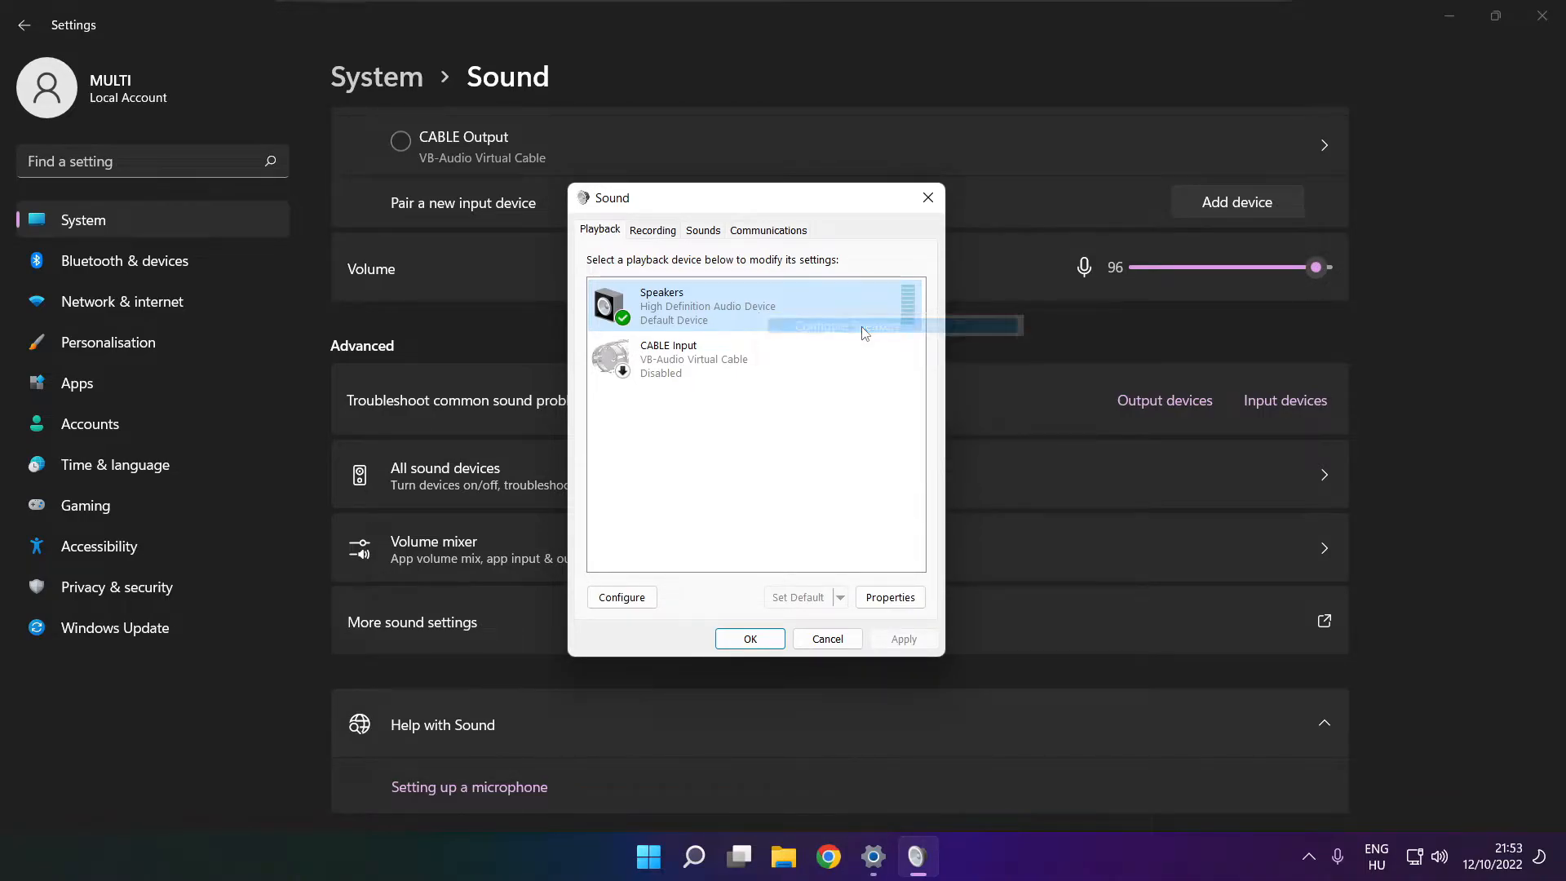
{"action": "left_click", "coordinate": [620, 596]}
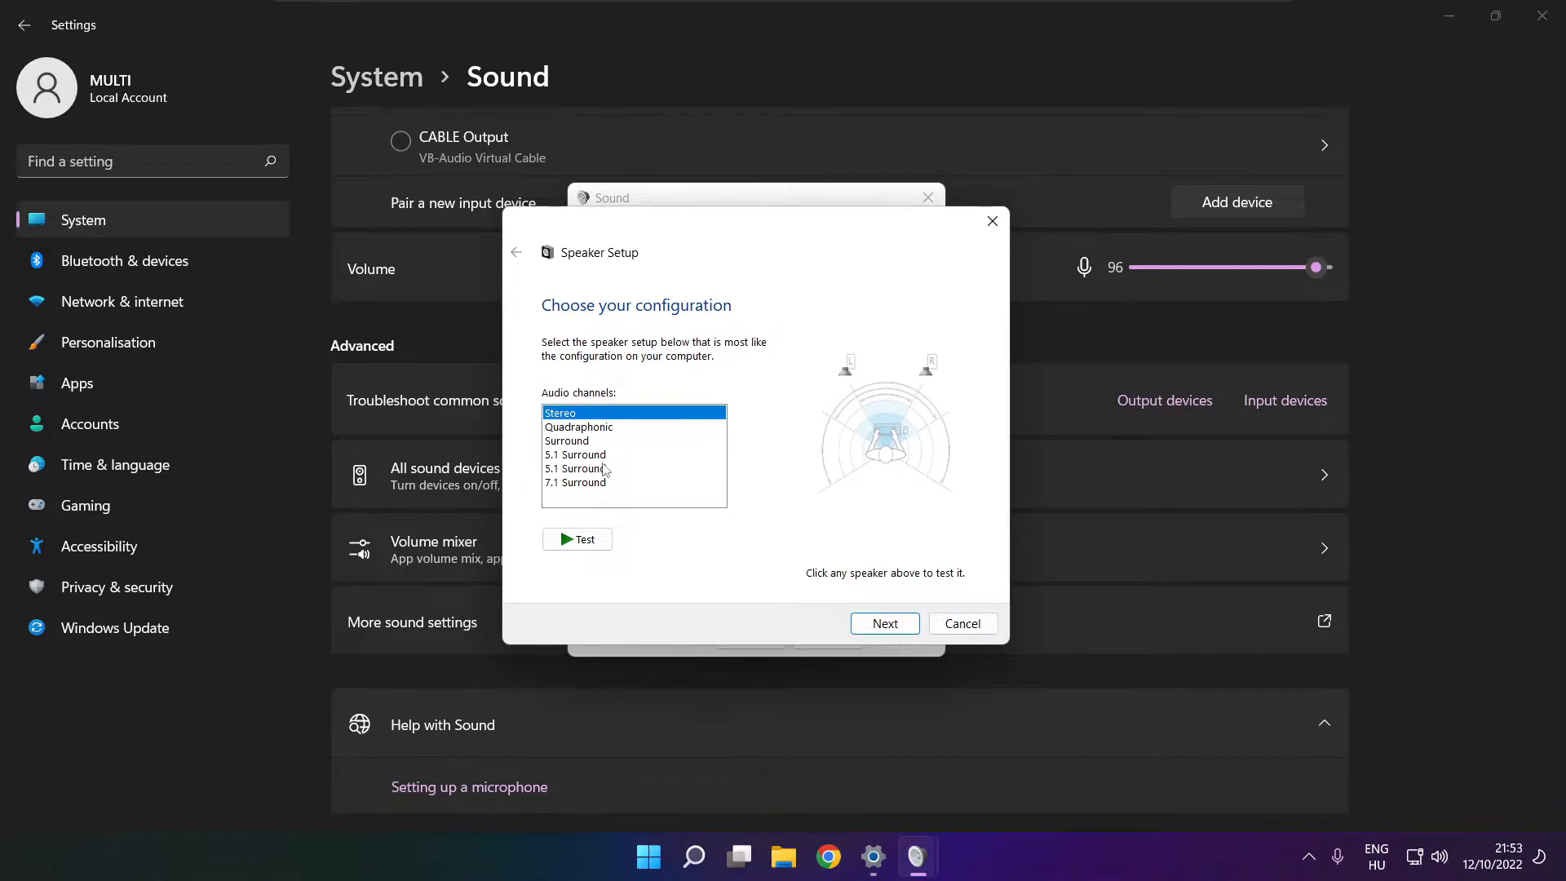
Step: Set up Speakers as 7.1 Surround with all optional speakers enabled
{"action": "left_click", "coordinate": [576, 481]}
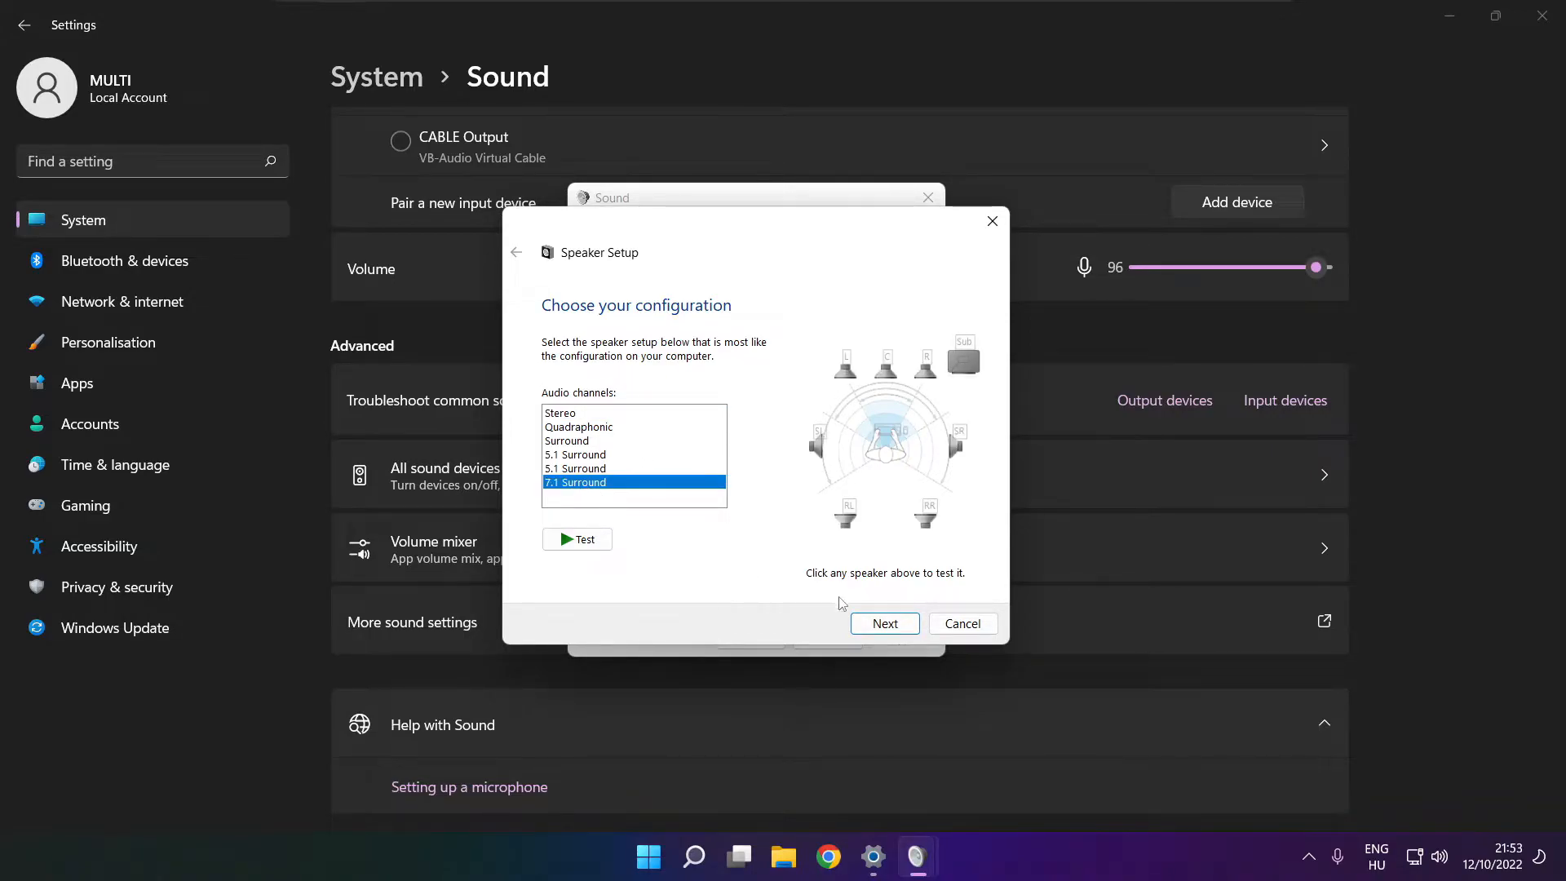
{"action": "left_click", "coordinate": [882, 623]}
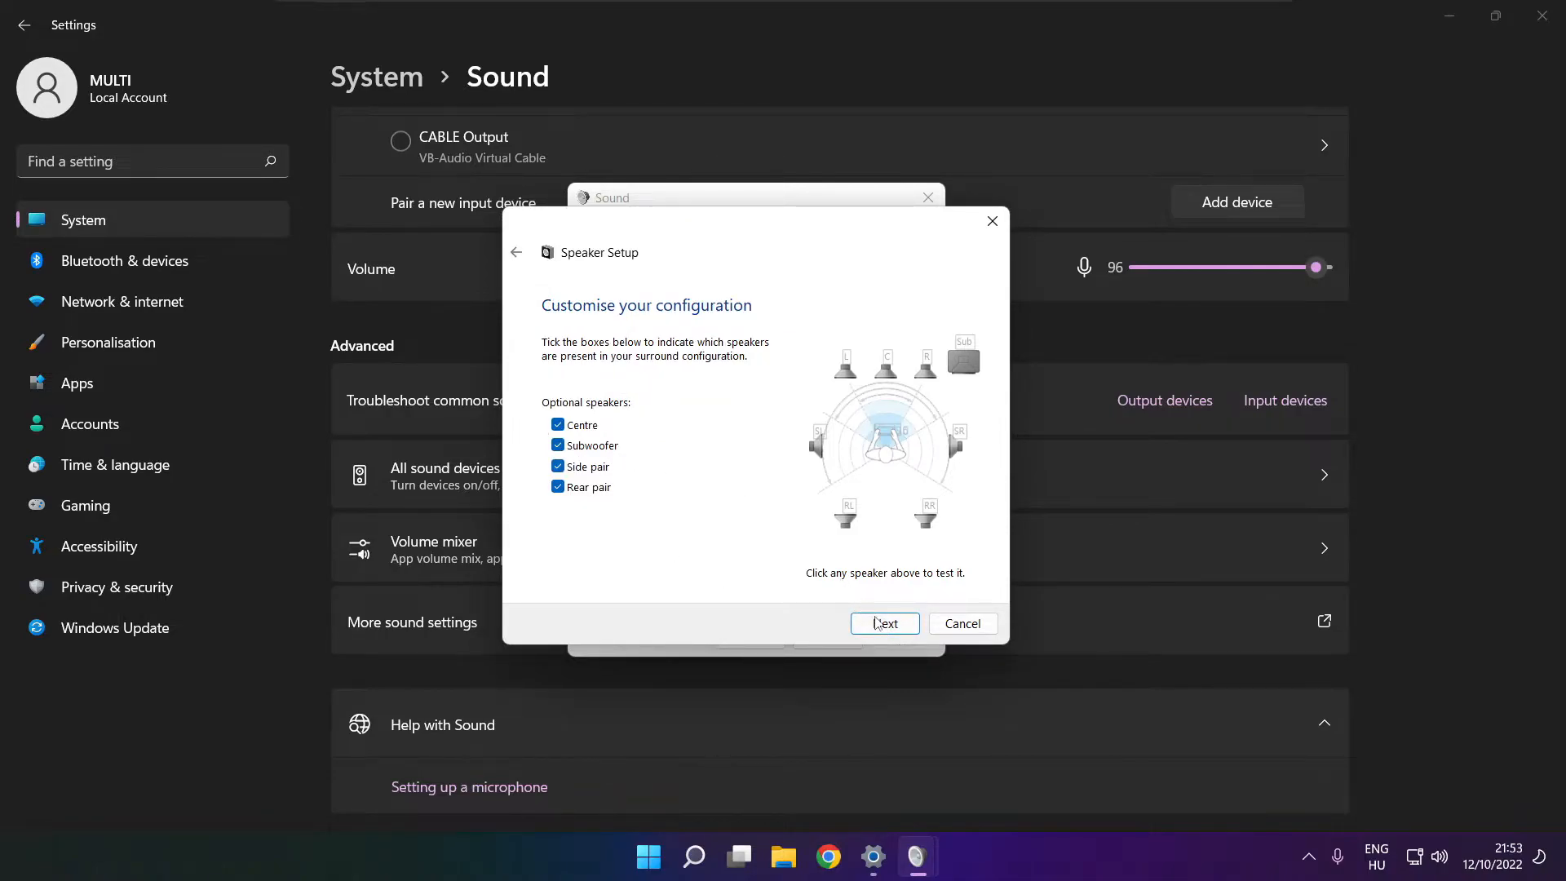
{"action": "left_click", "coordinate": [884, 623]}
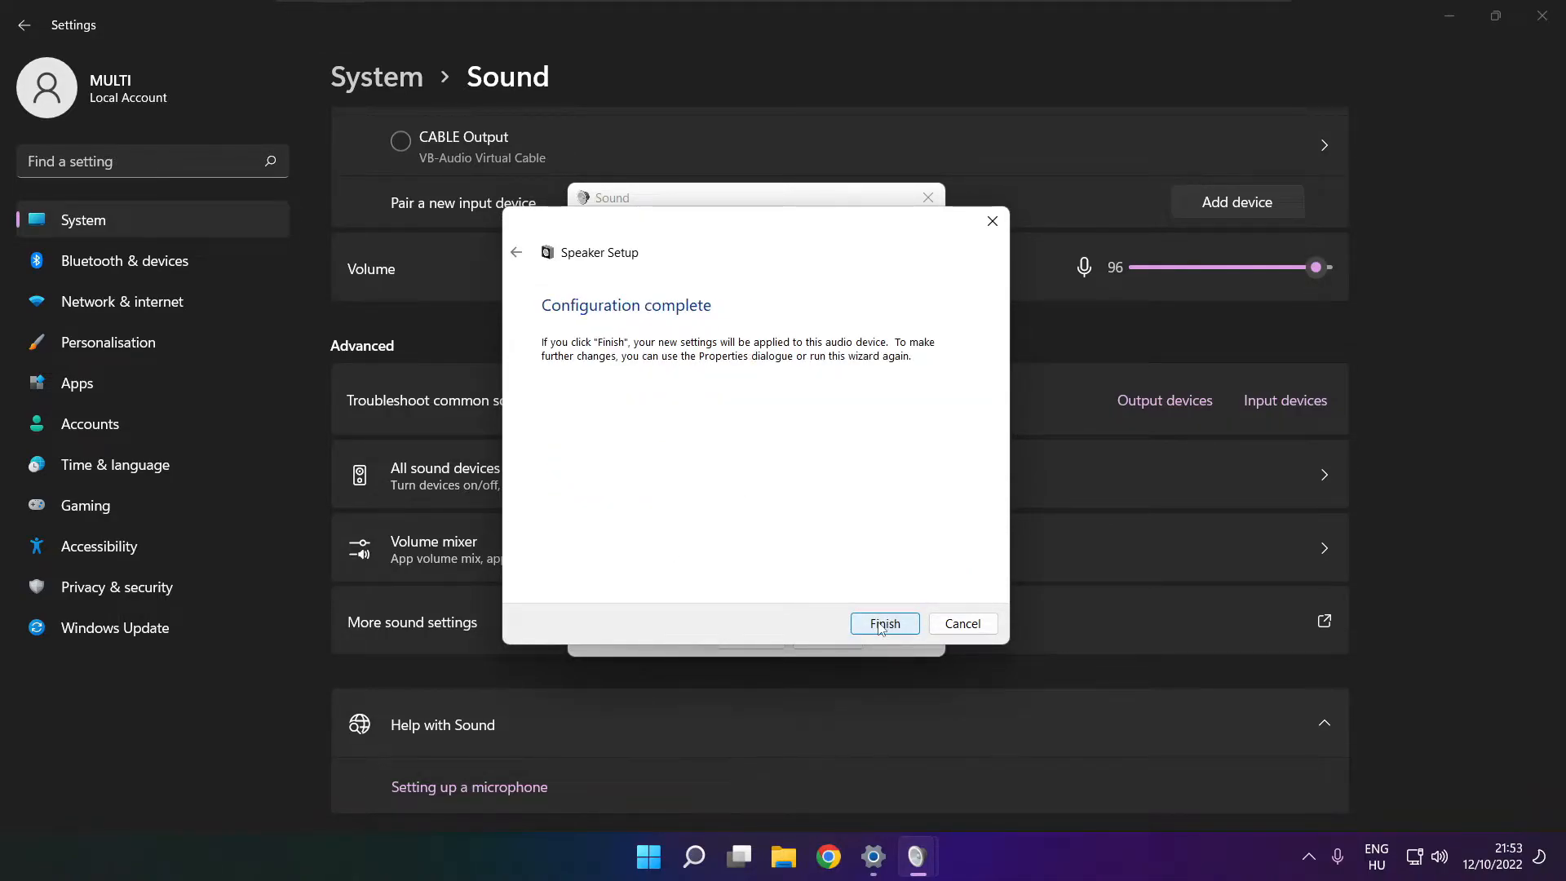
{"action": "left_click", "coordinate": [882, 623]}
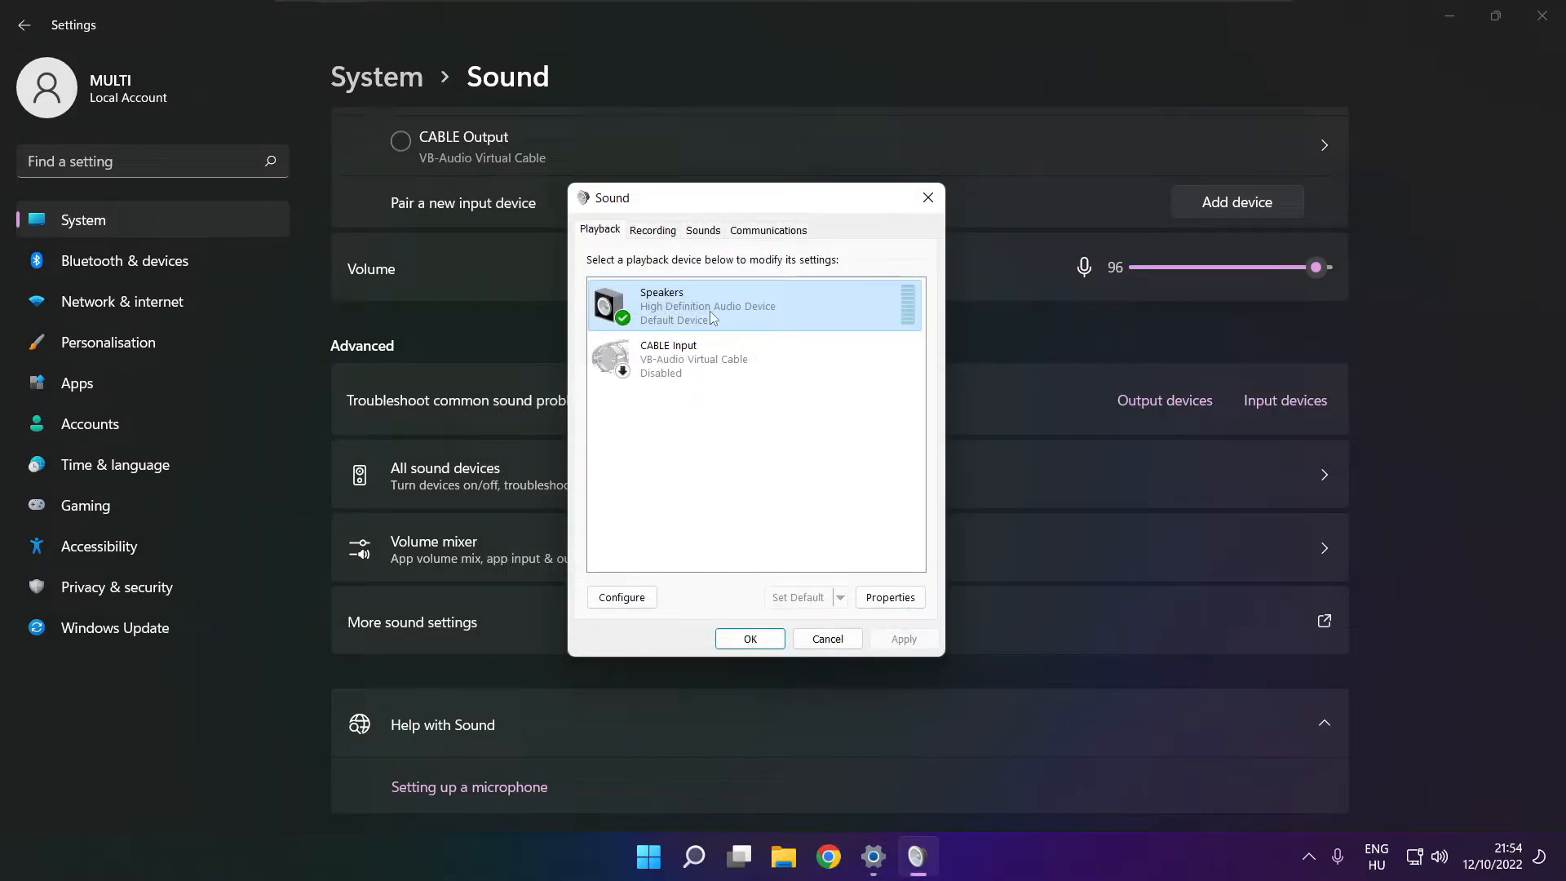
Step: Disable all audio enhancements in Speakers Properties and apply
{"action": "left_click", "coordinate": [888, 596]}
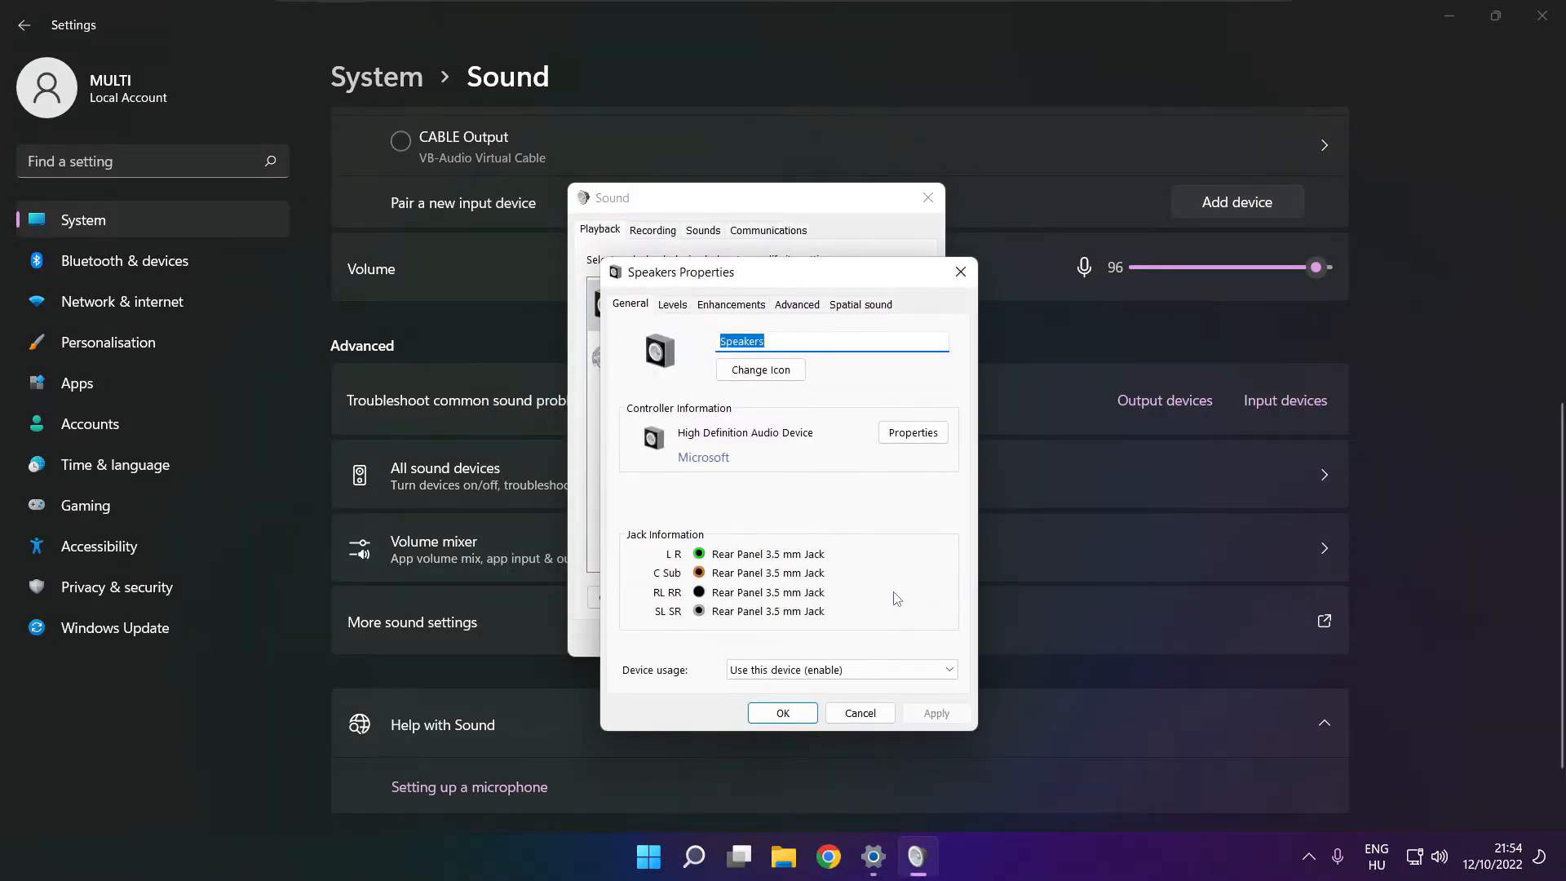
{"action": "left_click", "coordinate": [641, 253]}
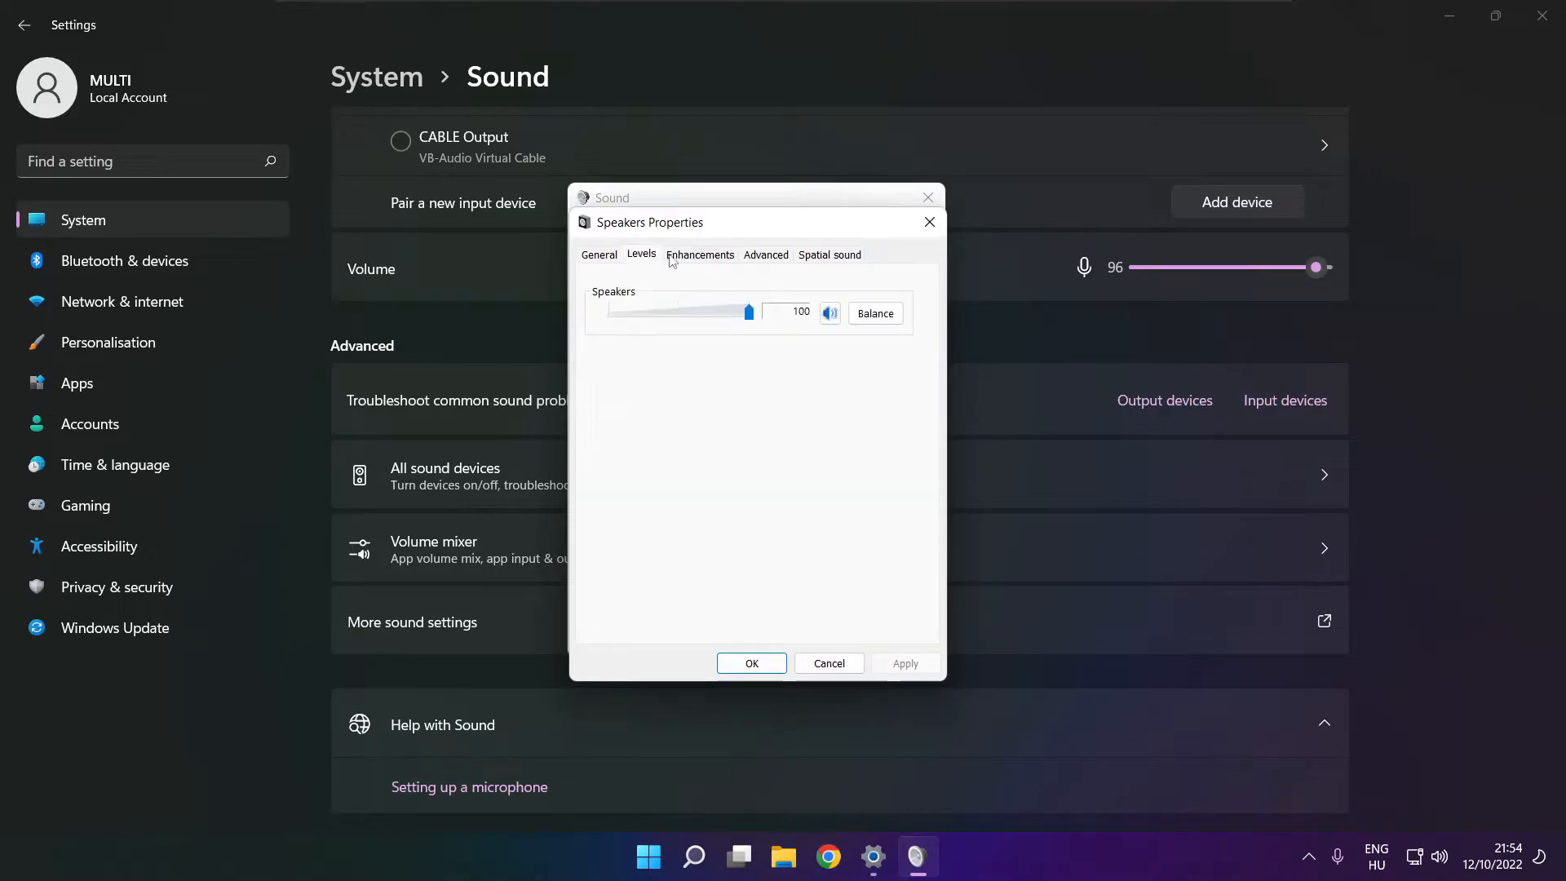
{"action": "left_click", "coordinate": [699, 254]}
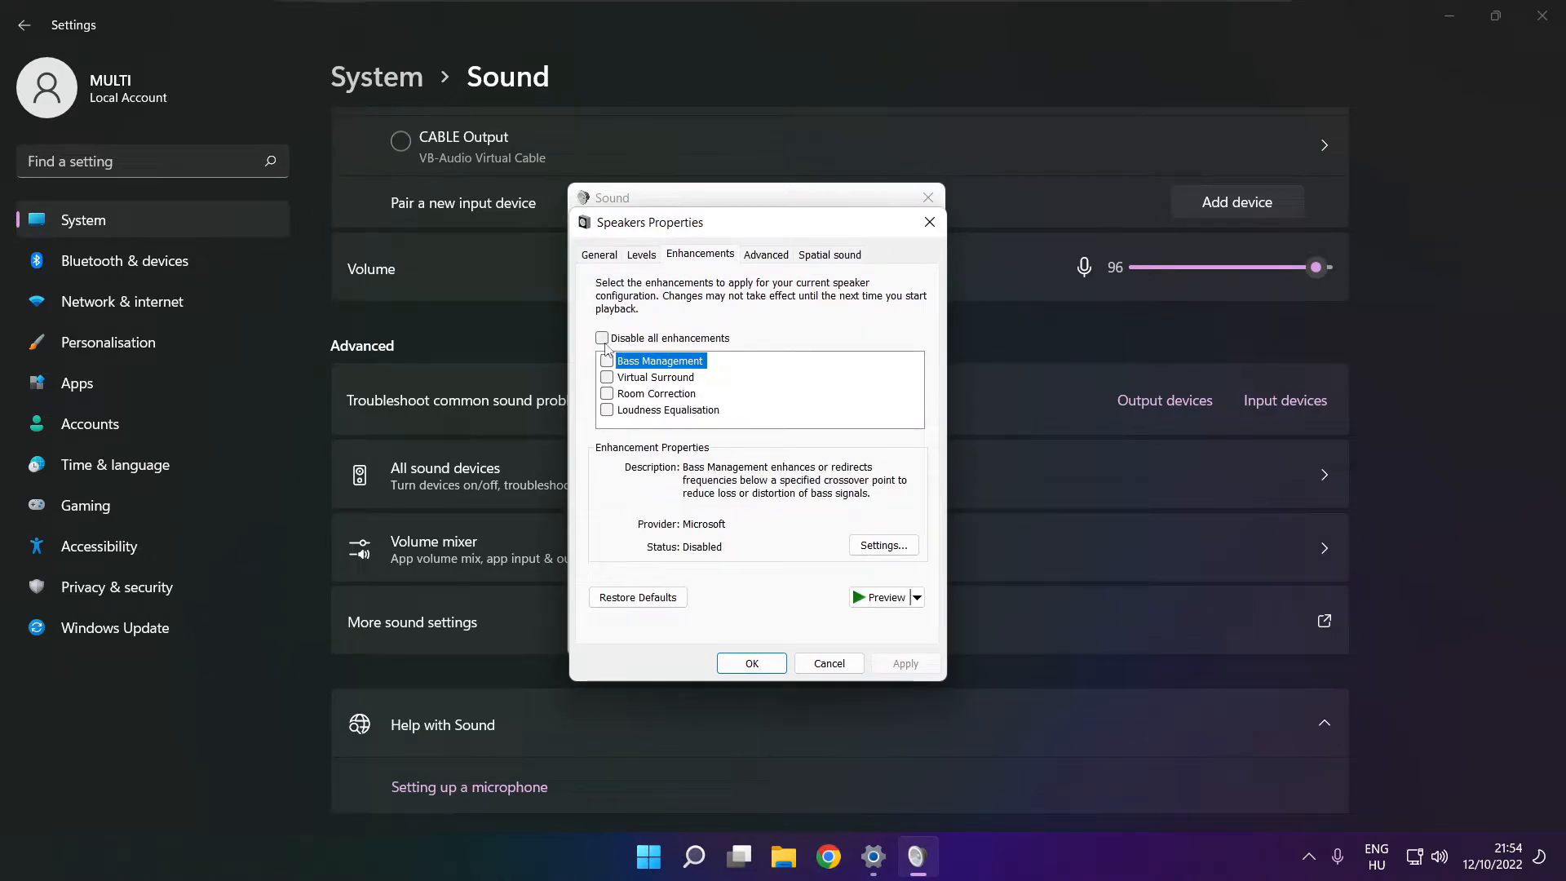
{"action": "left_click", "coordinate": [602, 337]}
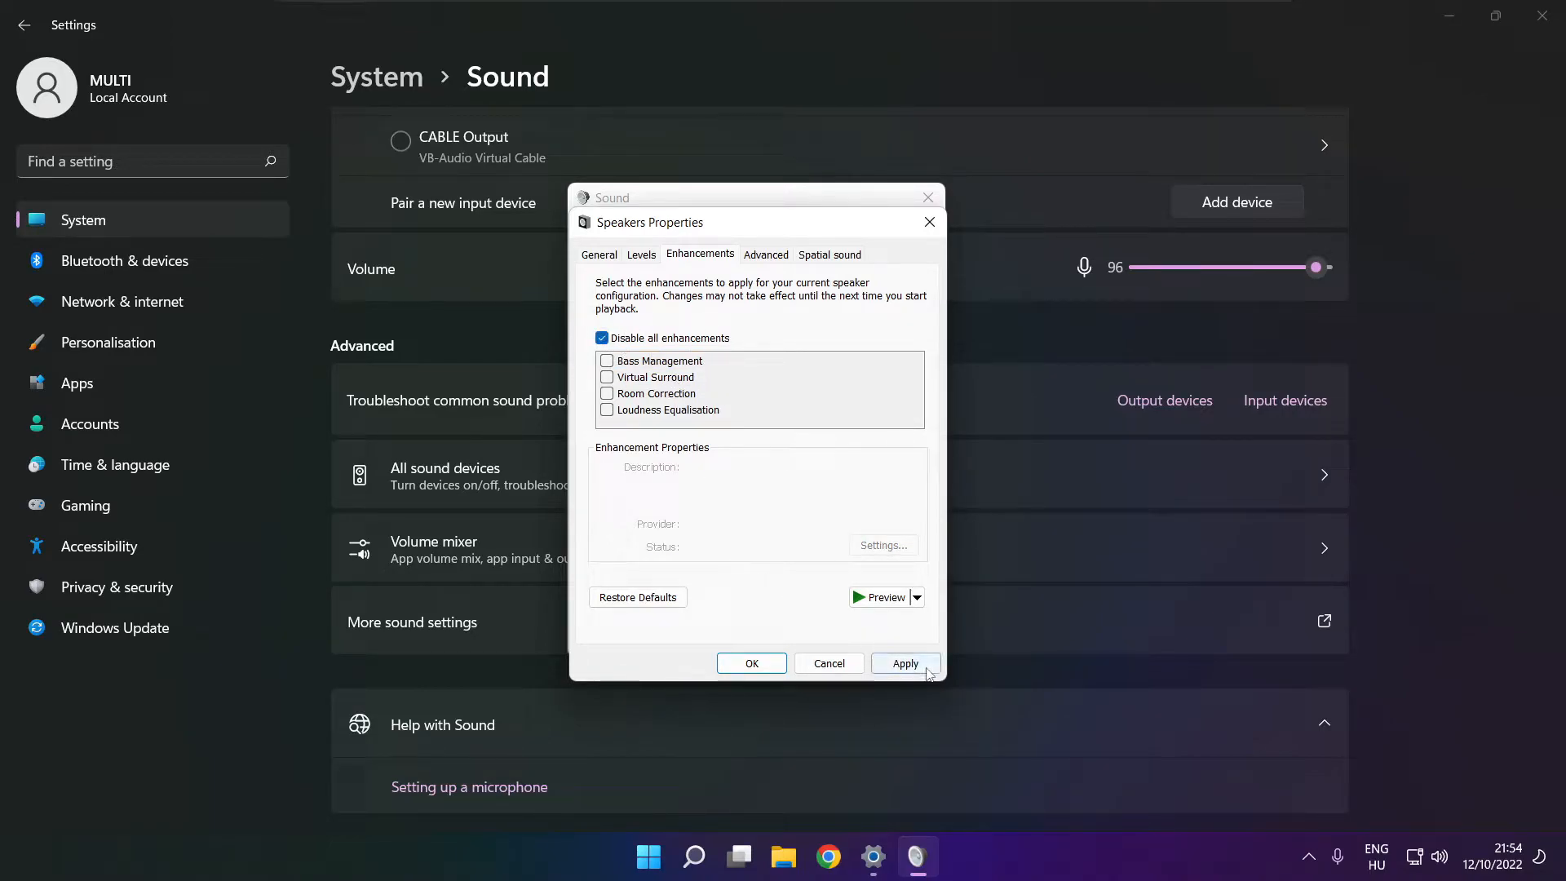
{"action": "left_click", "coordinate": [903, 663]}
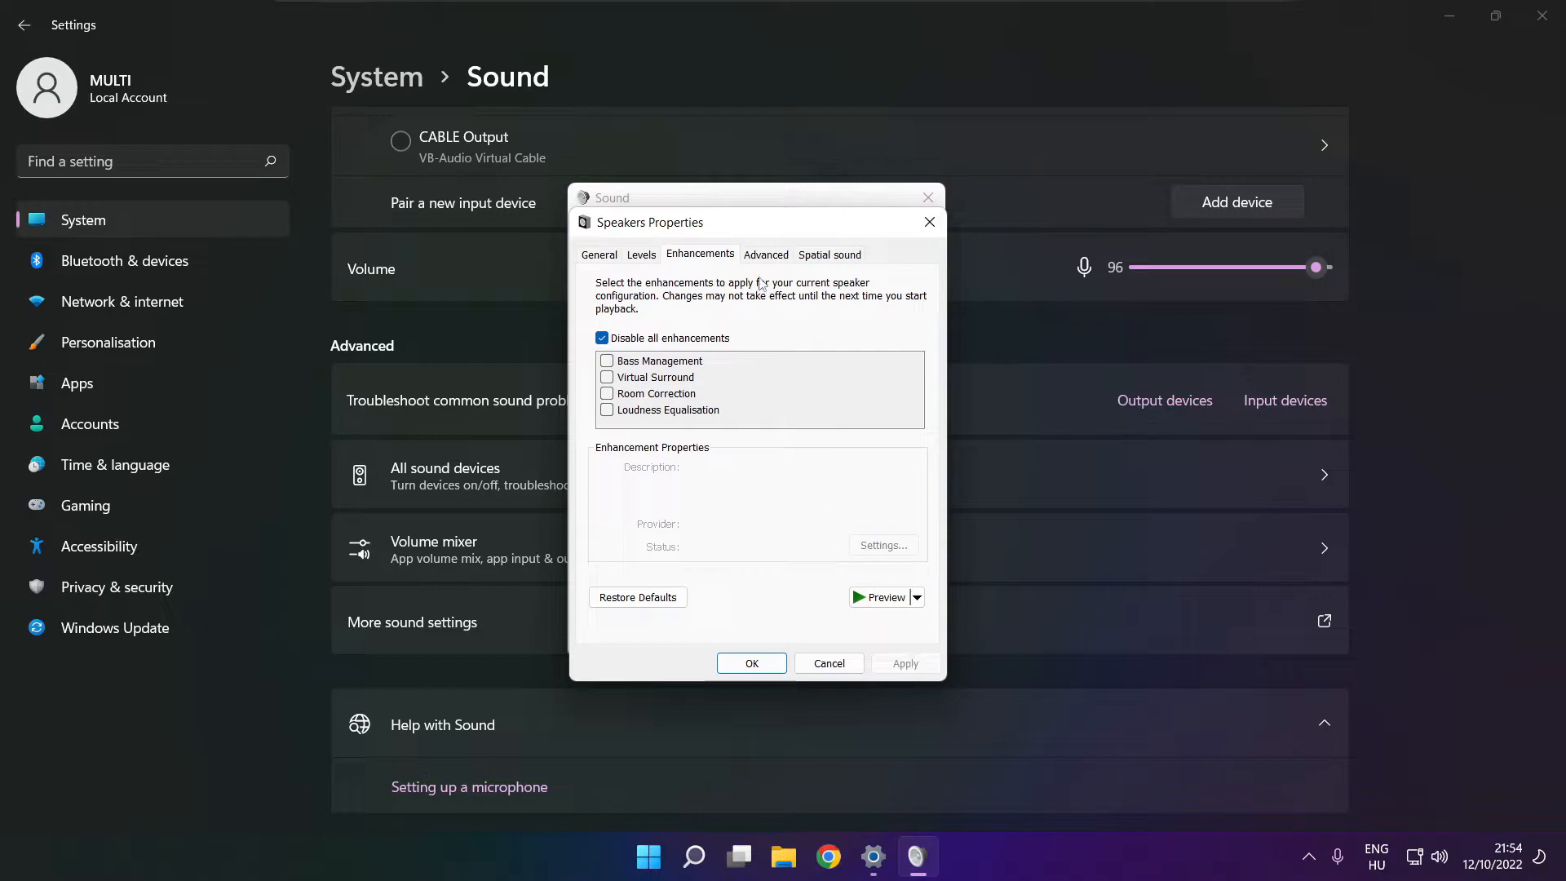
Step: Set the default format to 16 bit, 48000 Hz (DVD Quality) and close both dialogs
{"action": "left_click", "coordinate": [765, 253]}
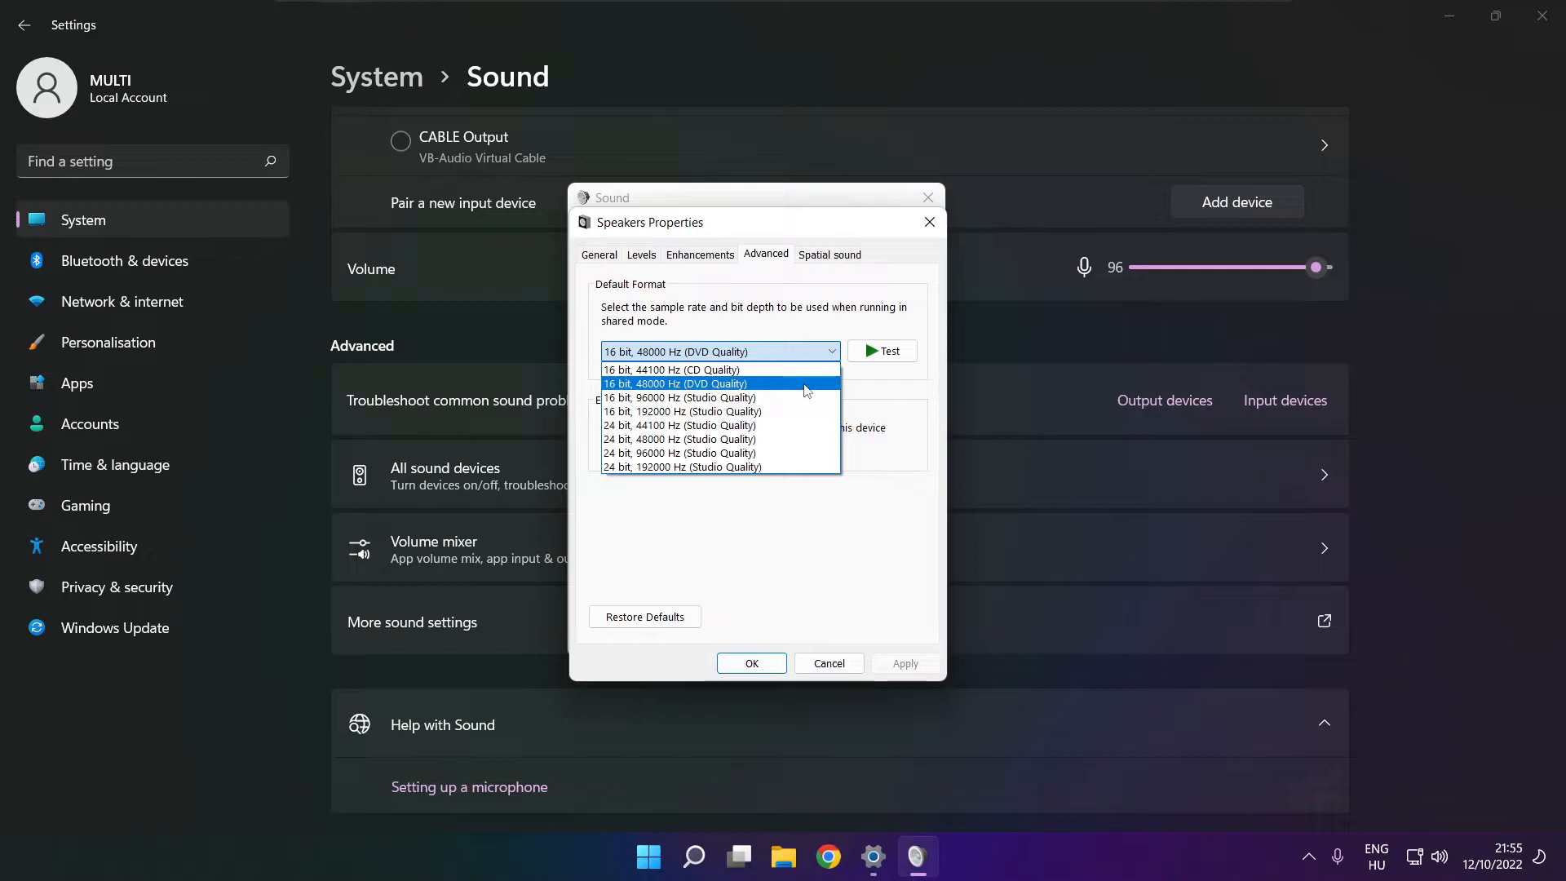
{"action": "left_click", "coordinate": [675, 383]}
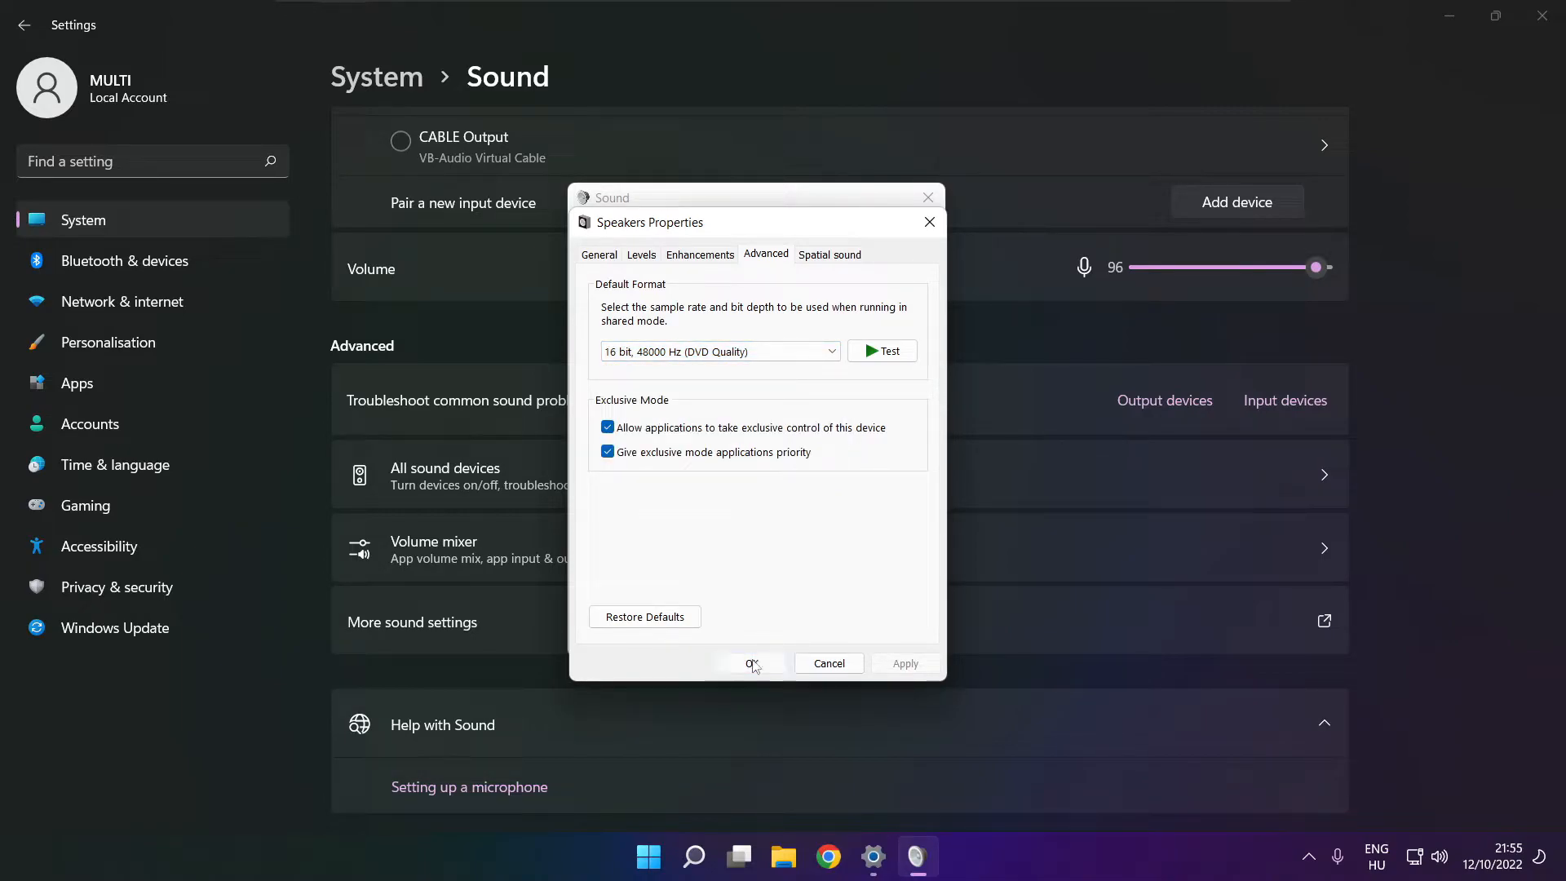
{"action": "left_click", "coordinate": [751, 663]}
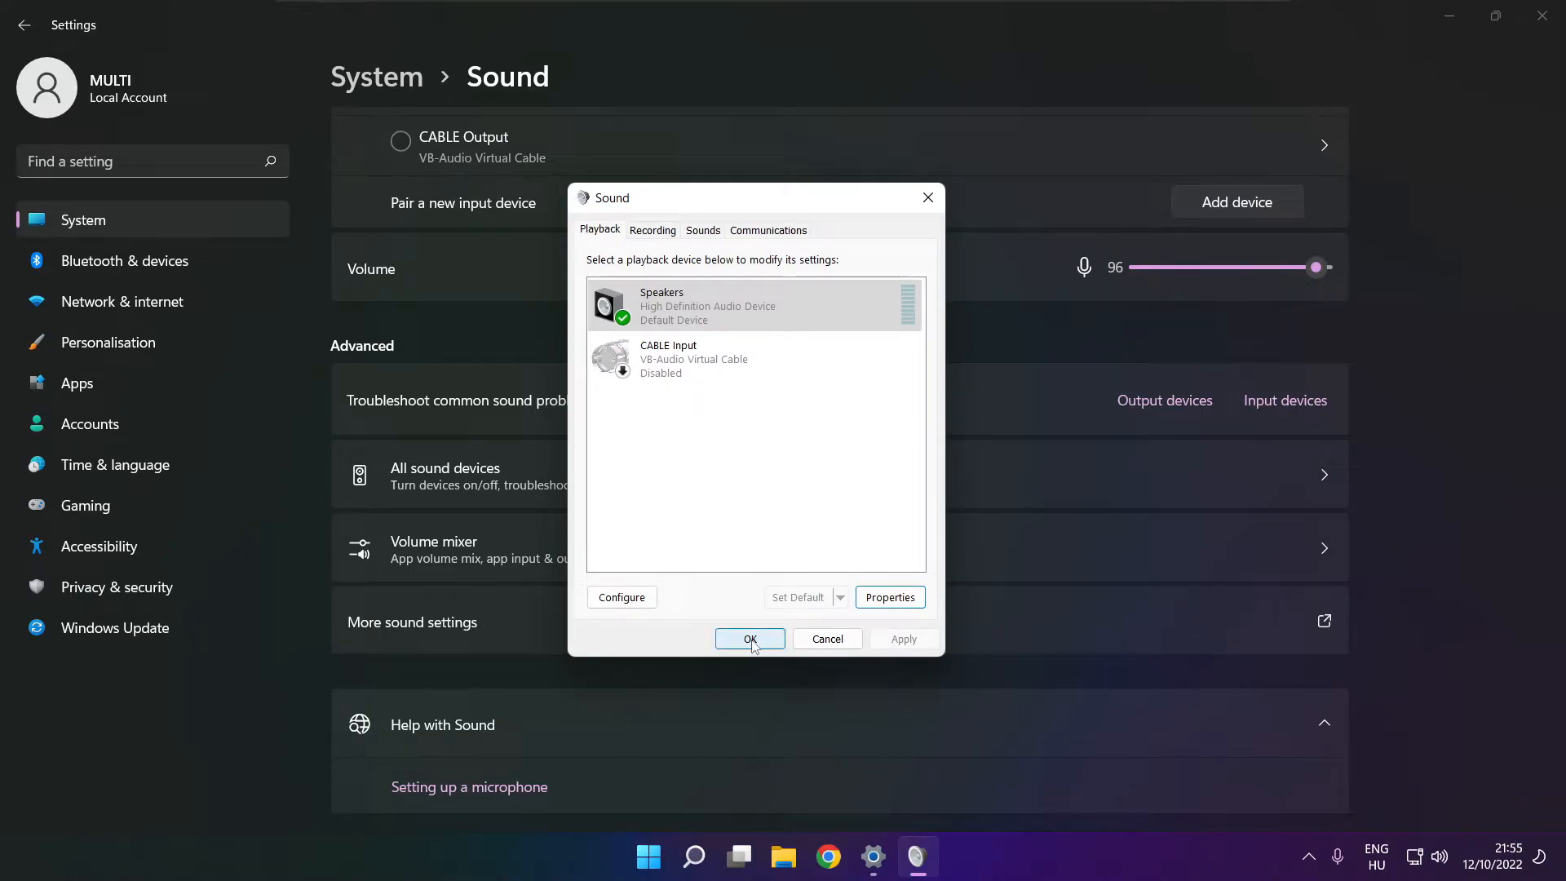
{"action": "left_click", "coordinate": [749, 637]}
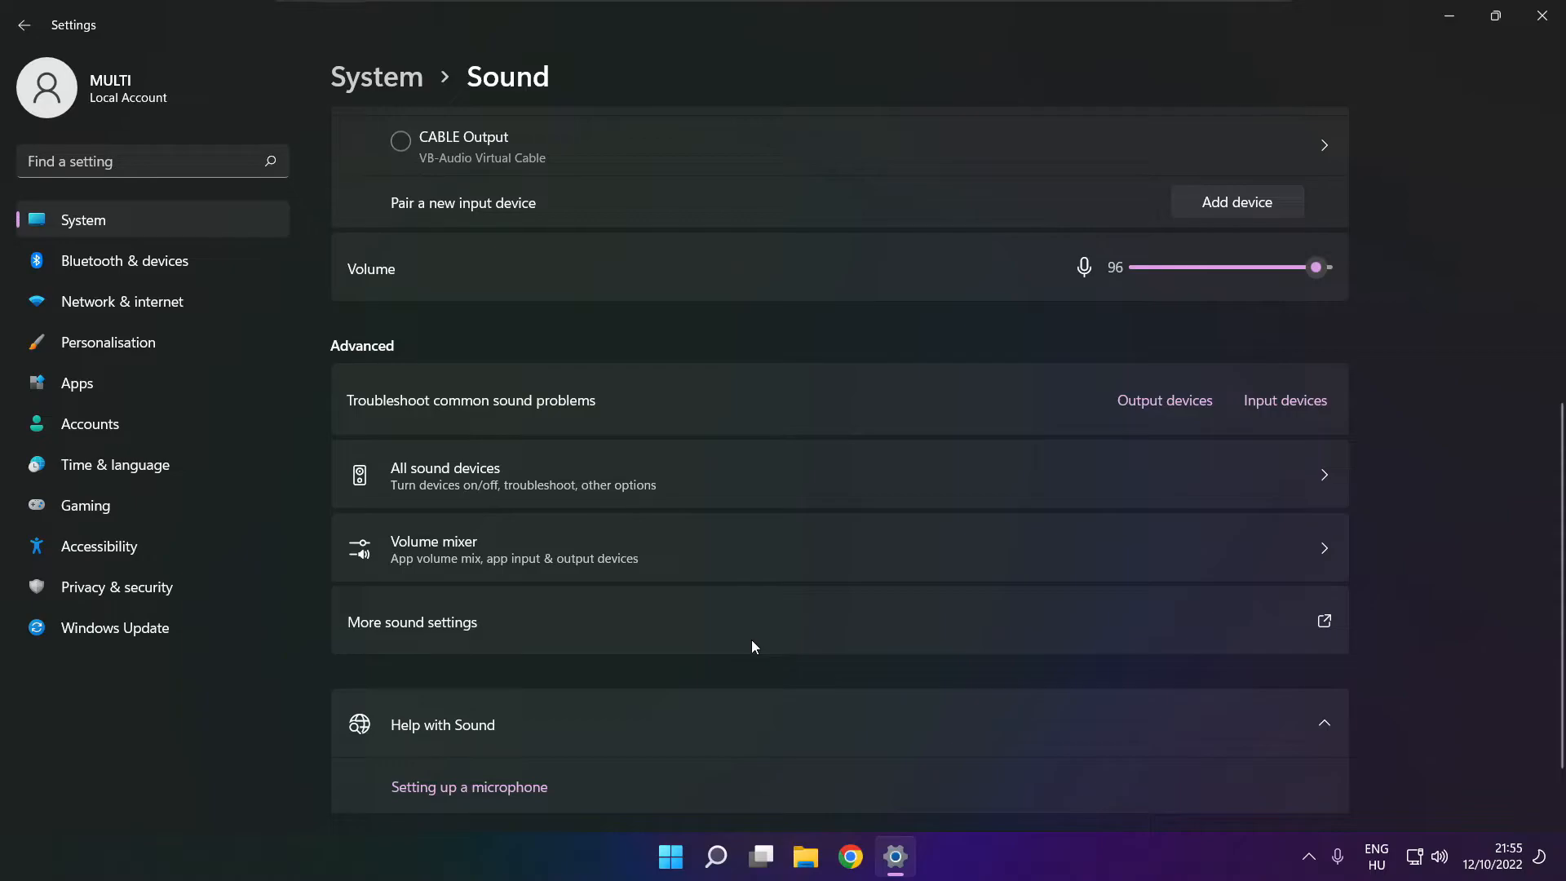
{"action": "mouse_move", "coordinate": [1540, 16]}
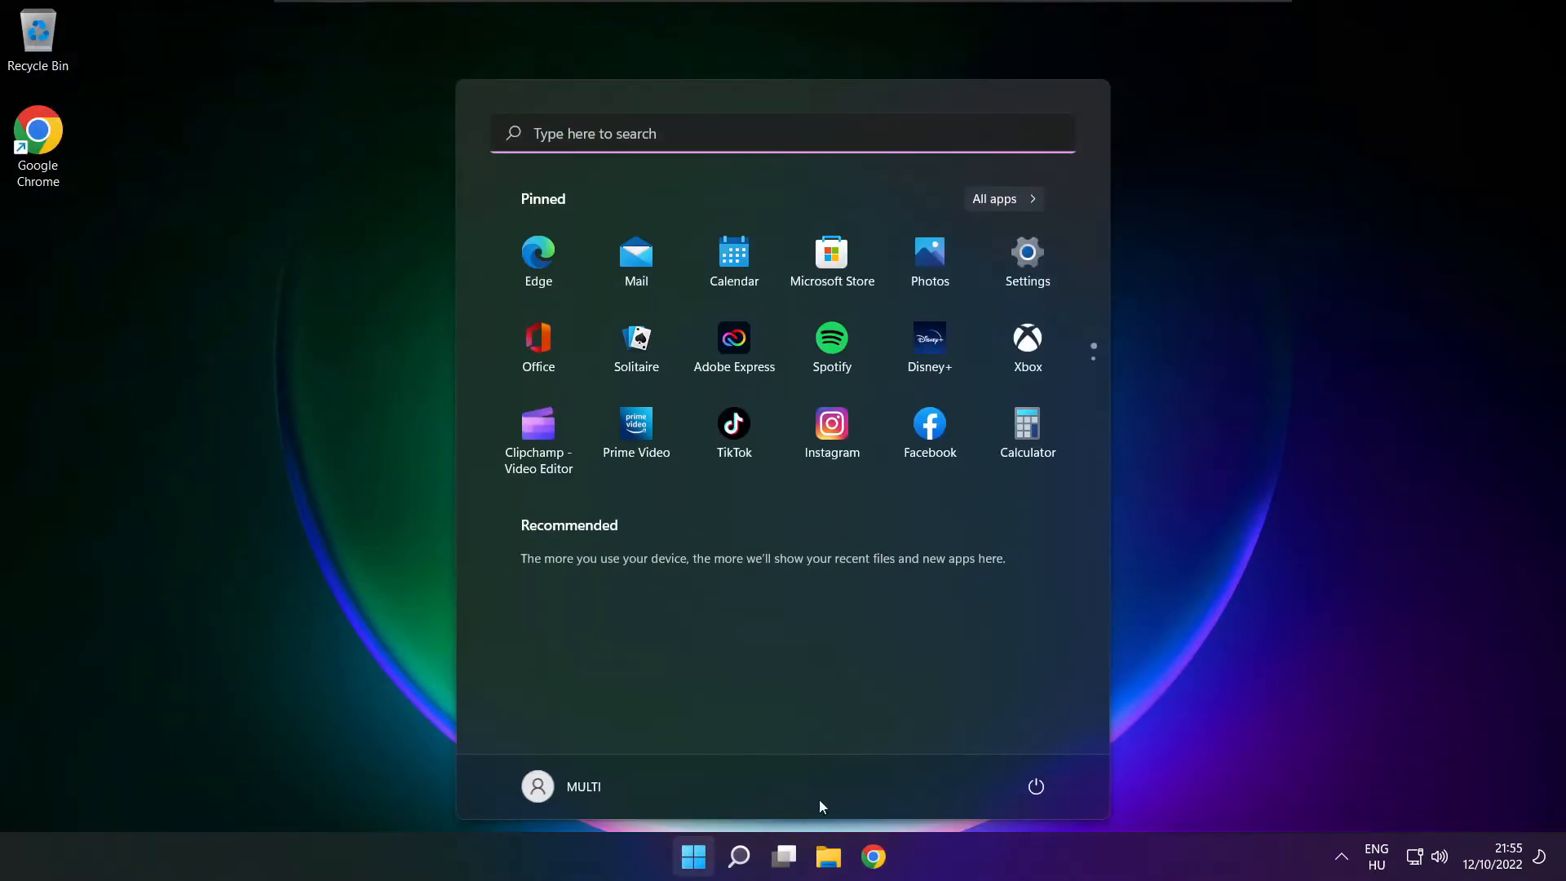
Step: Dismiss the Start menu to return to the desktop
{"action": "left_click", "coordinate": [1036, 786]}
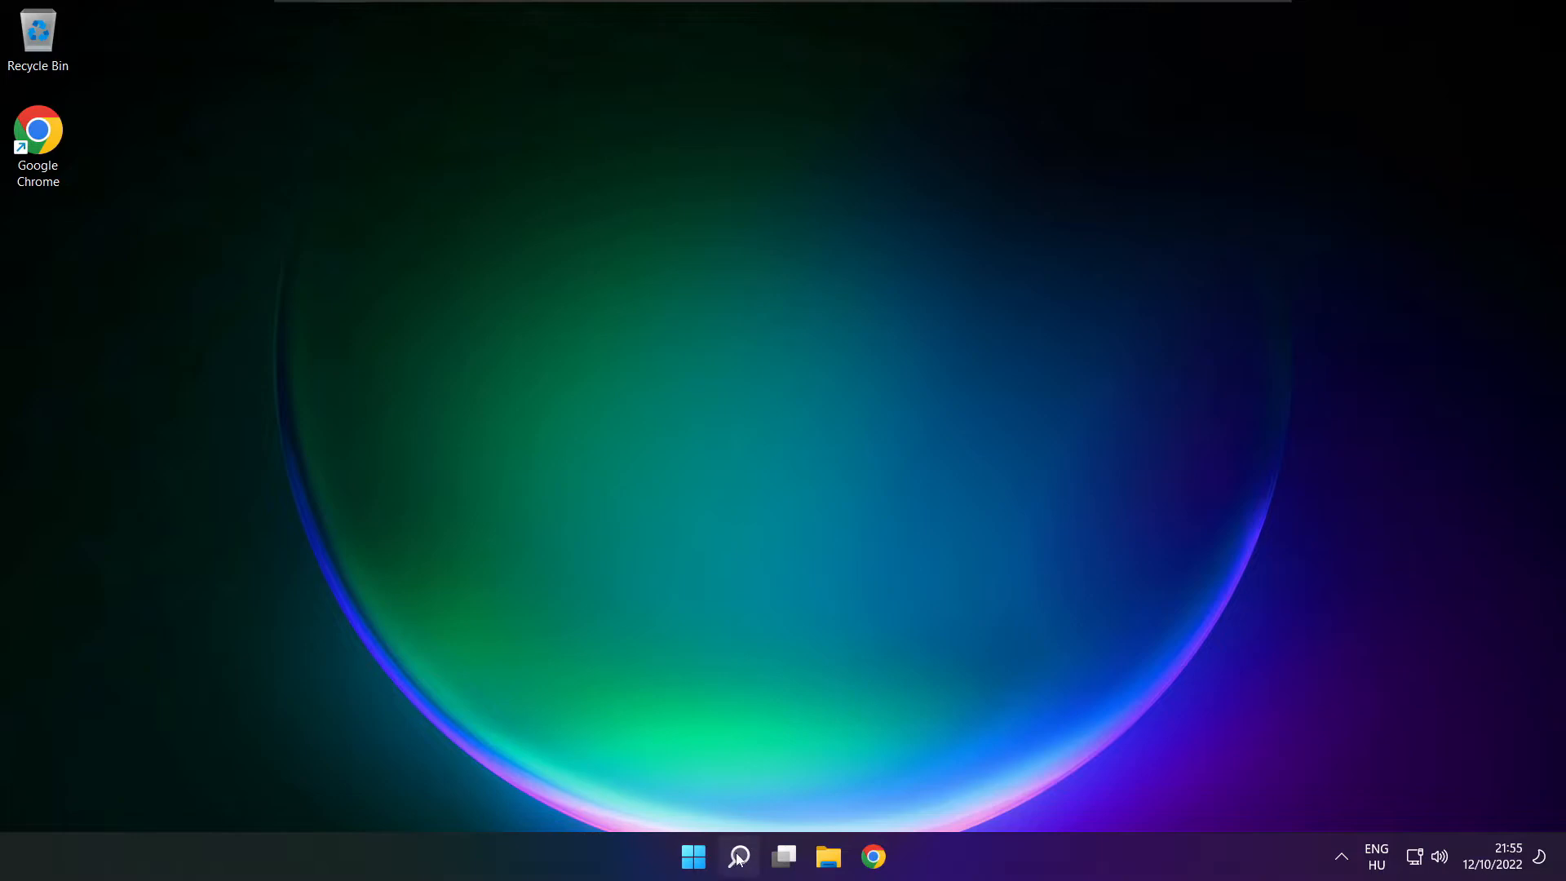
Step: Search Windows for 'device manager' and open Device Manager
{"action": "left_click", "coordinate": [737, 855]}
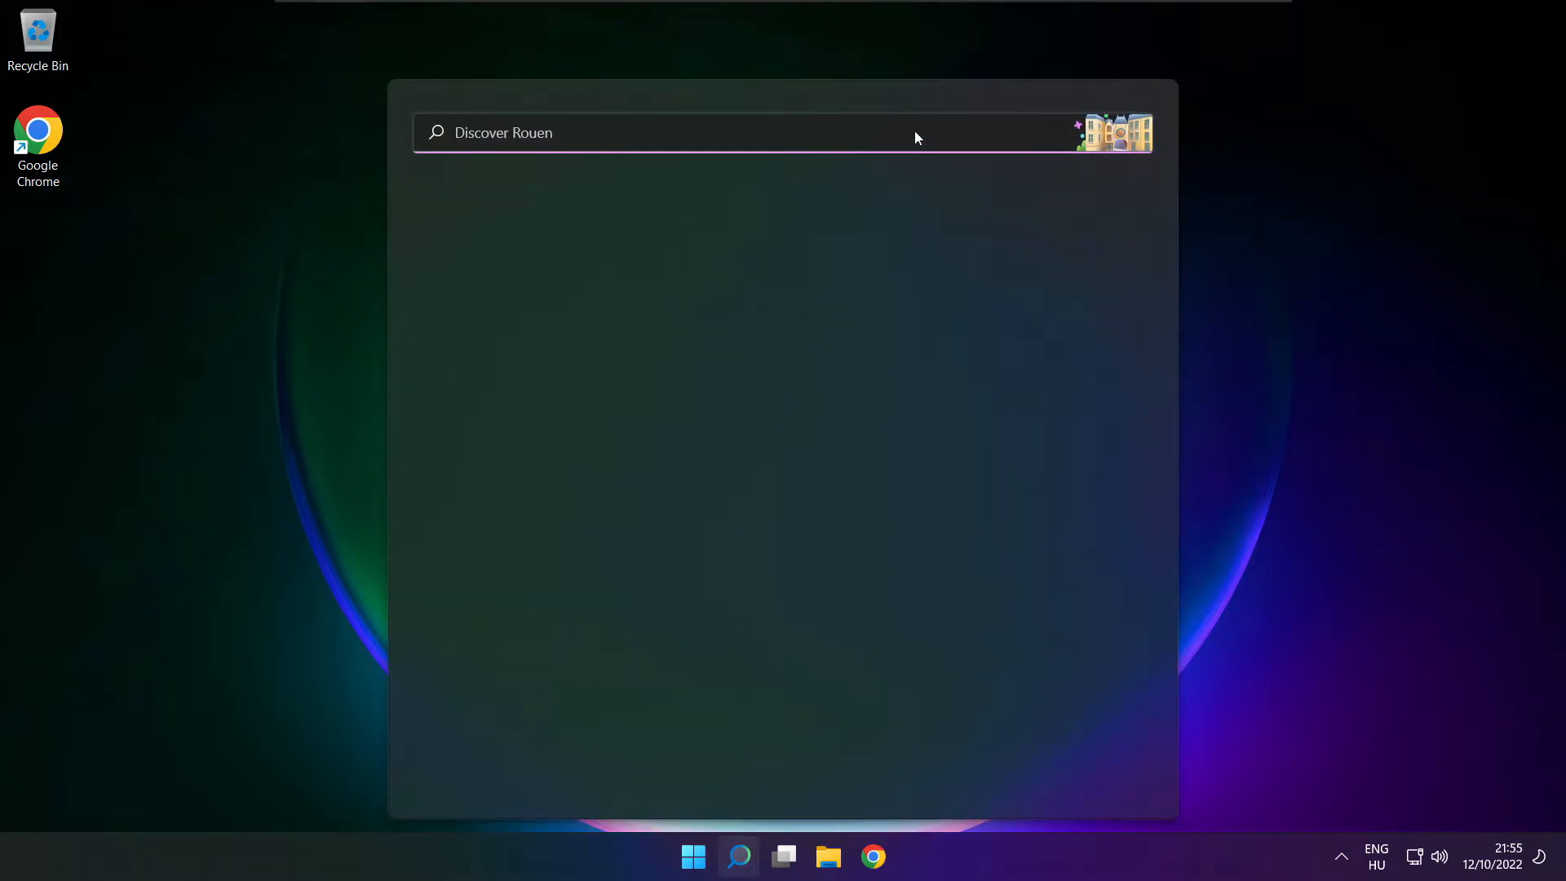
{"action": "type", "text": "device Manager"}
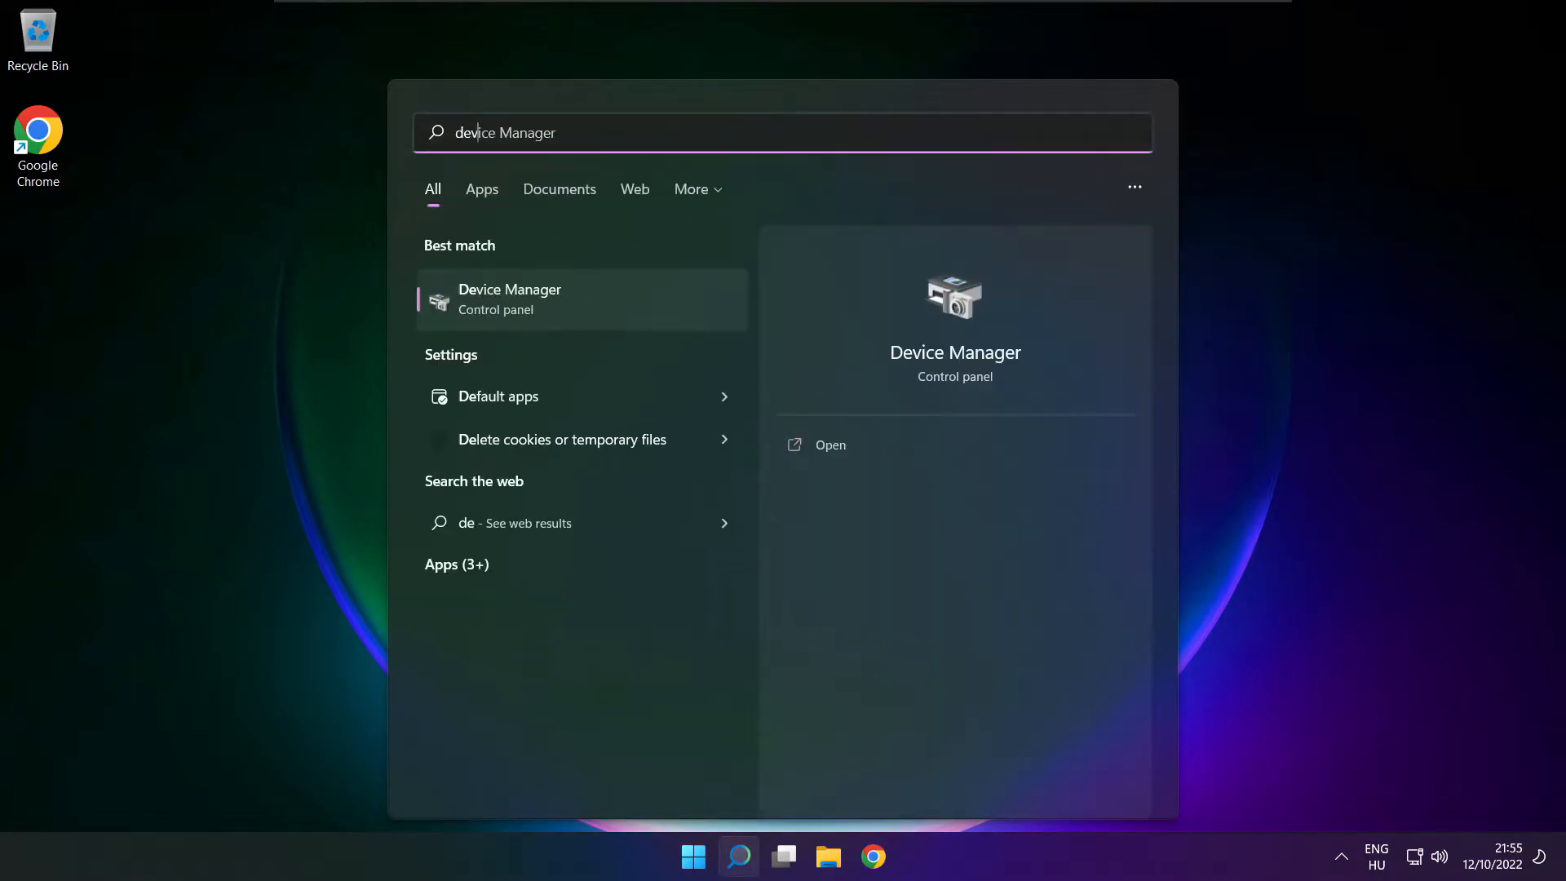
{"action": "type", "text": "device manager"}
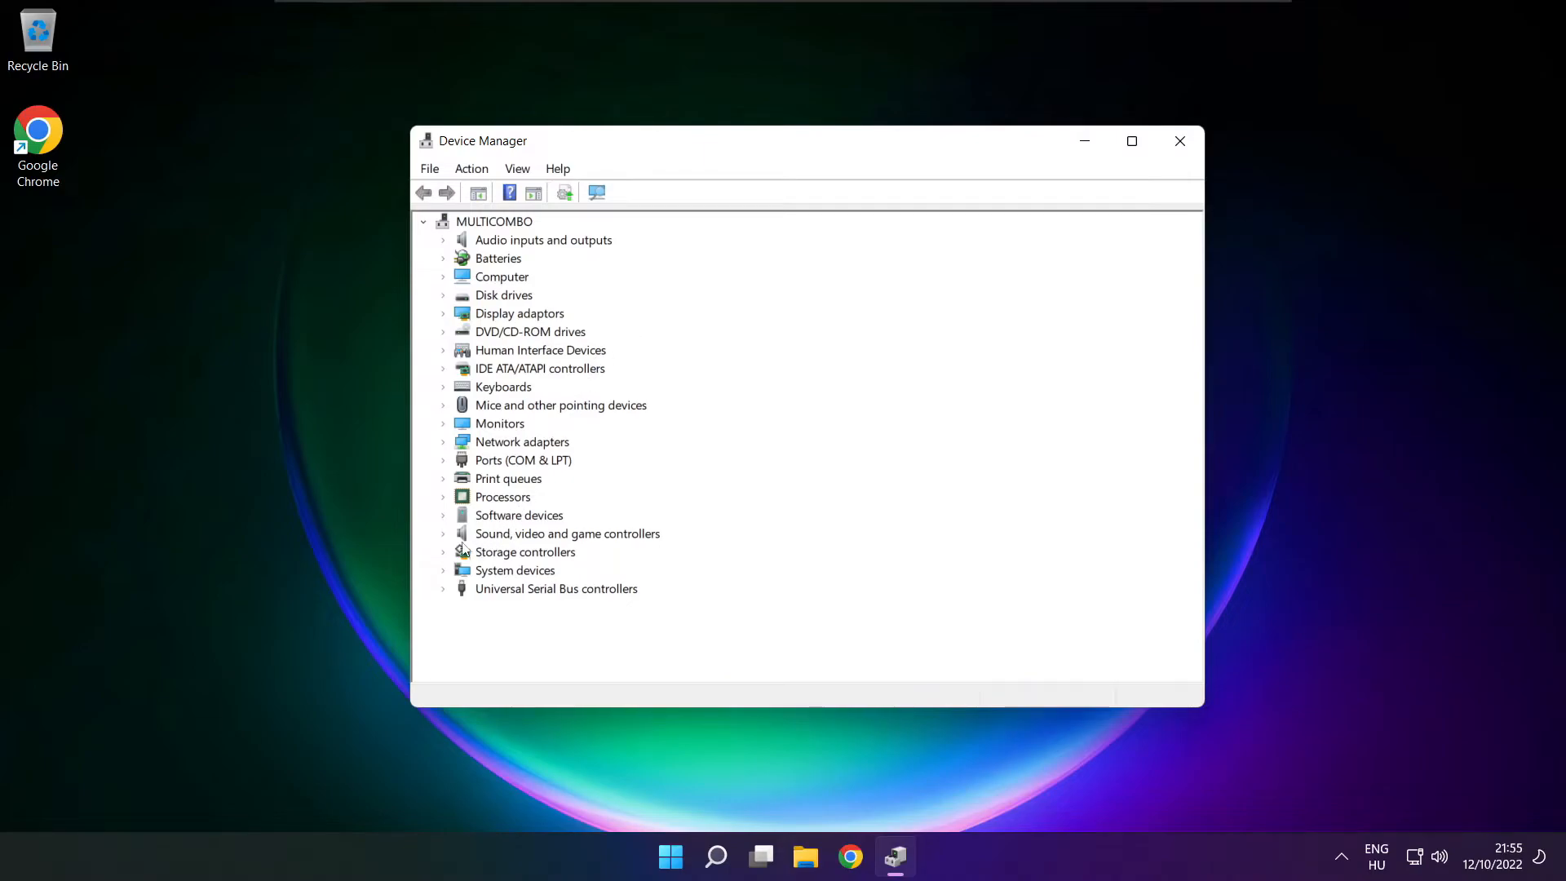
Step: Start Update driver for High Definition Audio Device under Sound, video and game controllers
{"action": "left_click", "coordinate": [566, 532]}
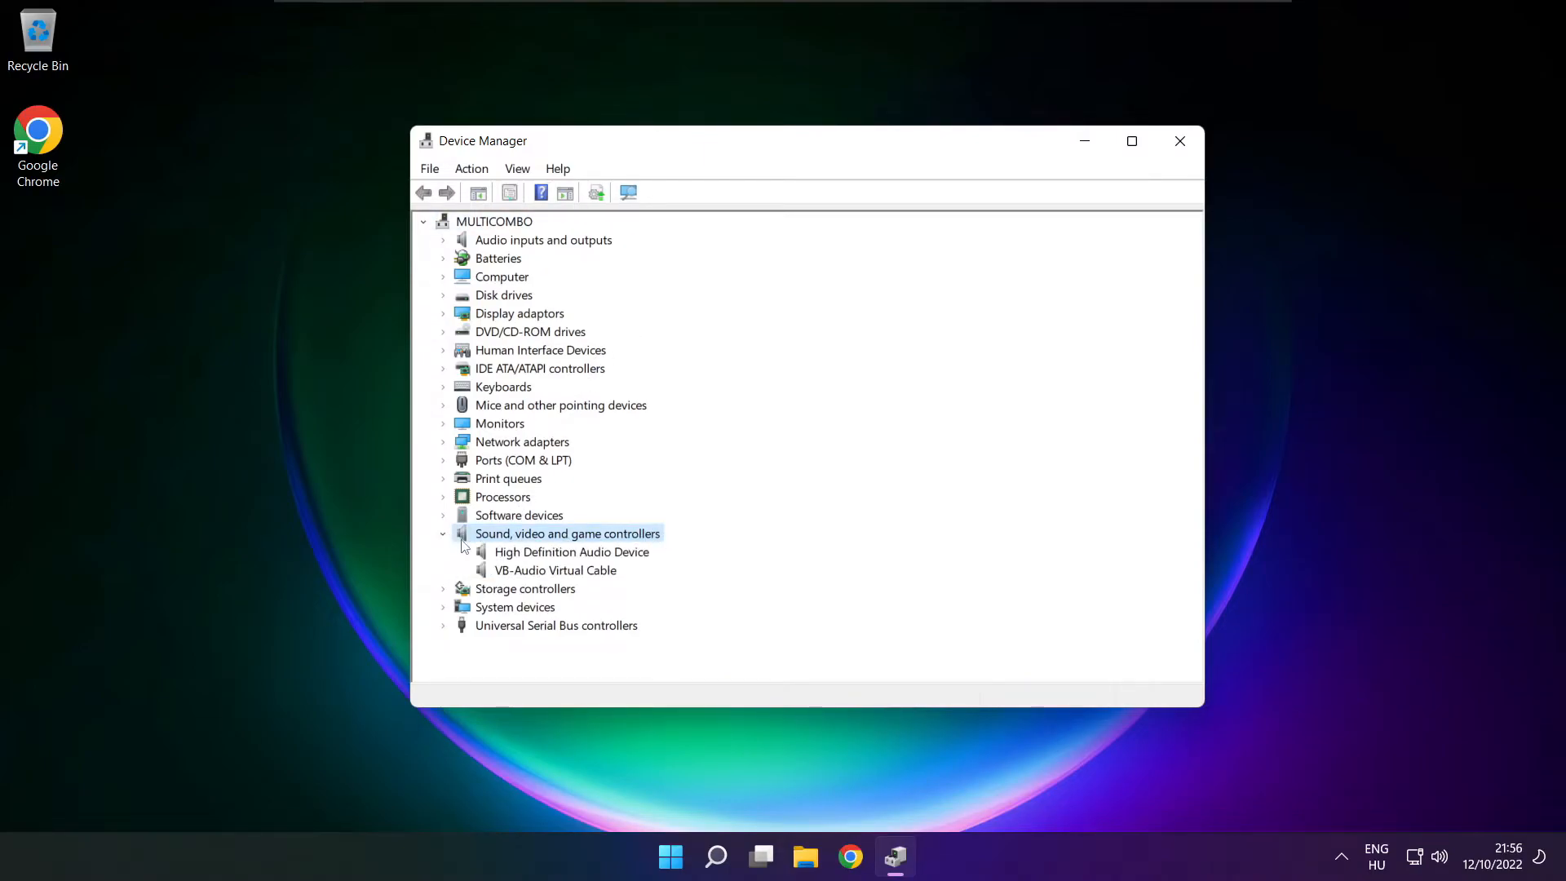
{"action": "left_click", "coordinate": [573, 551]}
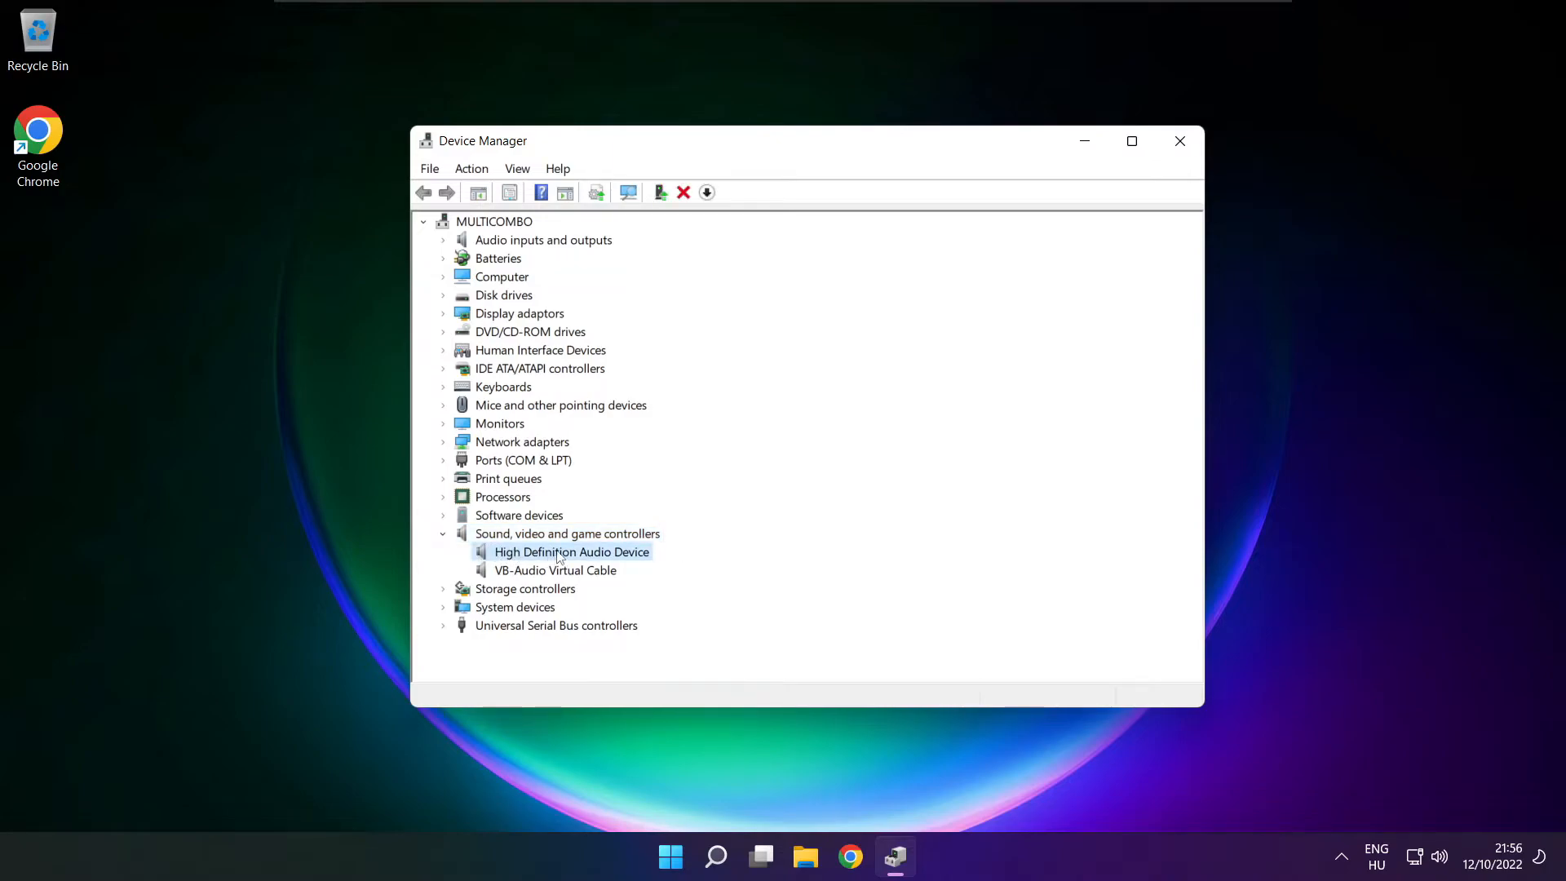
{"action": "right_click", "coordinate": [571, 551]}
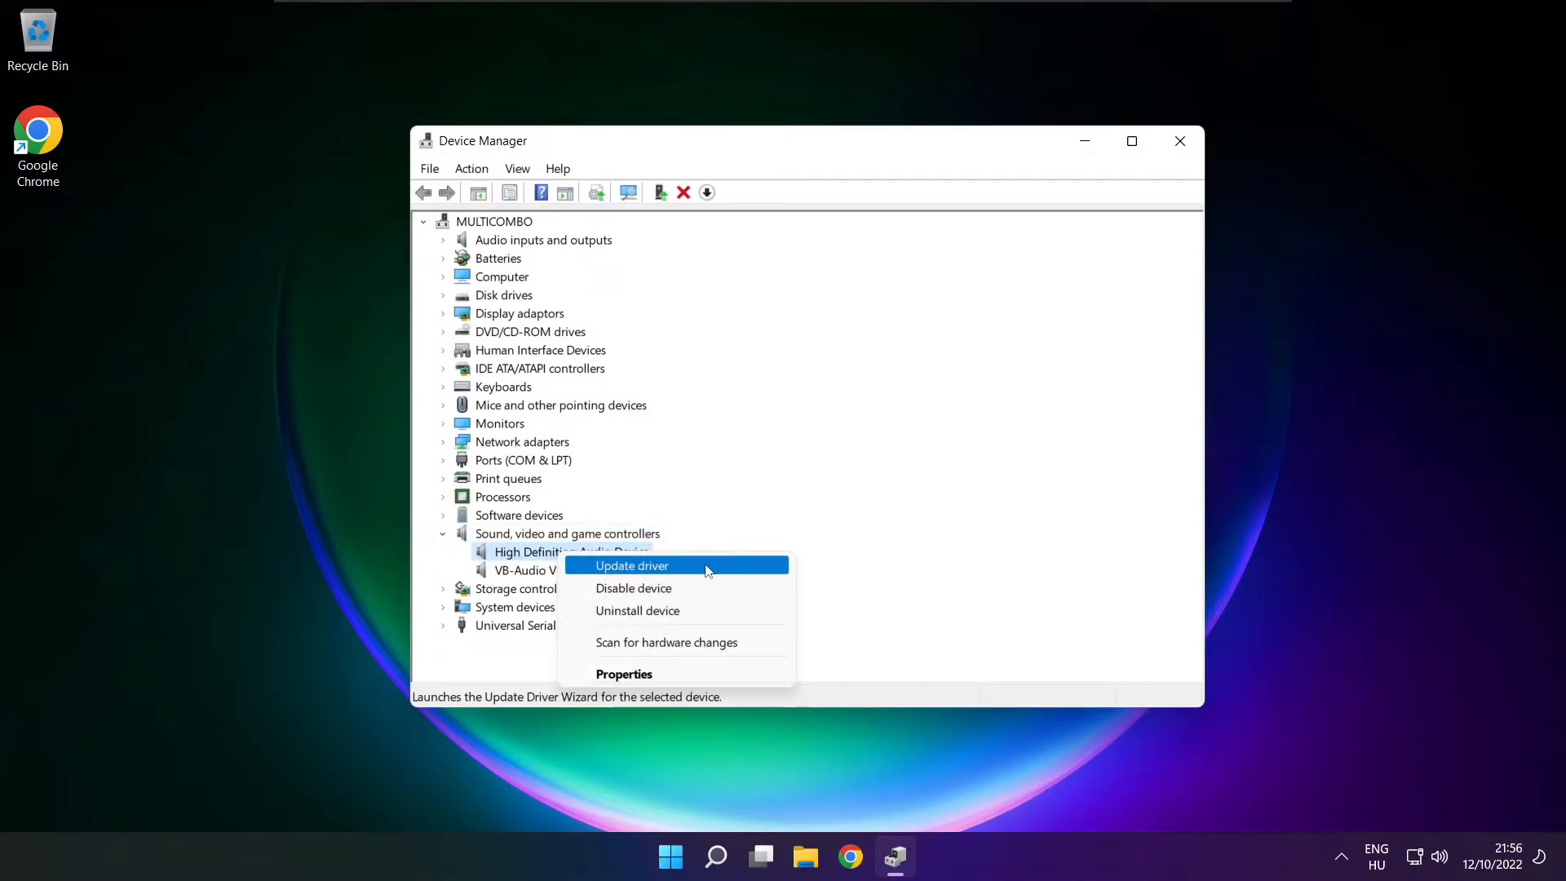
{"action": "left_click", "coordinate": [631, 565]}
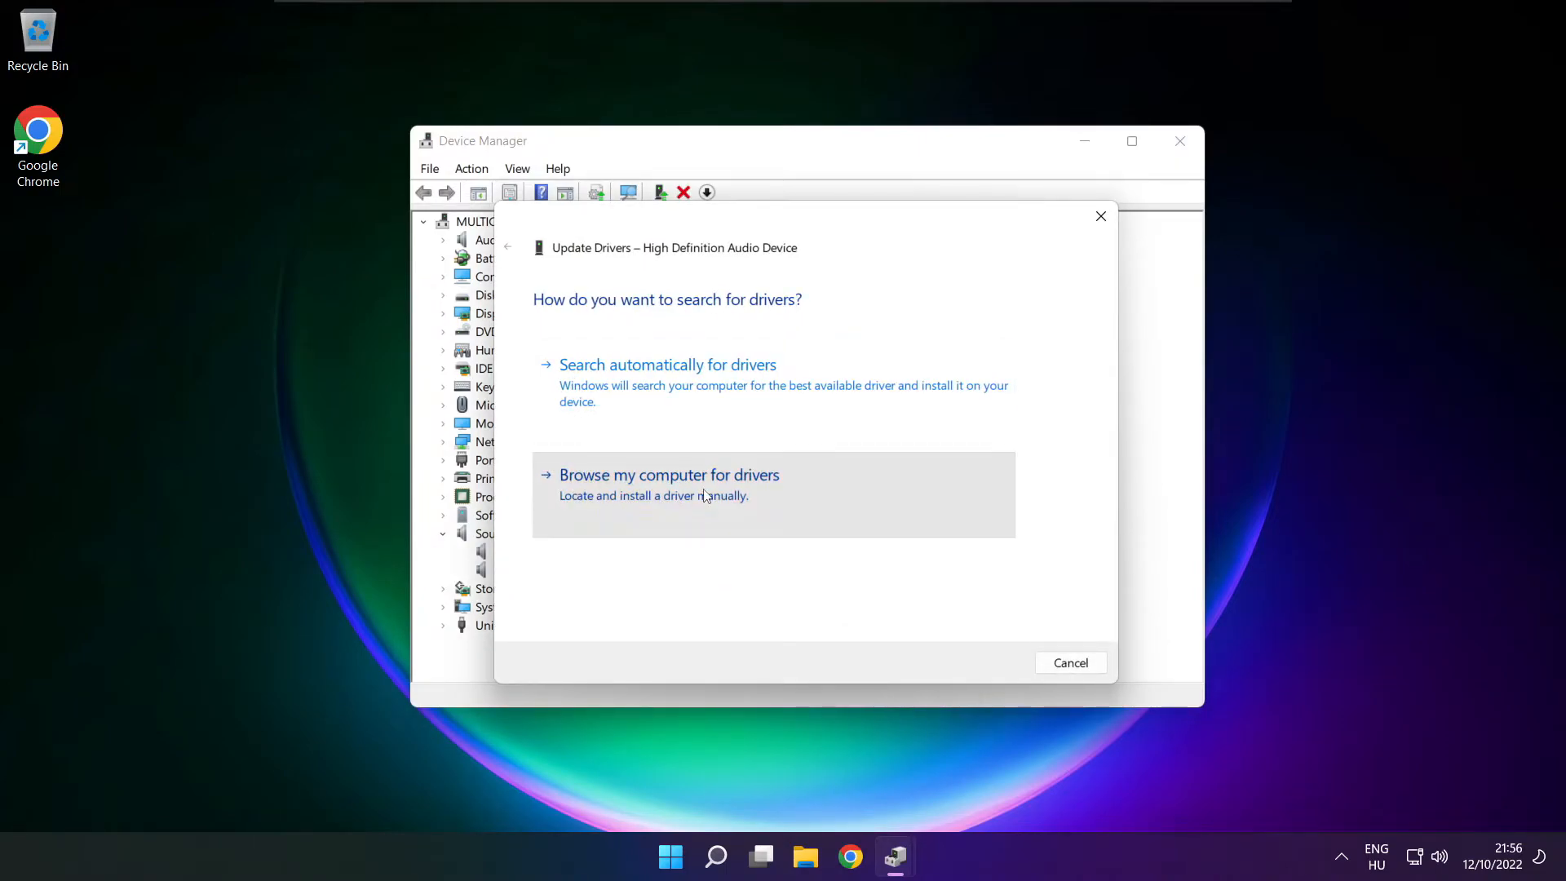
Step: Reinstall the High Definition Audio Device driver from the computer's list, then close Device Manager
{"action": "left_click", "coordinate": [668, 475]}
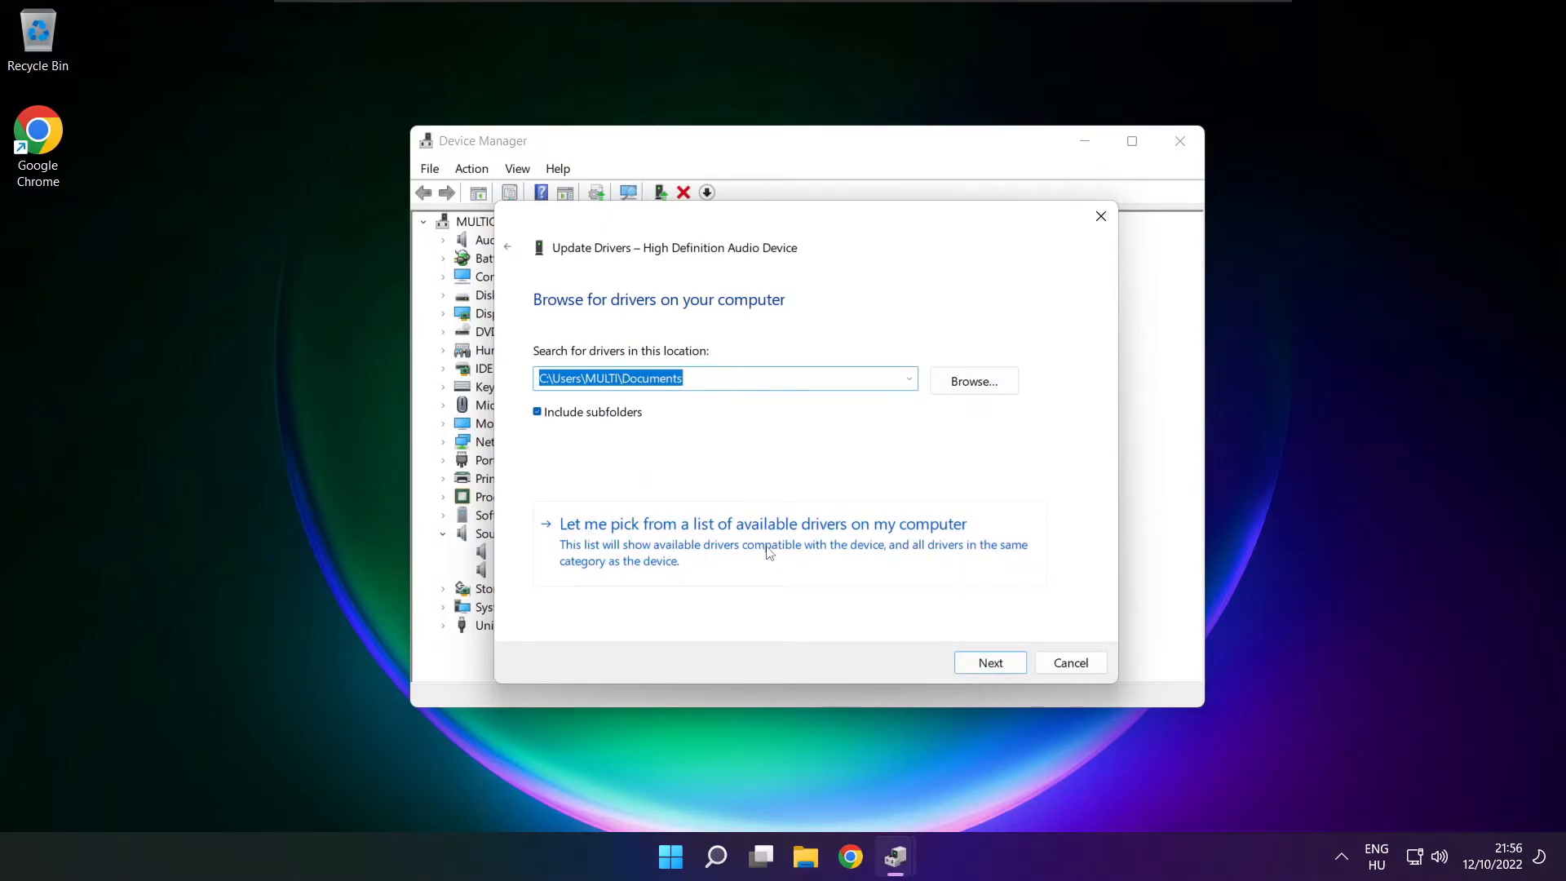
{"action": "left_click", "coordinate": [761, 523]}
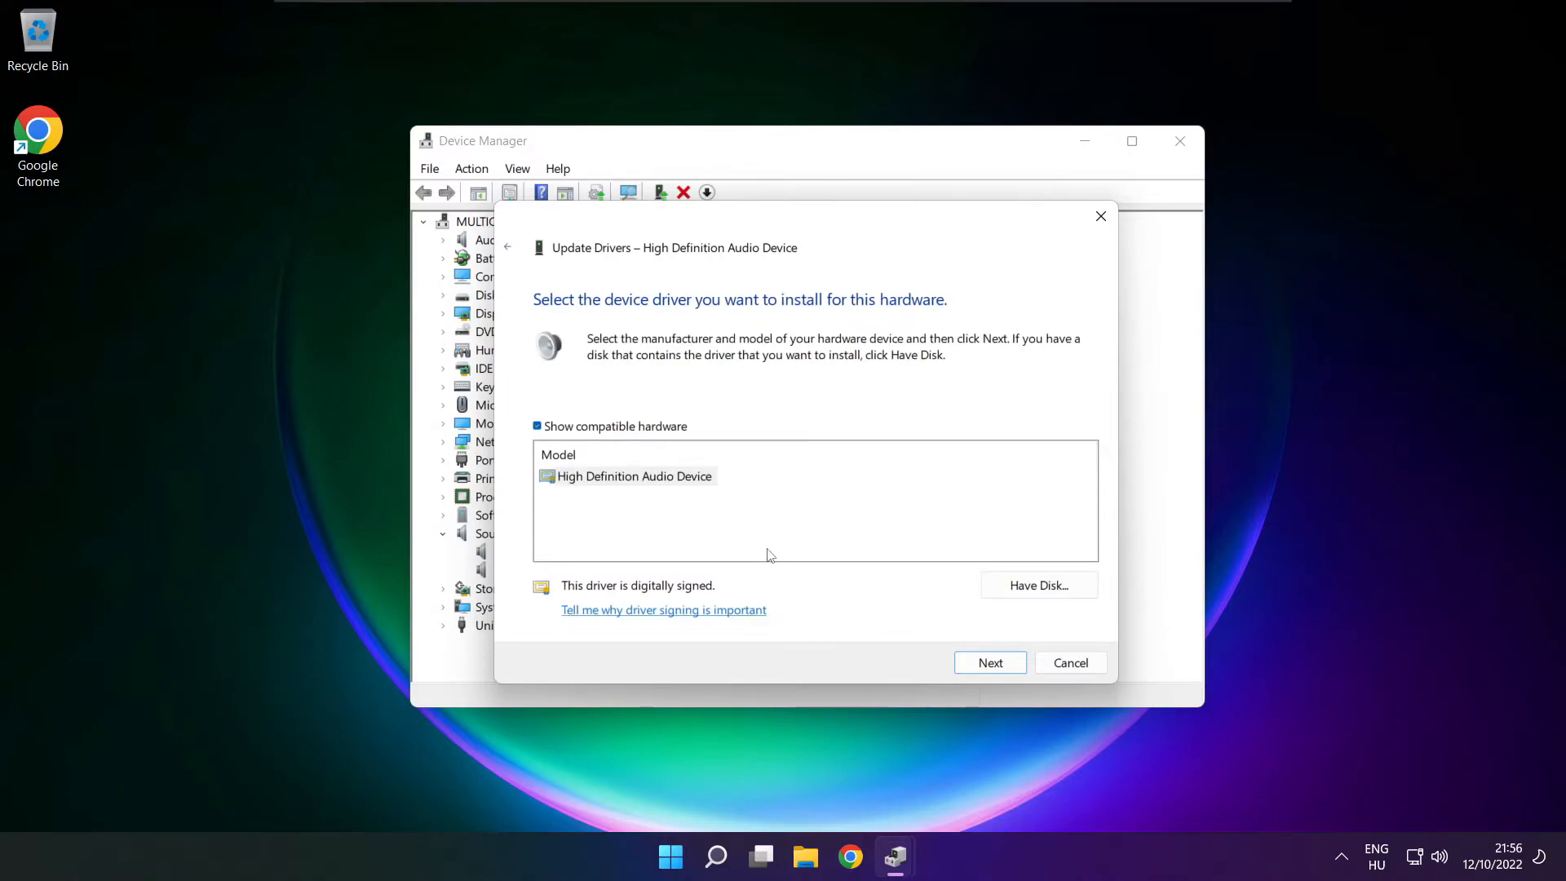
{"action": "left_click", "coordinate": [628, 475]}
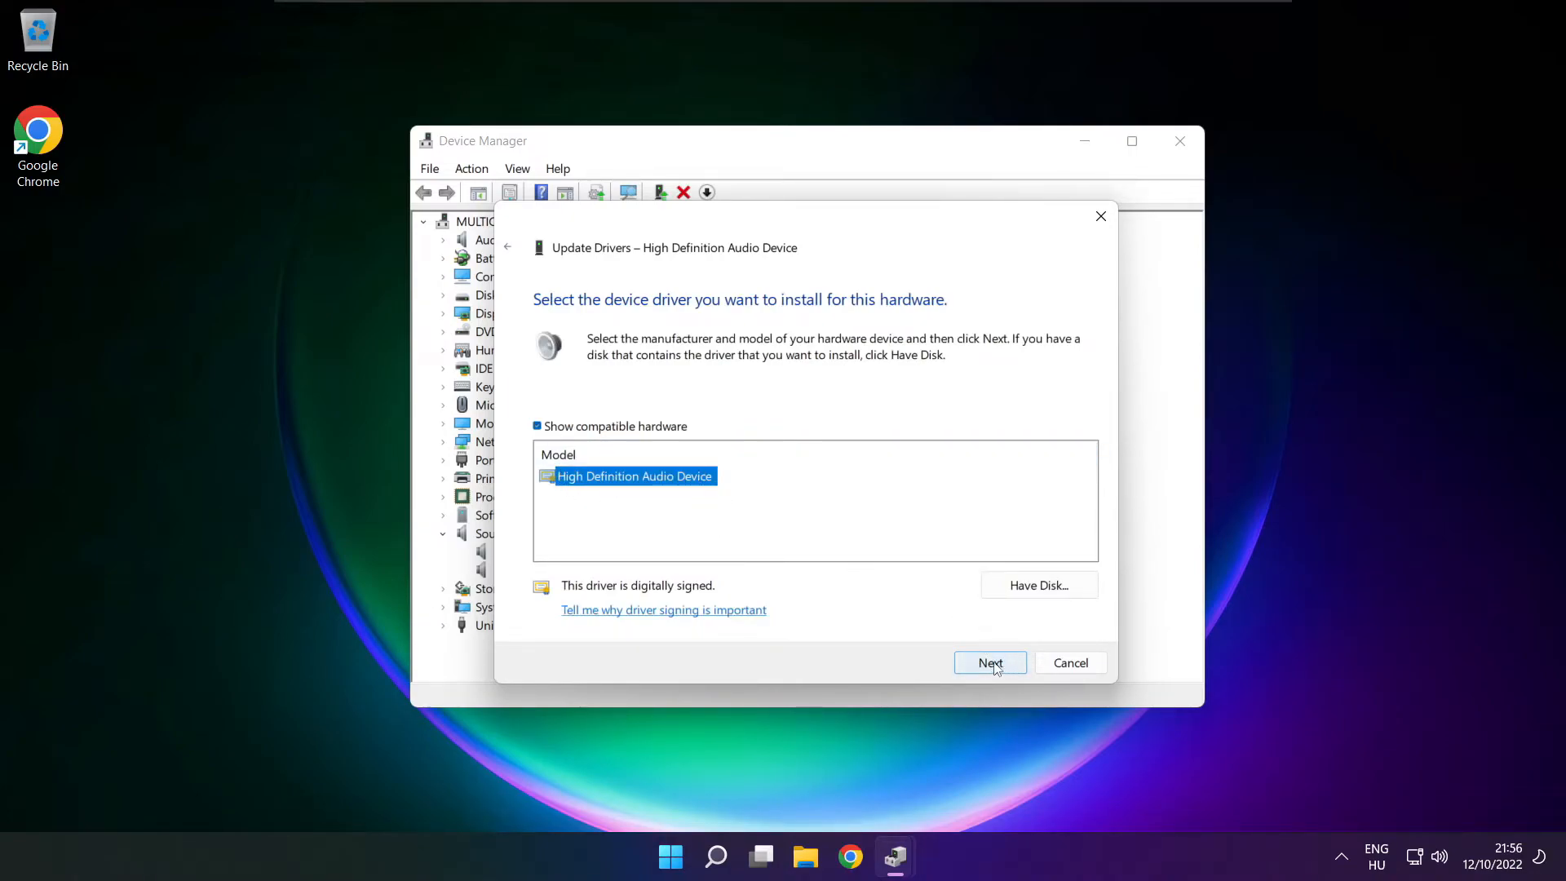
{"action": "left_click", "coordinate": [988, 662]}
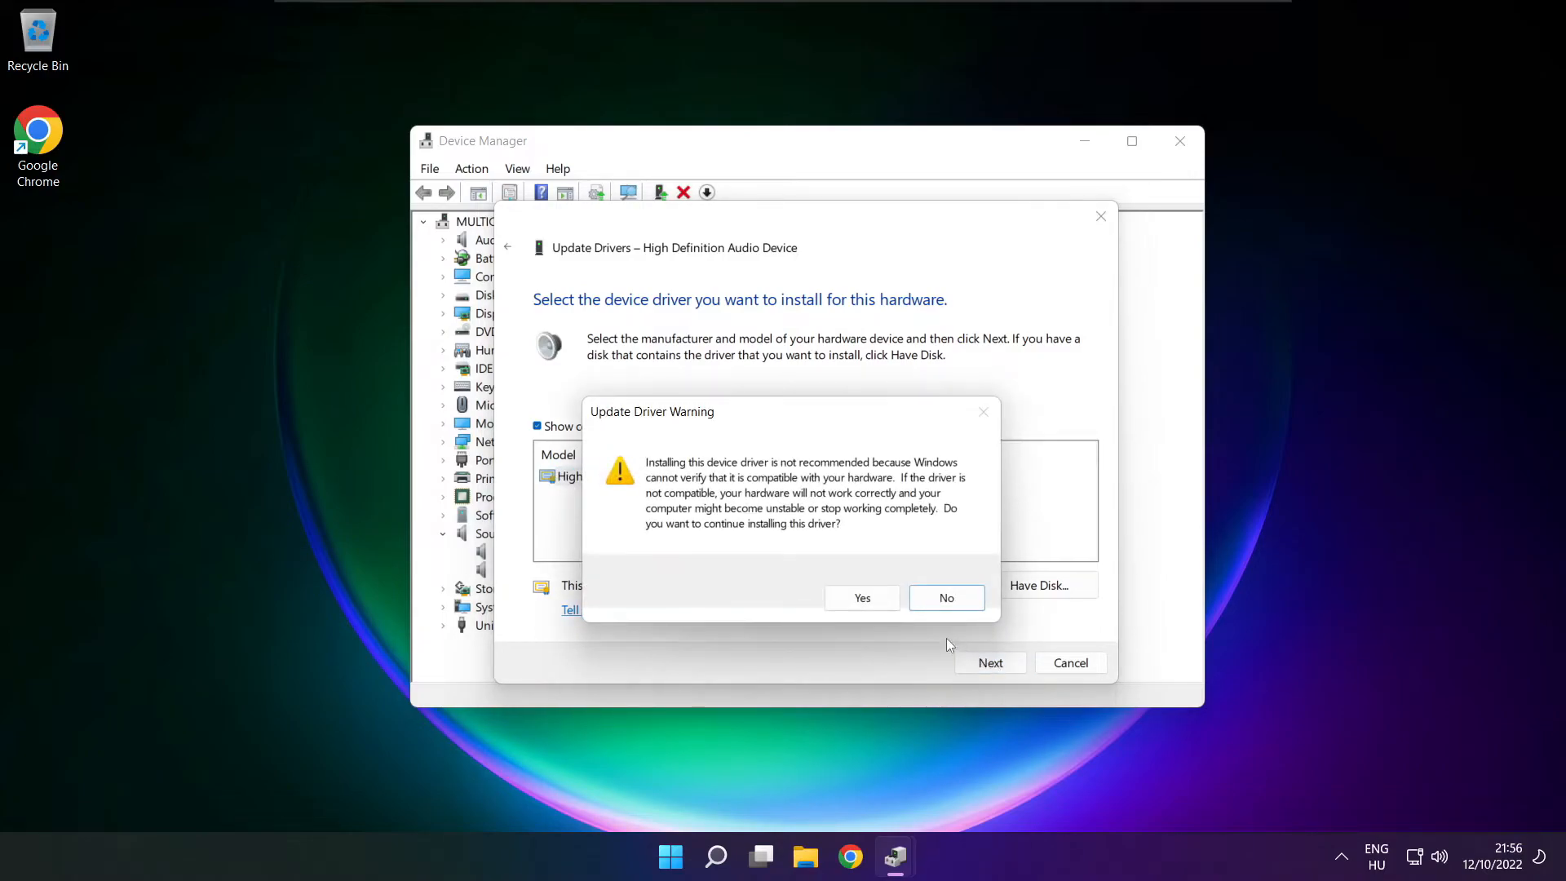
{"action": "left_click", "coordinate": [861, 596]}
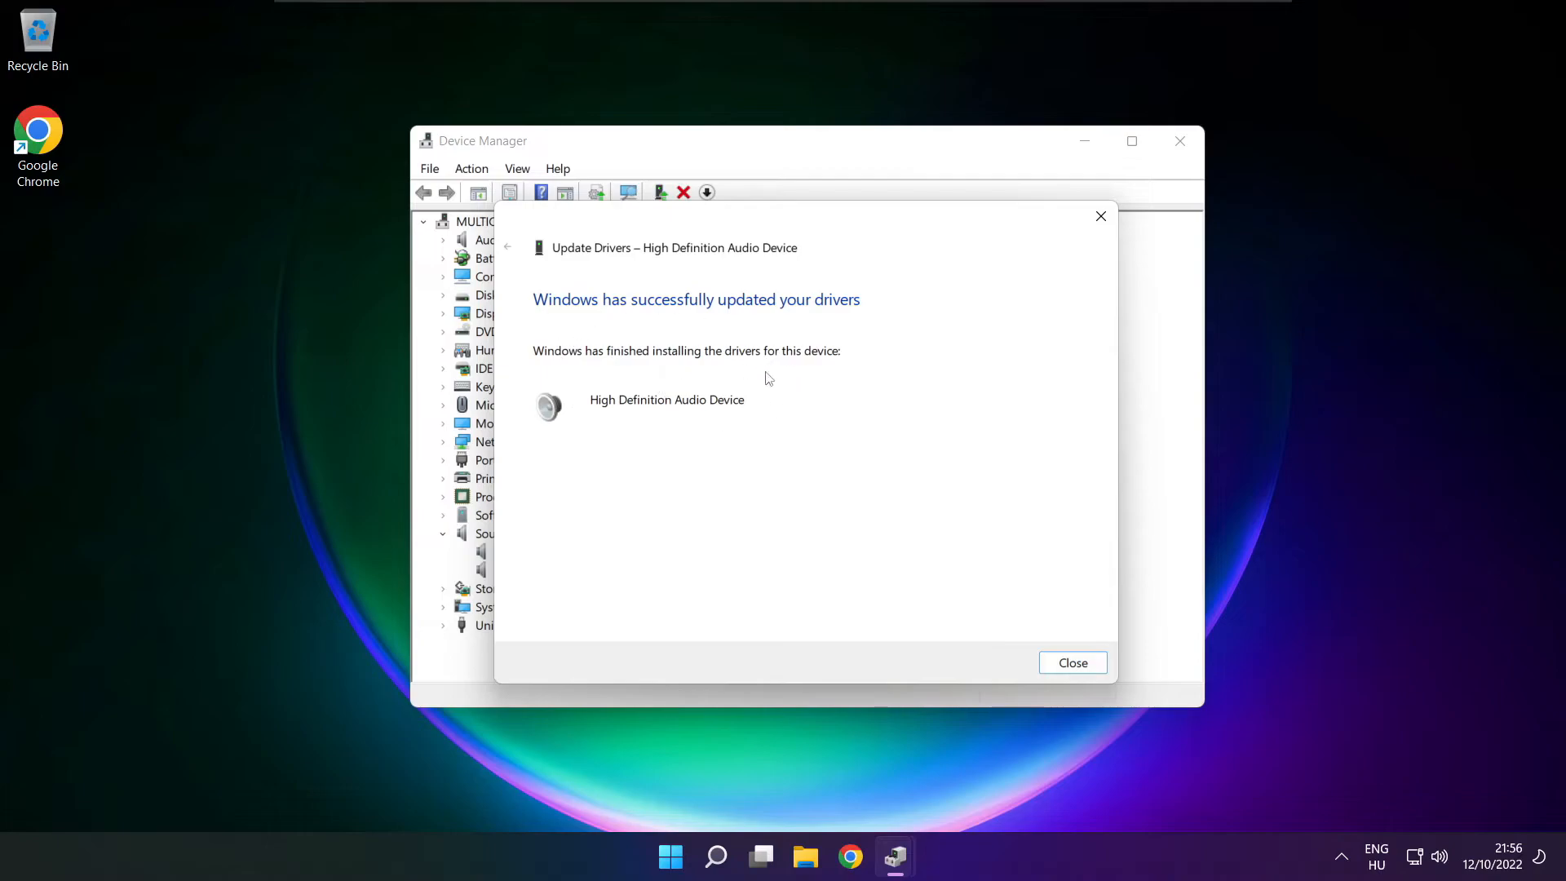
{"action": "left_click", "coordinate": [1072, 662]}
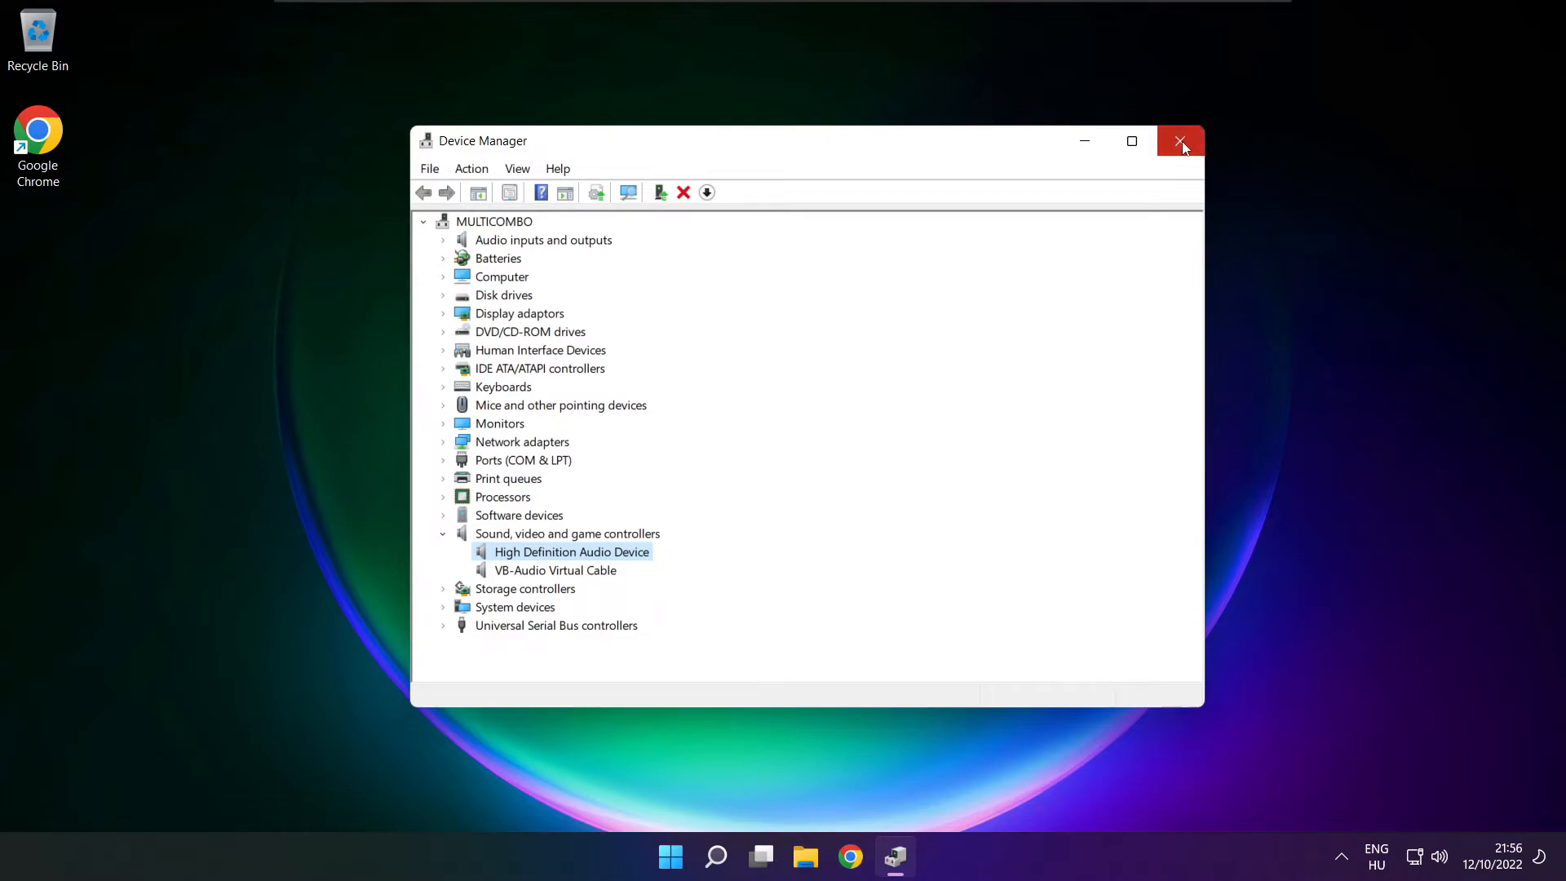
{"action": "left_click", "coordinate": [1180, 141]}
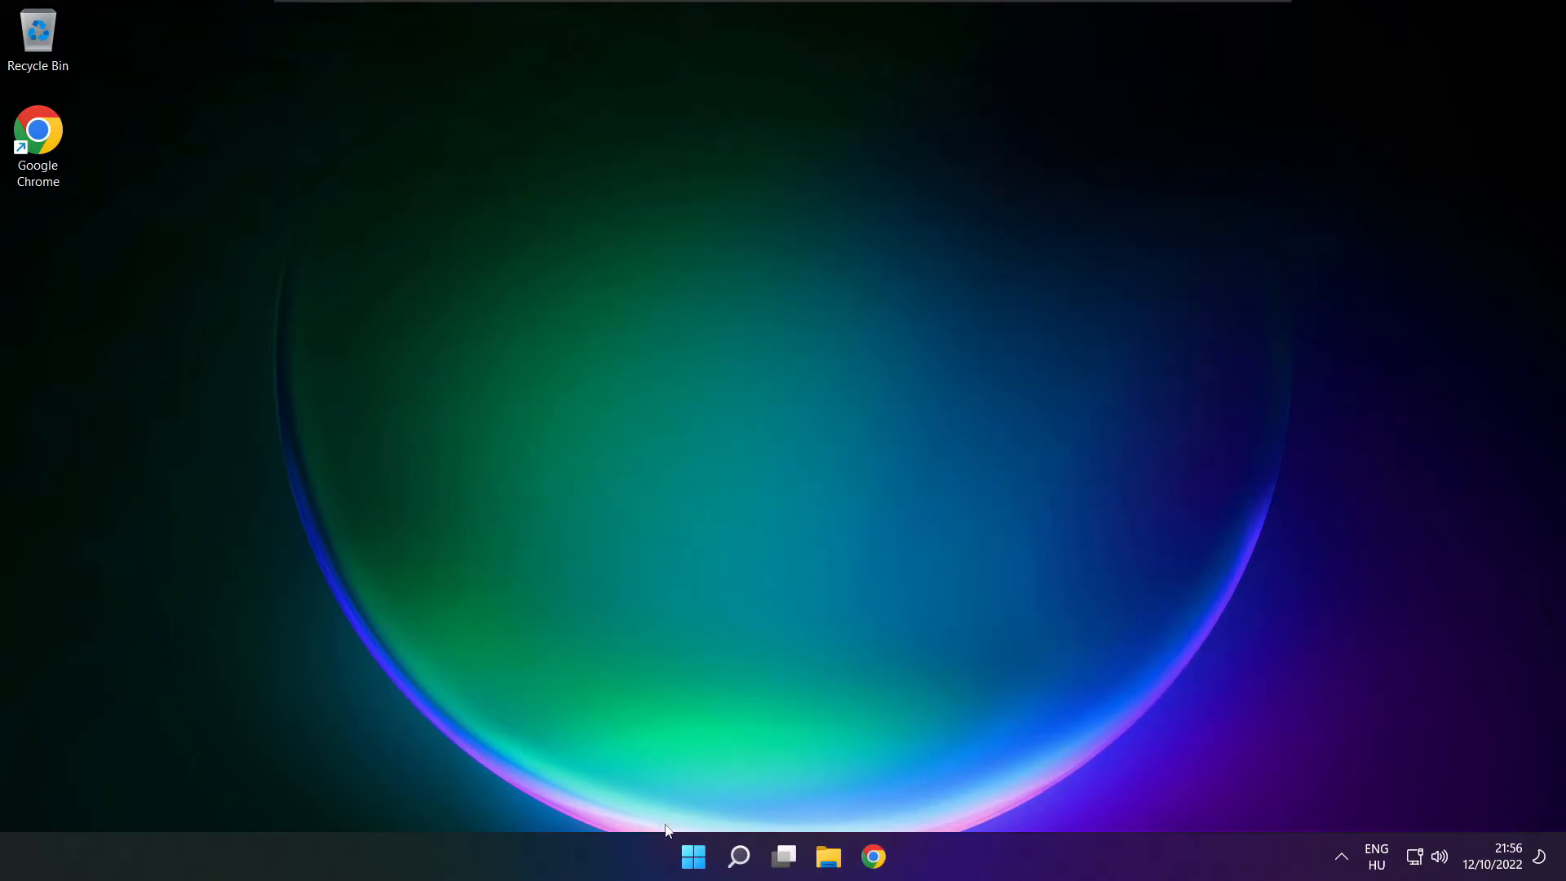
Step: Dismiss the Start menu and reach Sound settings from the taskbar volume icon
{"action": "left_click", "coordinate": [692, 855]}
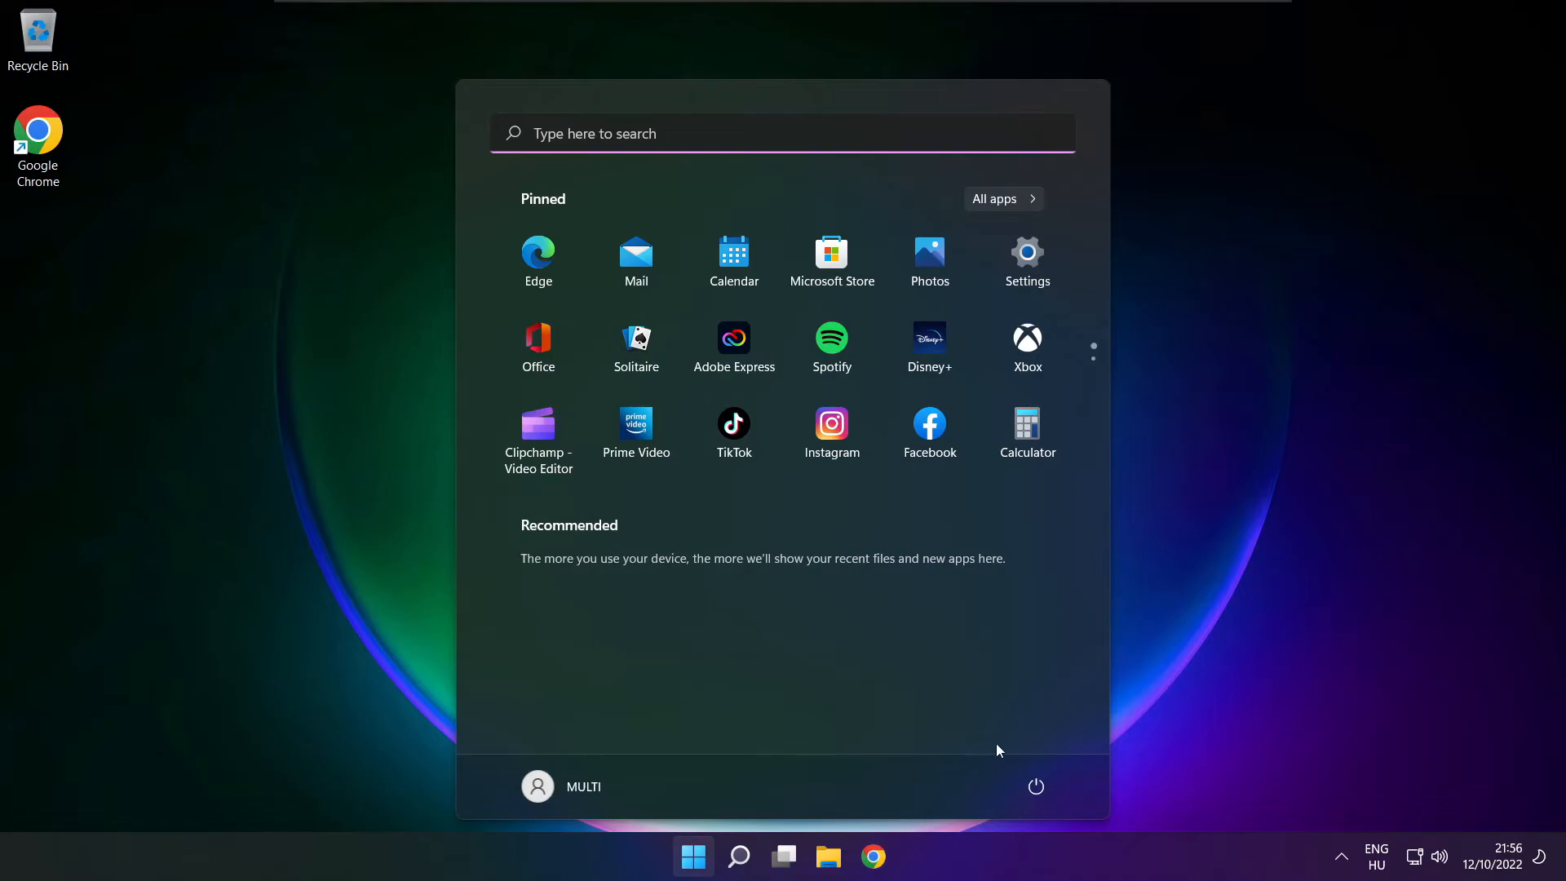
{"action": "left_click", "coordinate": [1036, 787]}
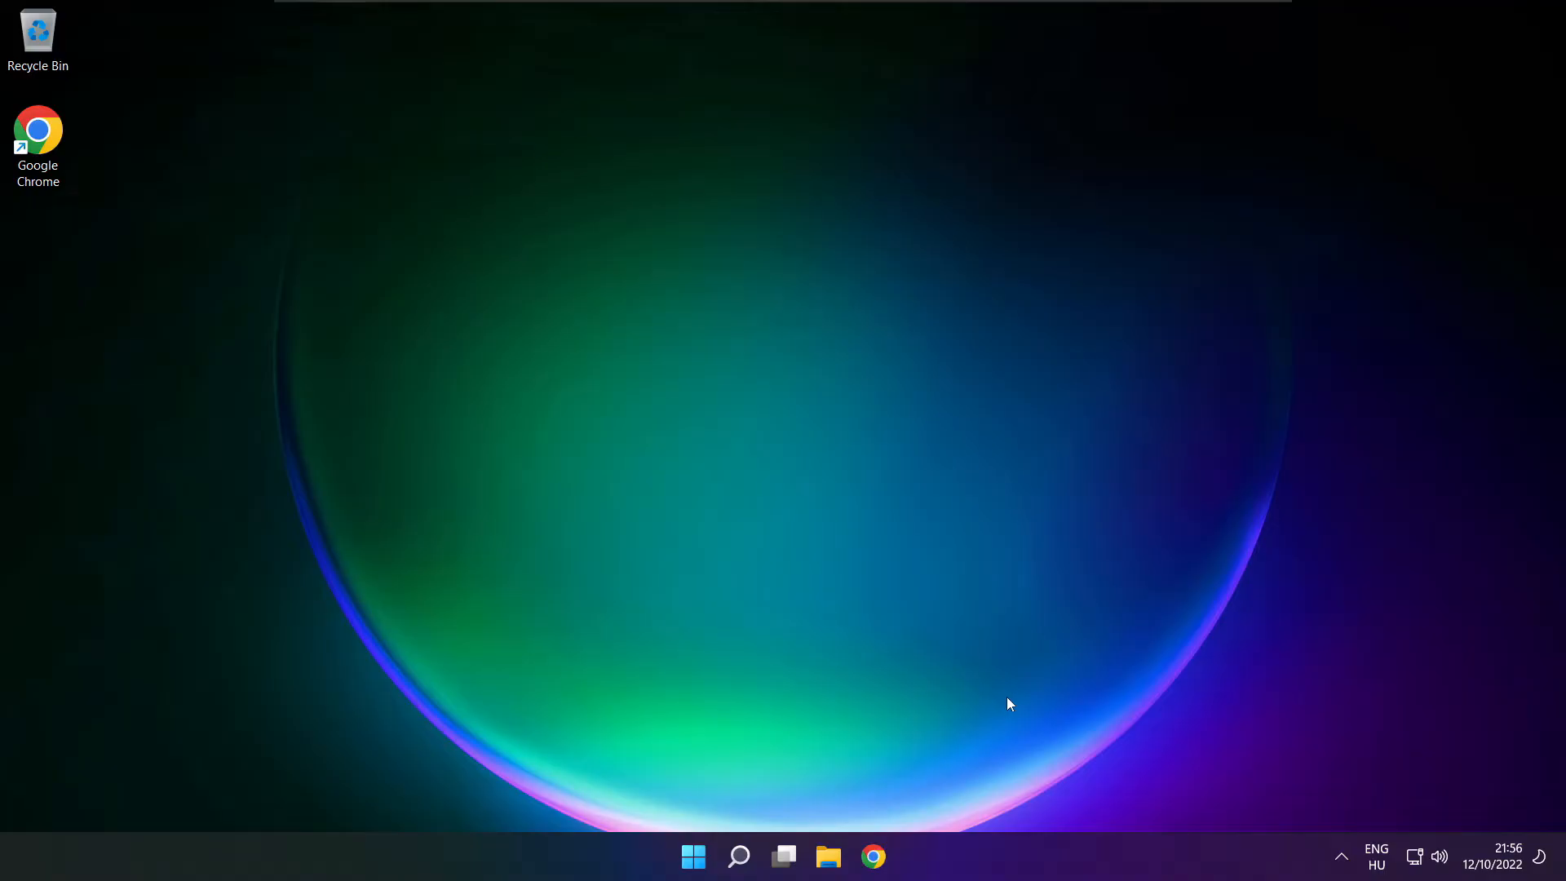
{"action": "right_click", "coordinate": [1440, 855]}
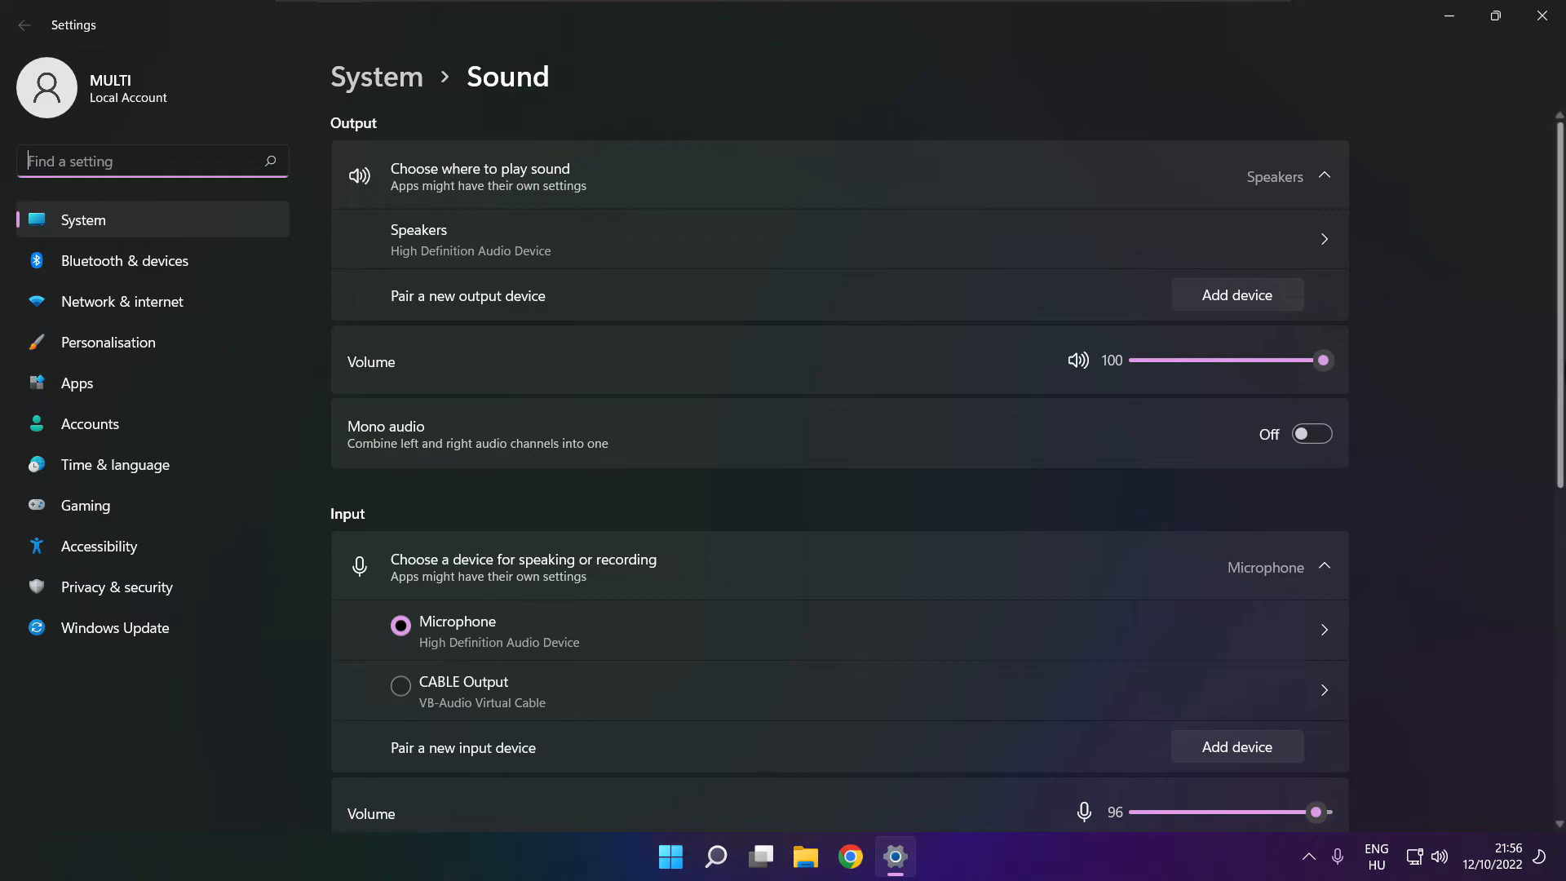
Step: Run the Playing Audio troubleshooter for output devices from the Advanced sound section
{"action": "scroll", "scroll_direction": "down", "scroll_amount": 3}
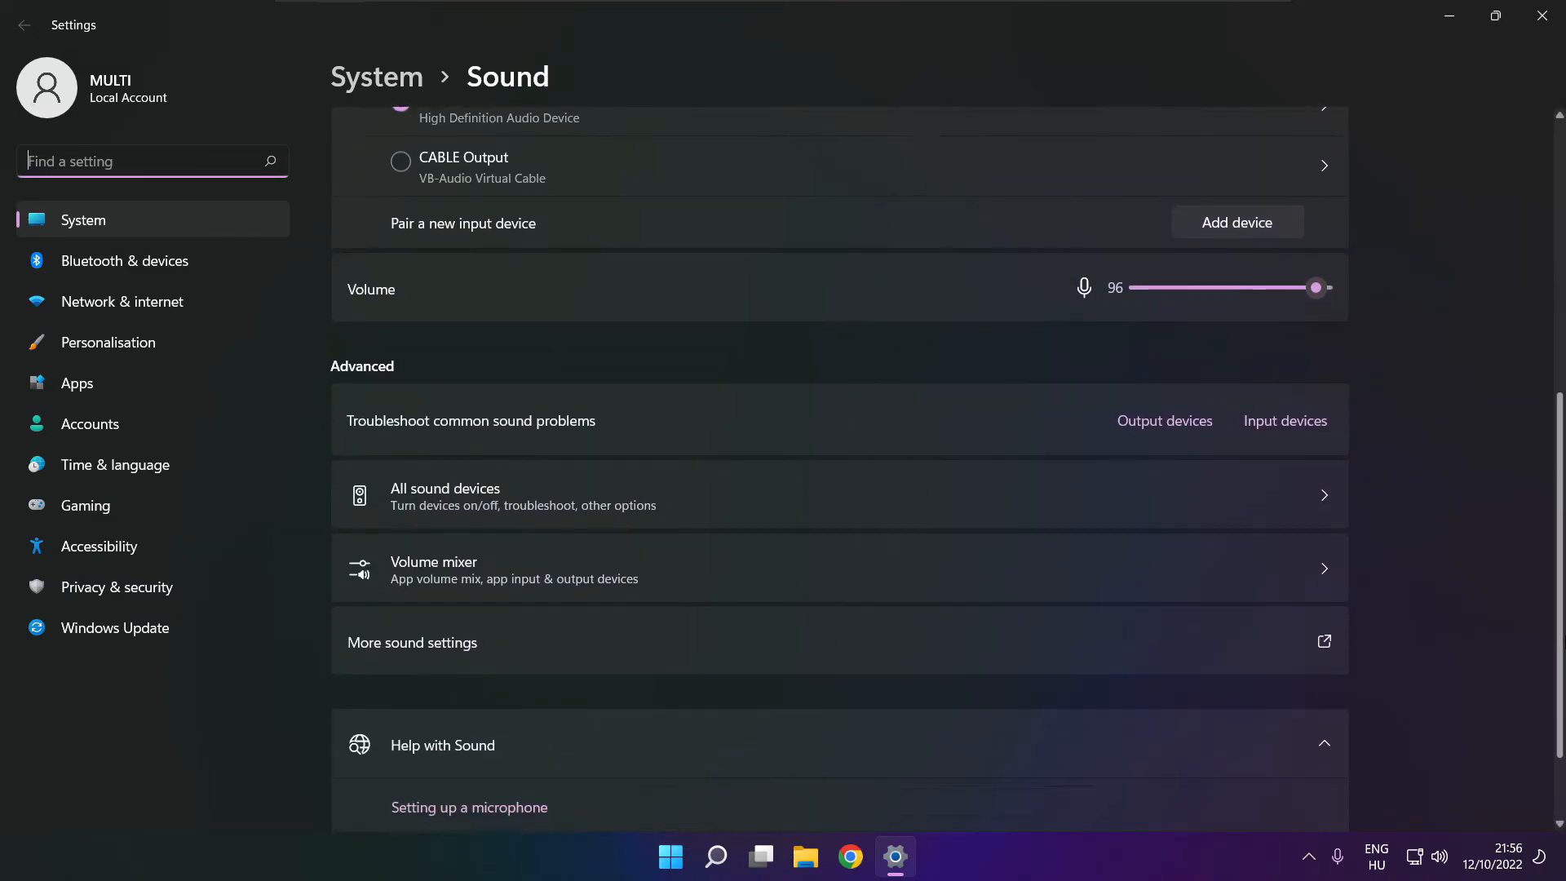
{"action": "scroll", "scroll_direction": "down", "scroll_amount": 3}
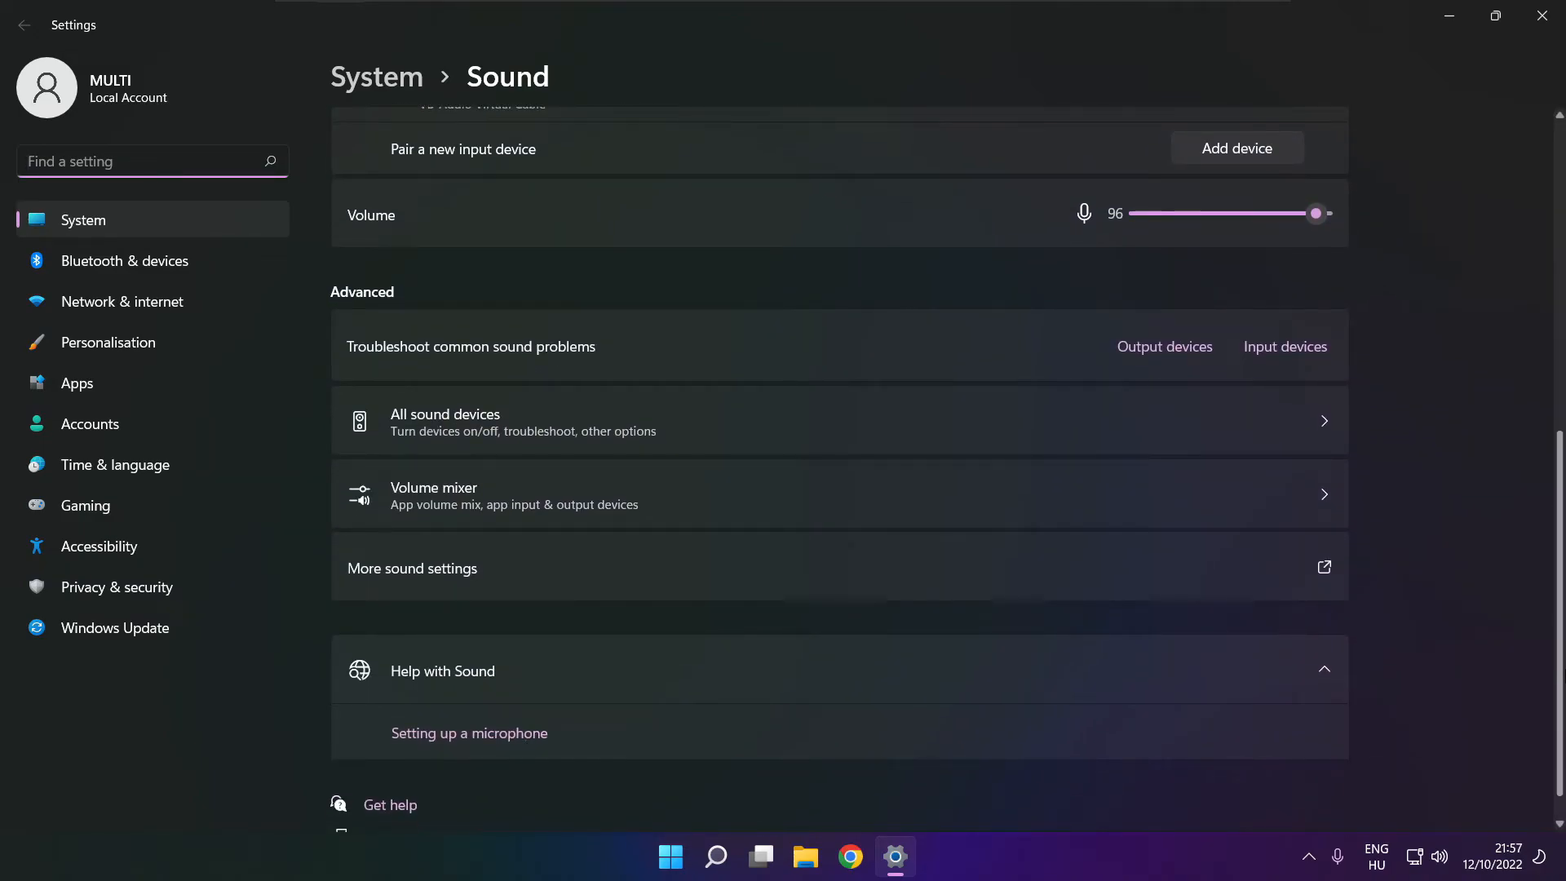
{"action": "scroll", "scroll_direction": "down", "scroll_amount": 3}
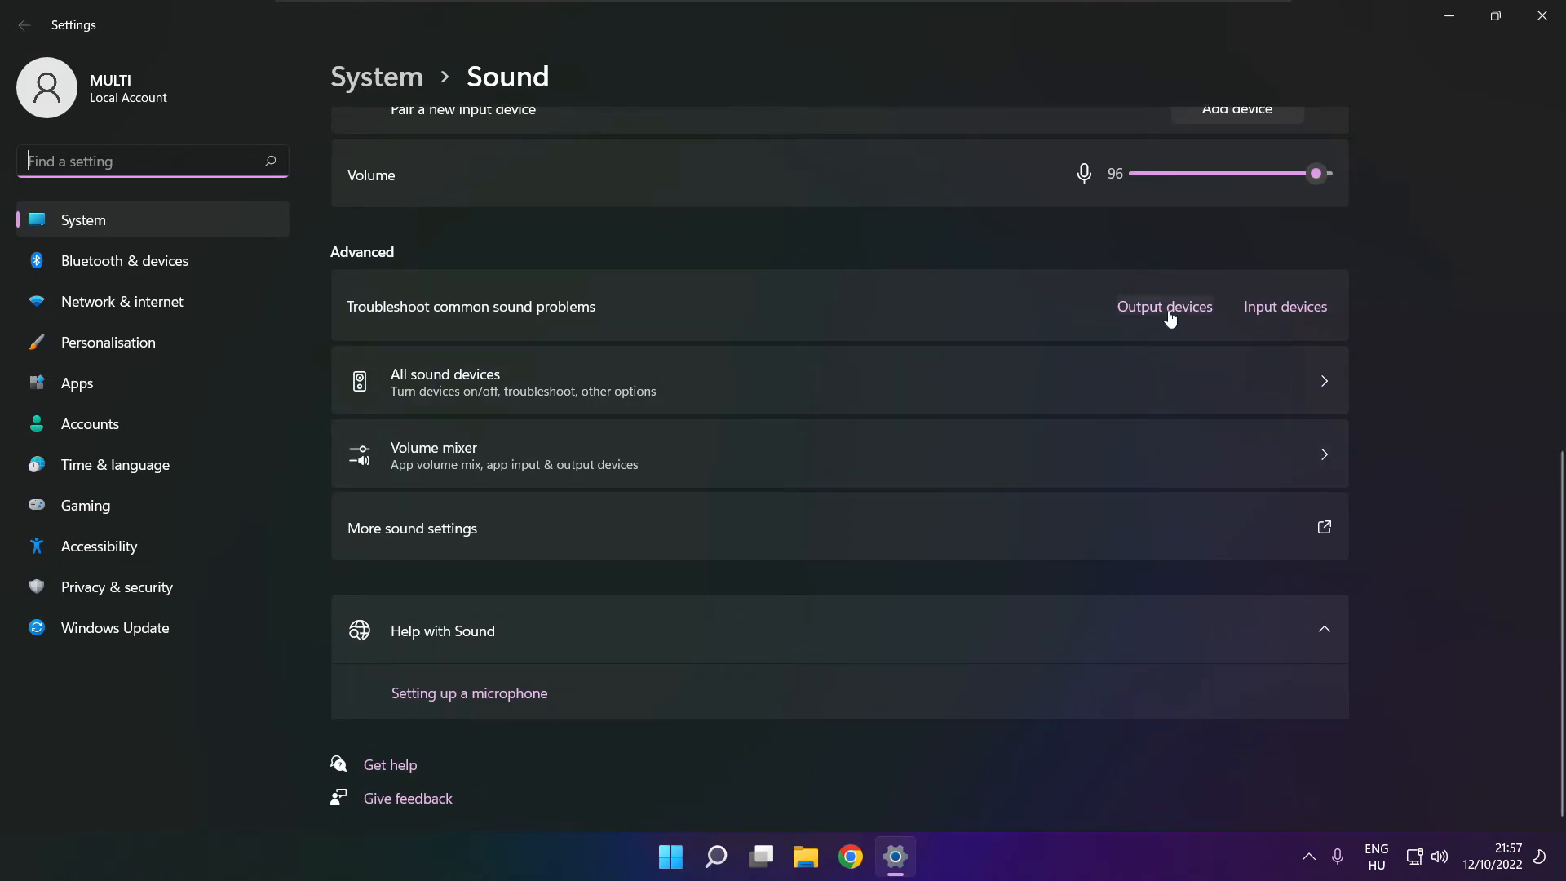
{"action": "mouse_move", "coordinate": [1158, 320]}
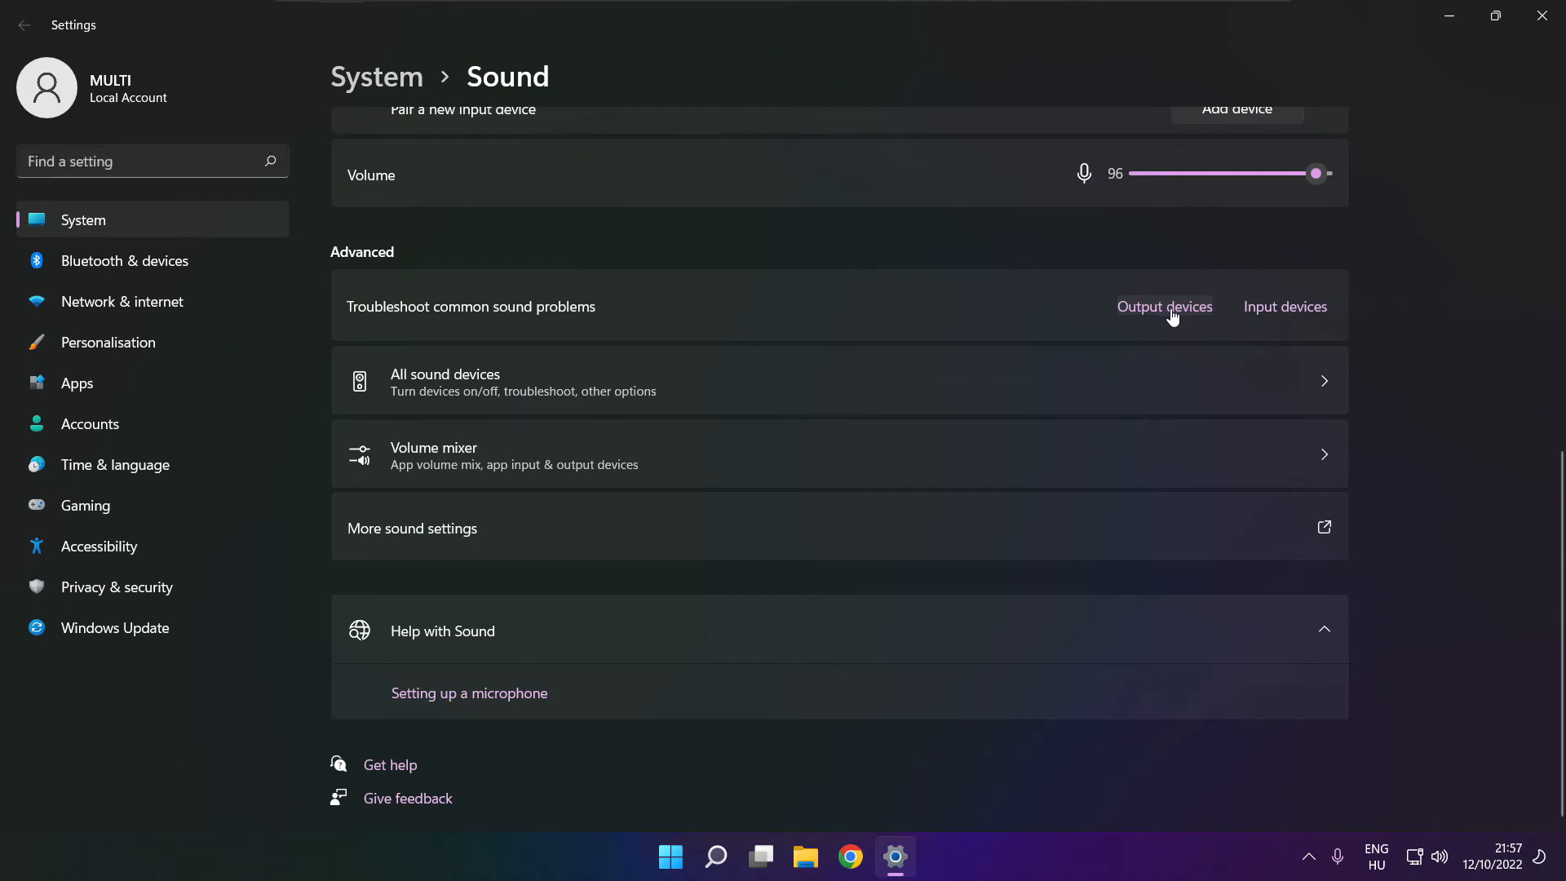
{"action": "left_click", "coordinate": [1164, 307]}
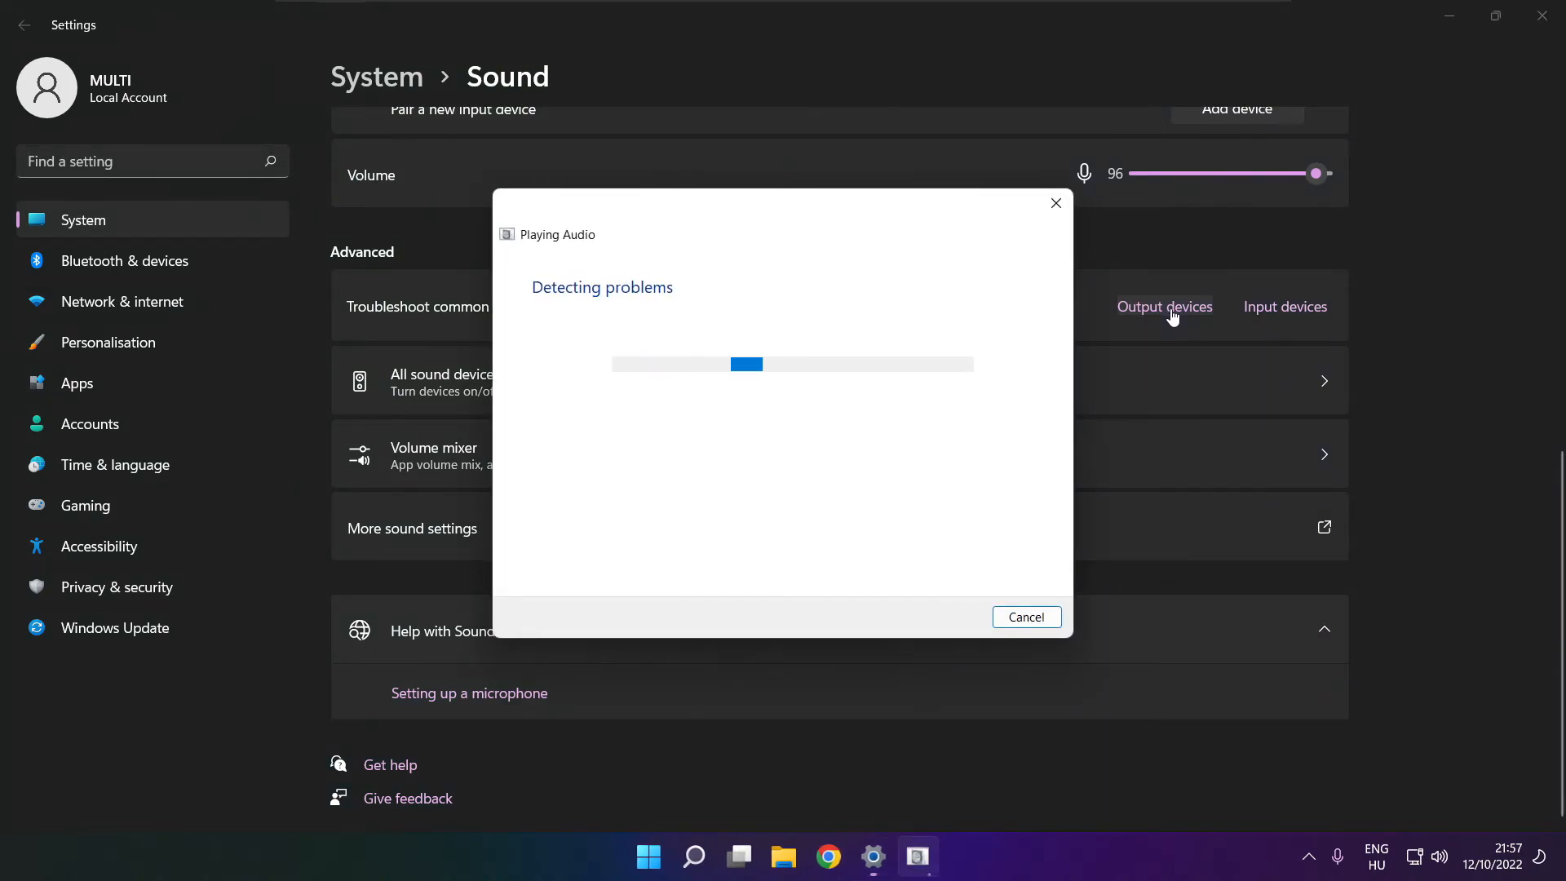